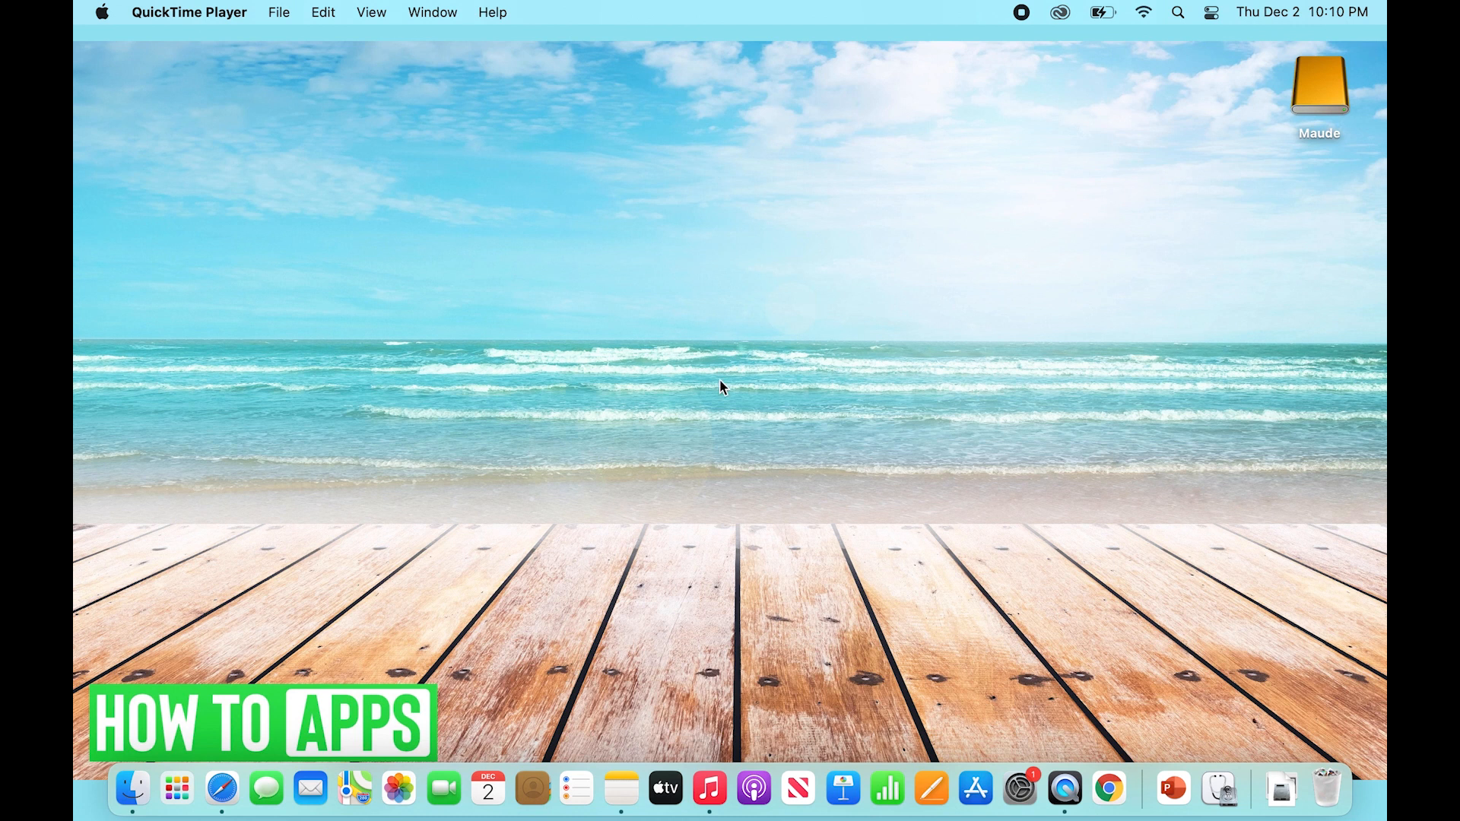
pyautogui.moveTo(858, 453)
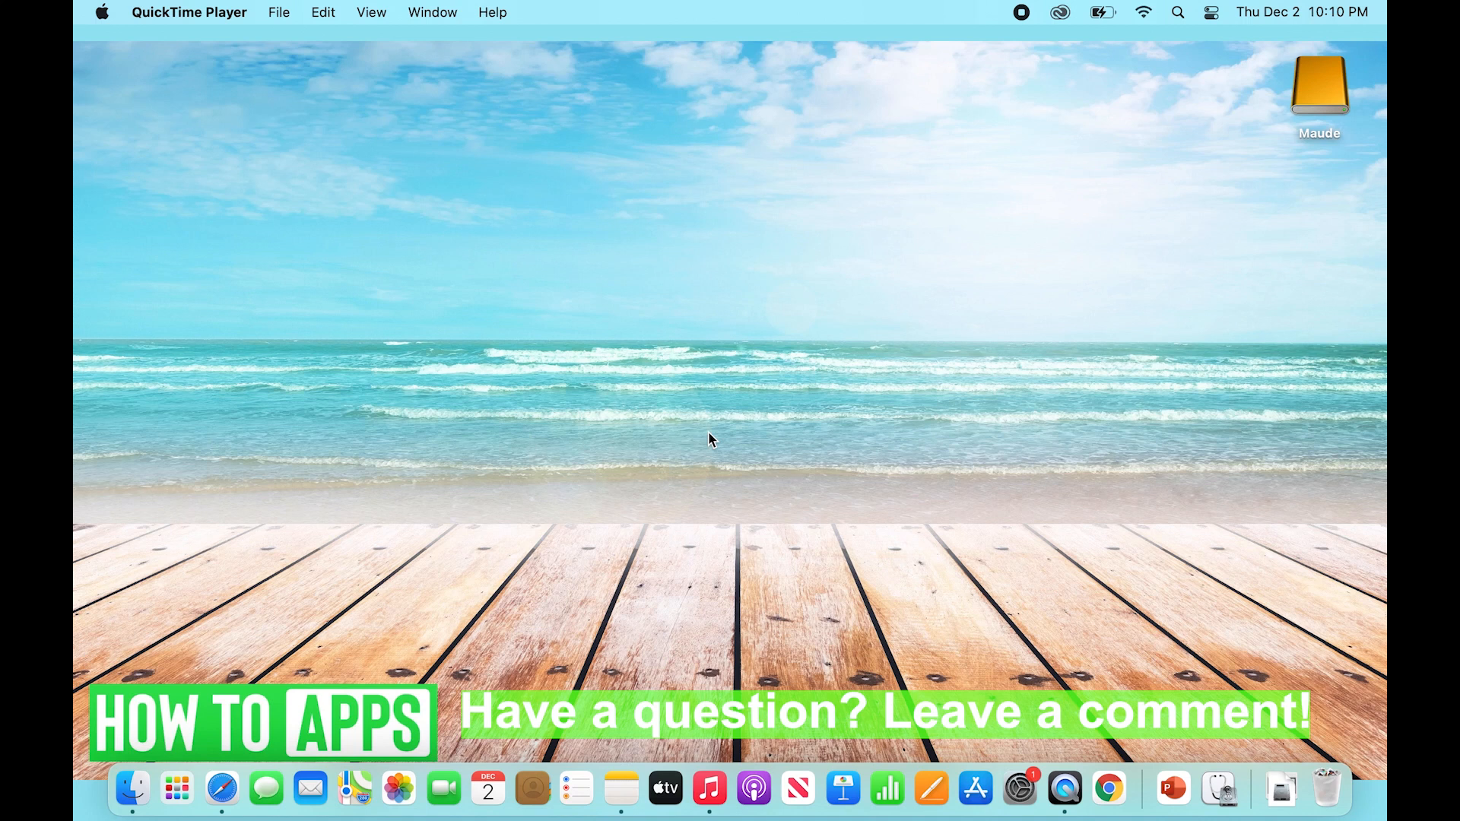
pyautogui.moveTo(773, 323)
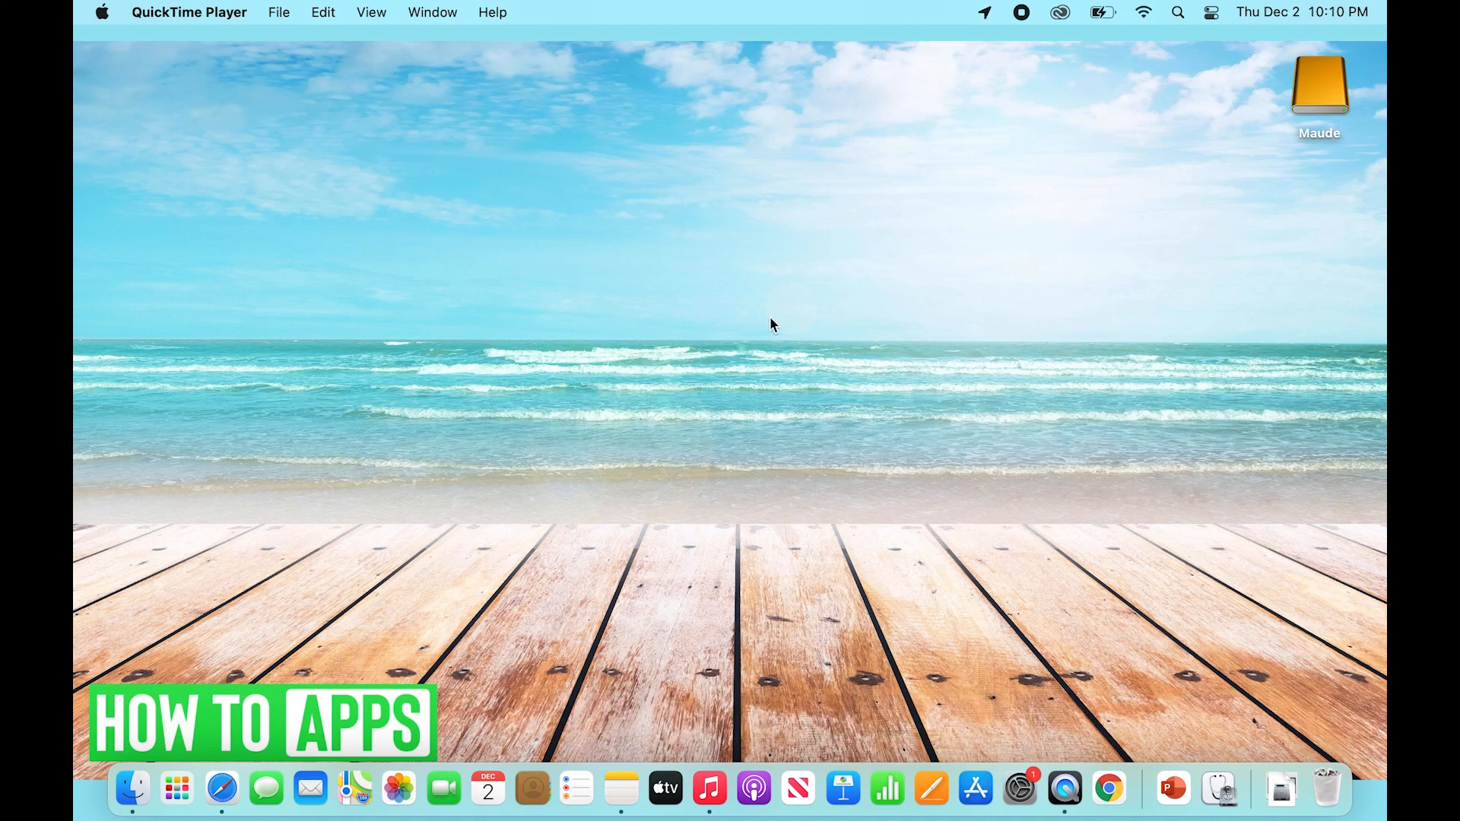
pyautogui.moveTo(659, 421)
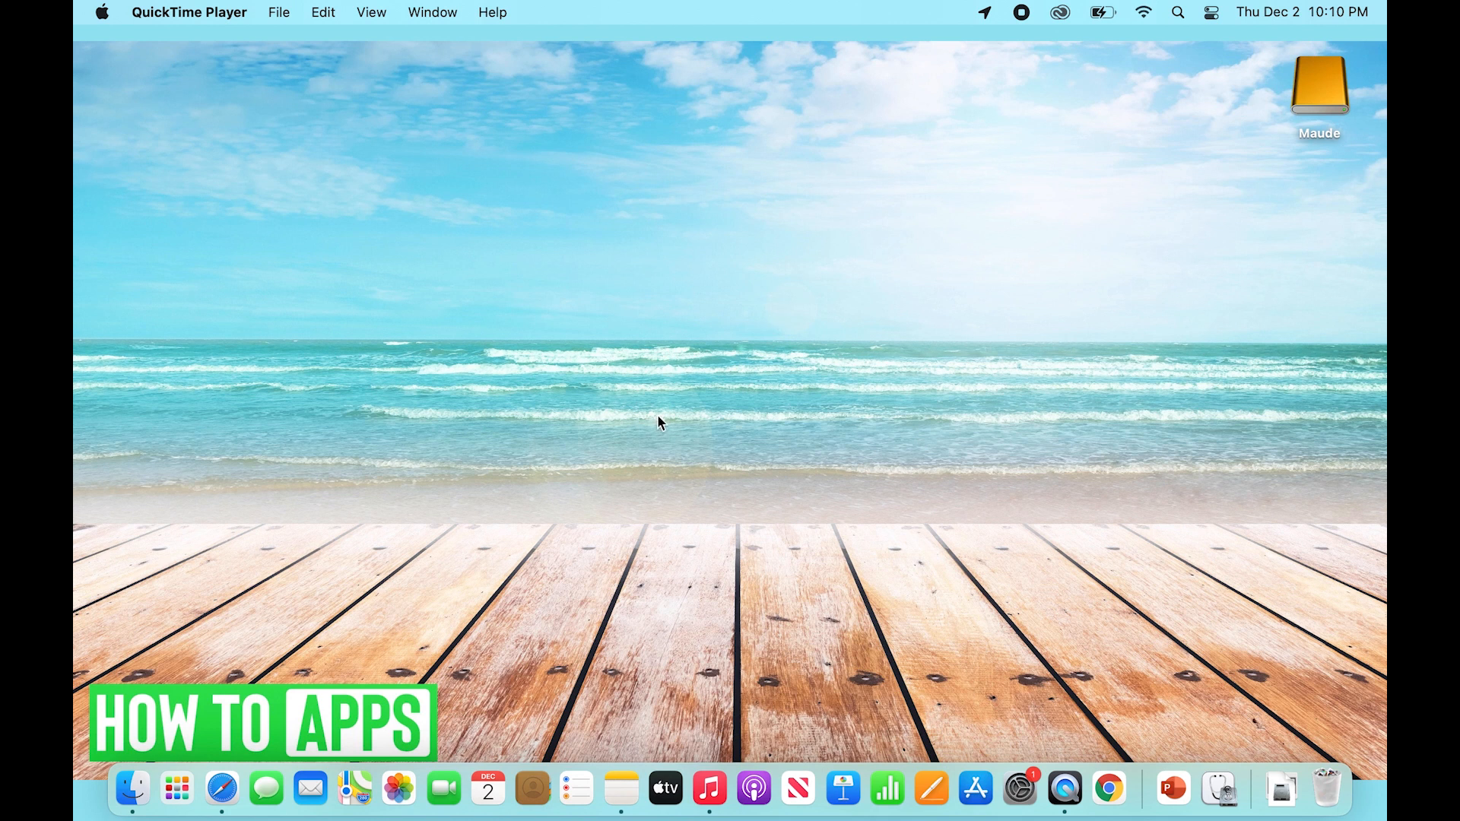
pyautogui.moveTo(775, 411)
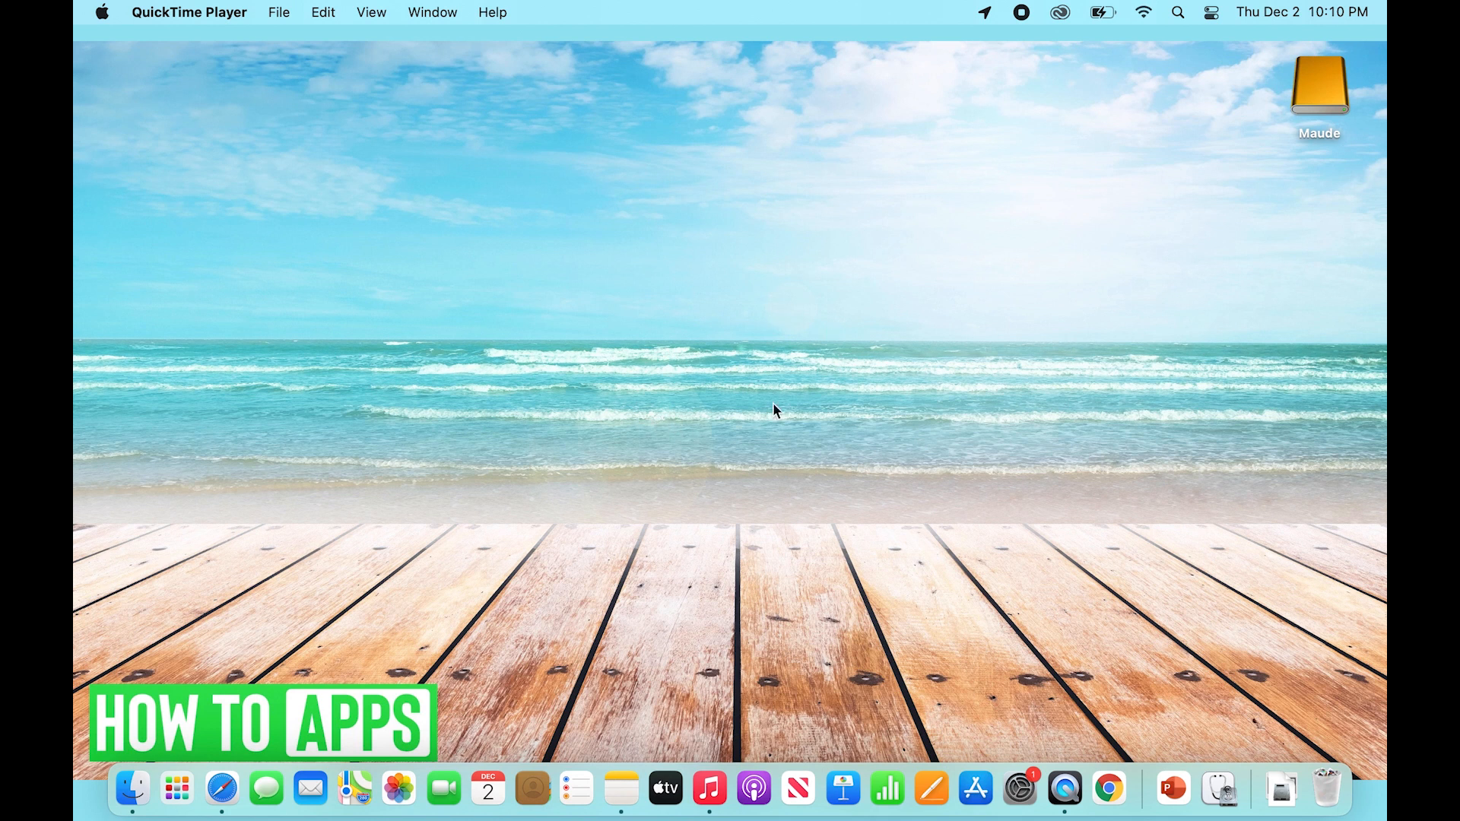
pyautogui.moveTo(716, 271)
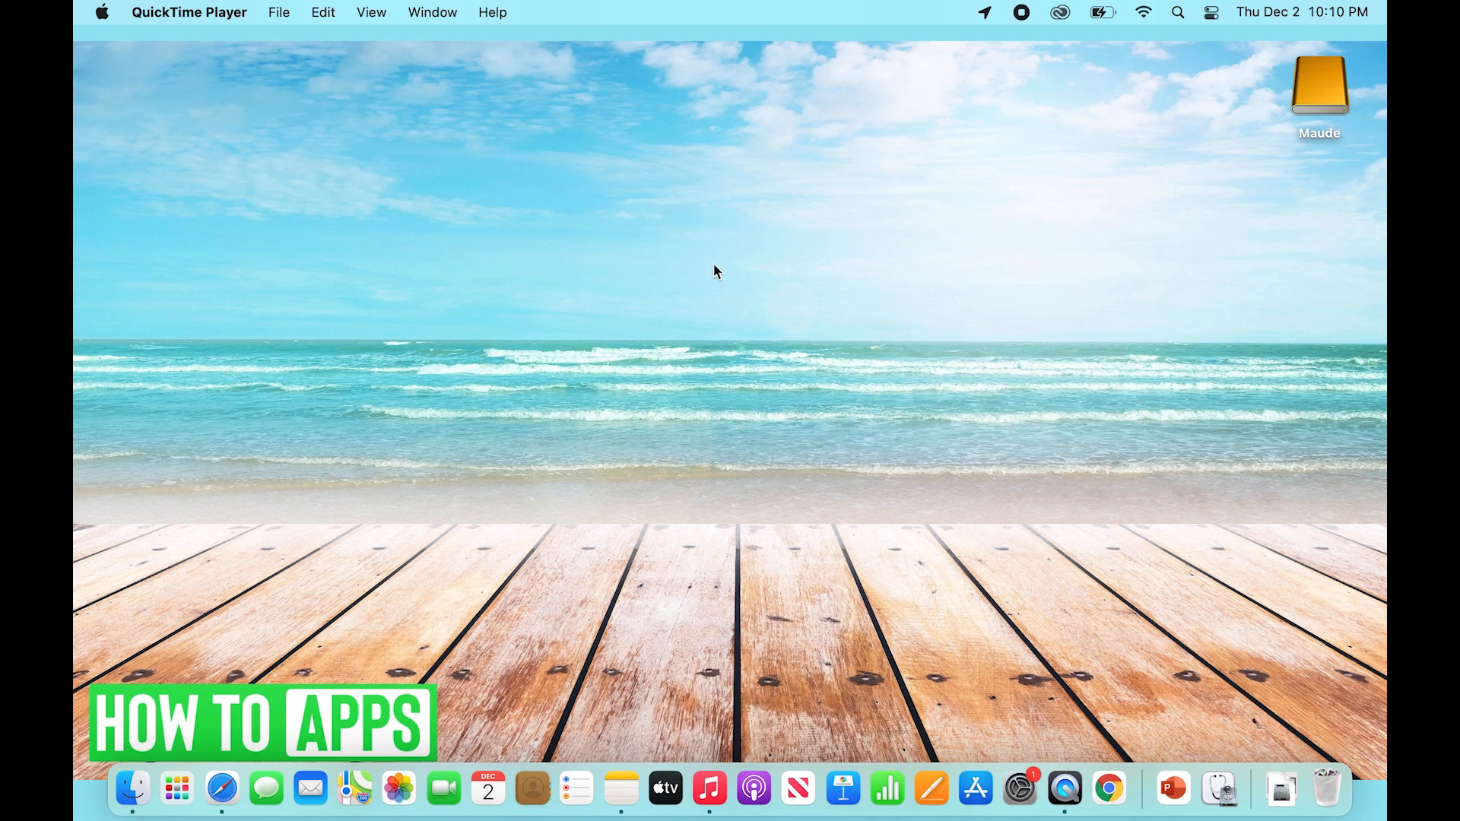
pyautogui.moveTo(686, 304)
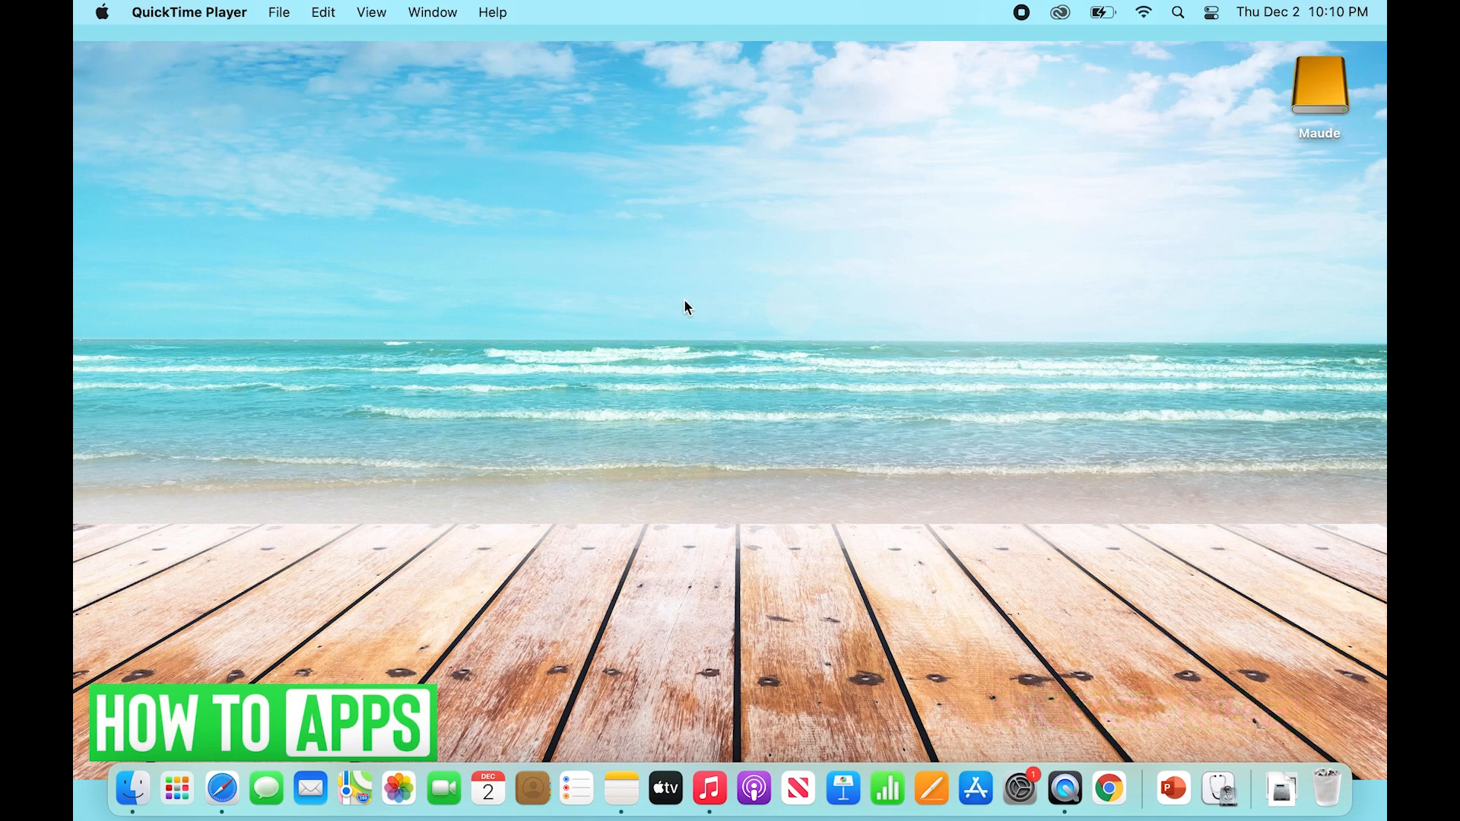
pyautogui.moveTo(310, 67)
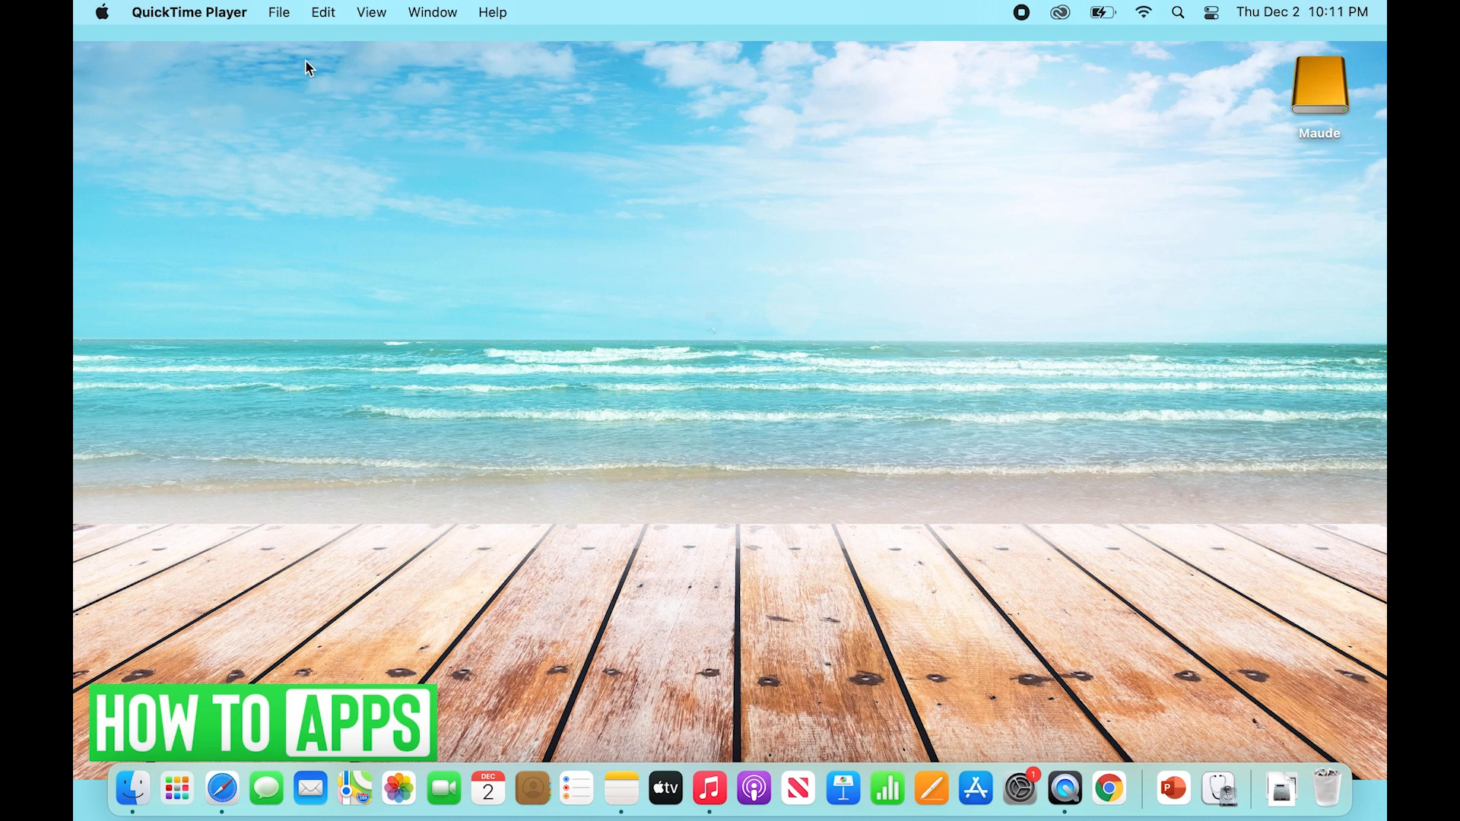
pyautogui.moveTo(1028, 745)
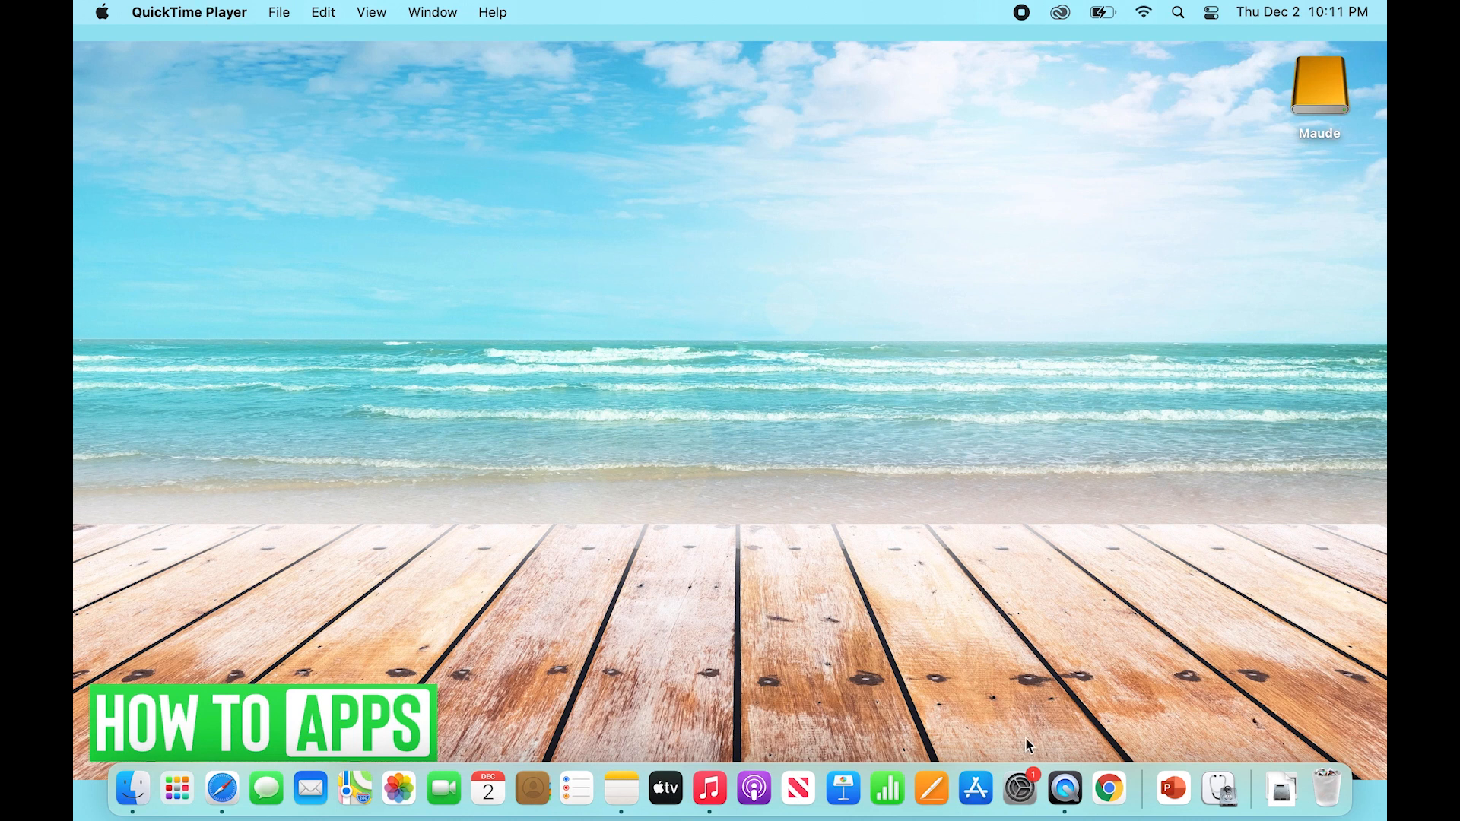
pyautogui.moveTo(986, 484)
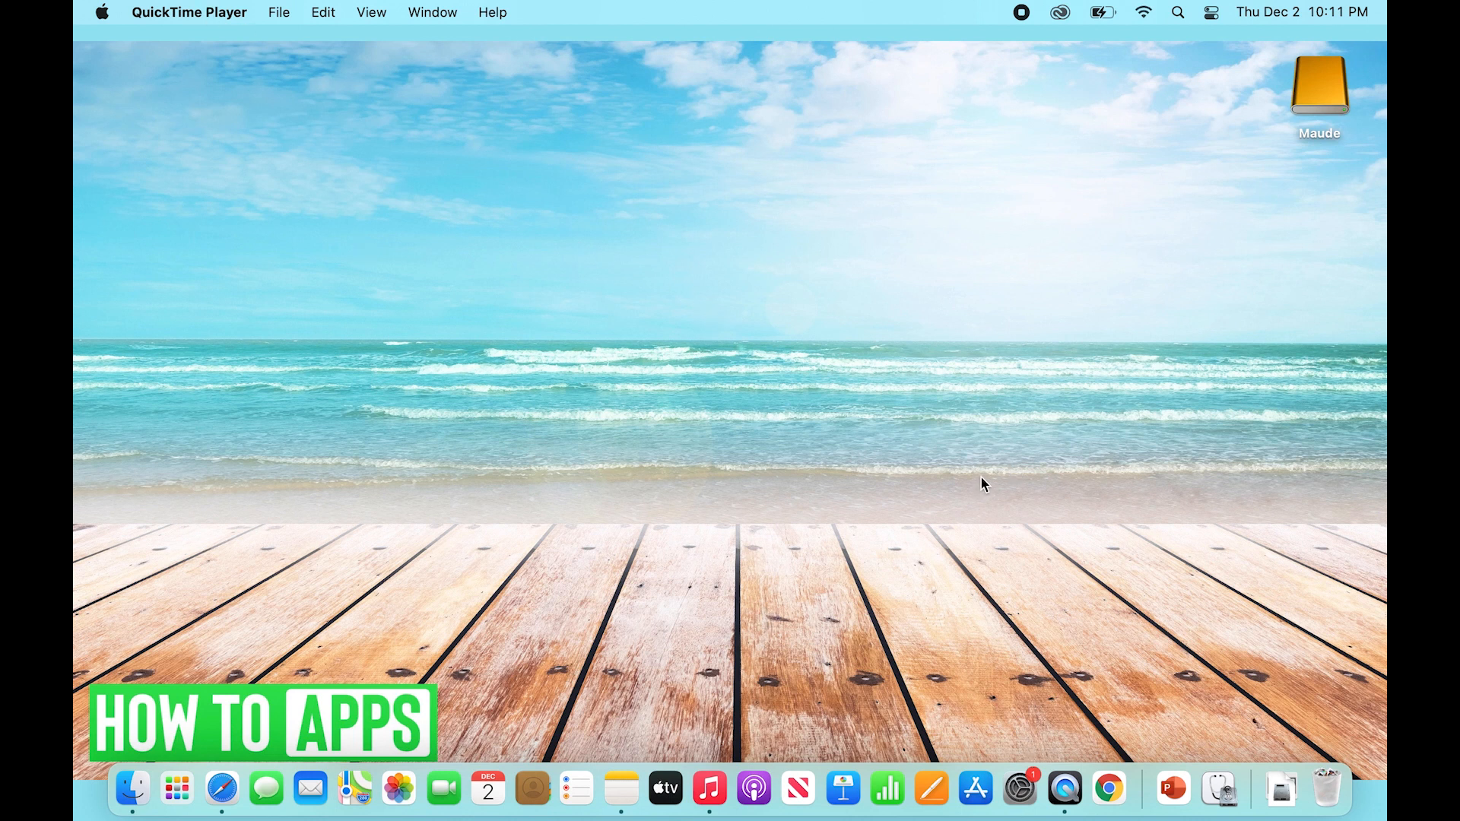
pyautogui.moveTo(985, 476)
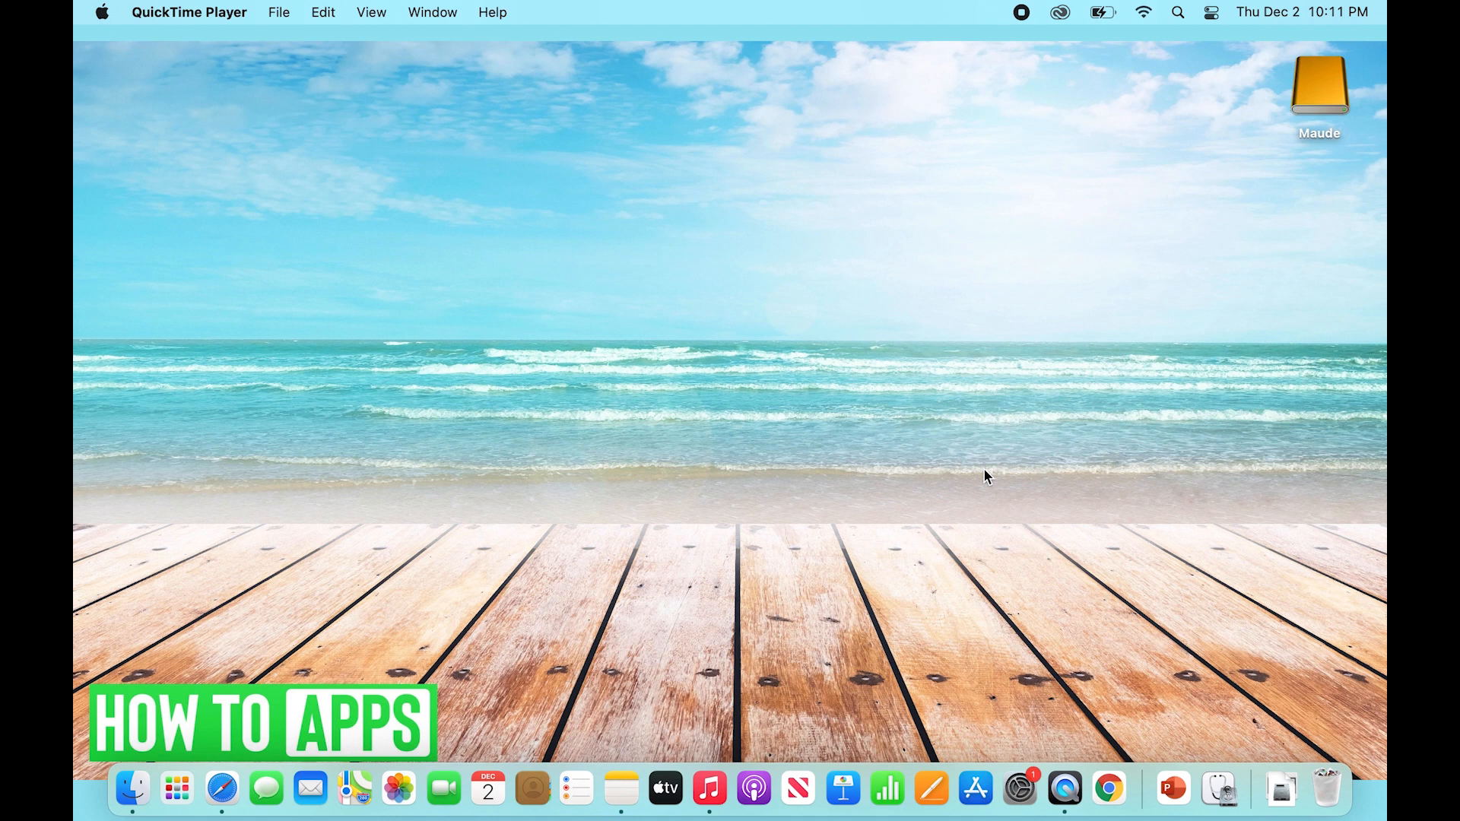
pyautogui.moveTo(602, 263)
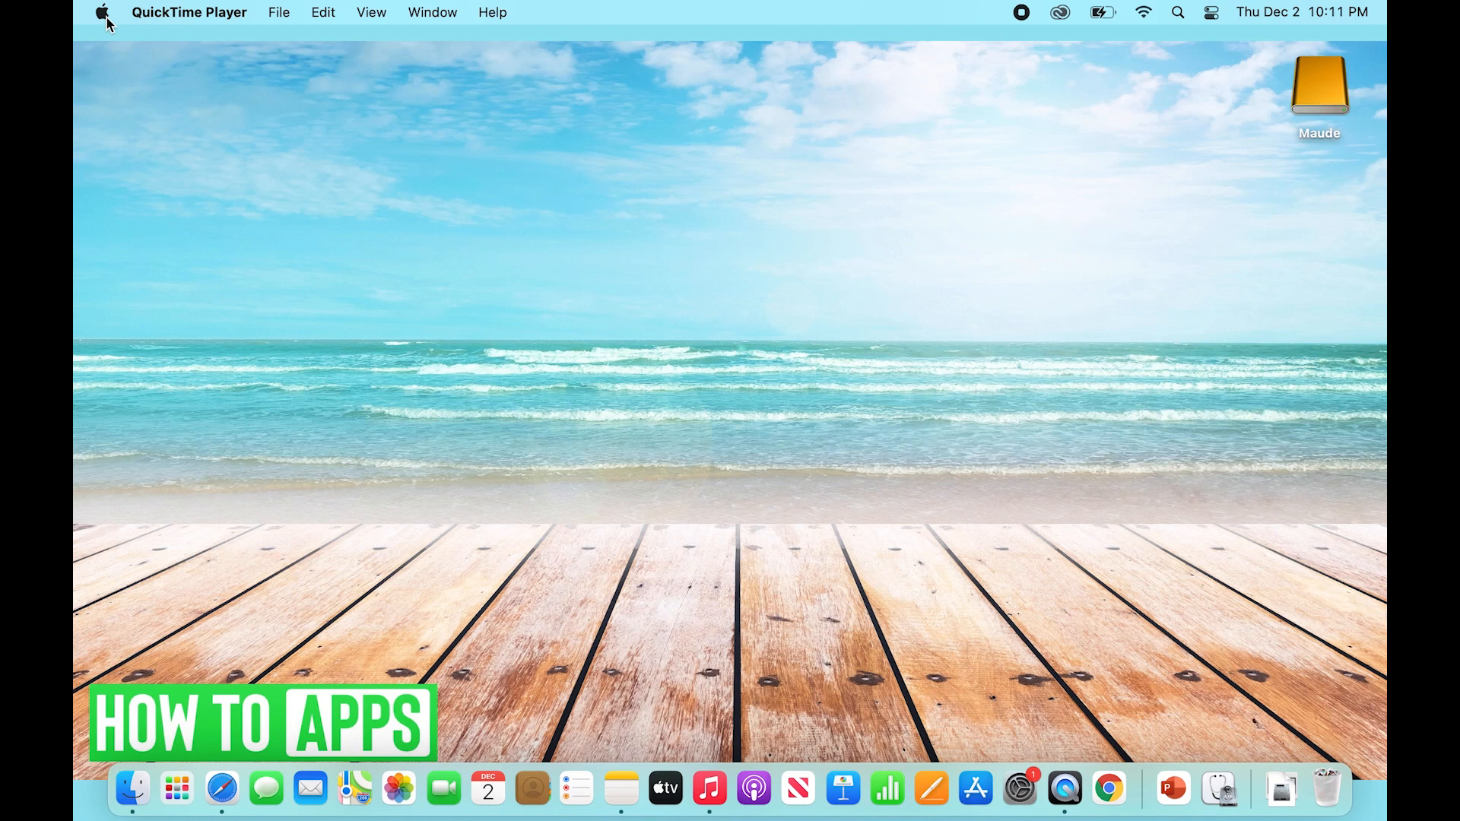
# Step: Launch System Preferences from the Apple menu to show all preference panes
pyautogui.click(102, 12)
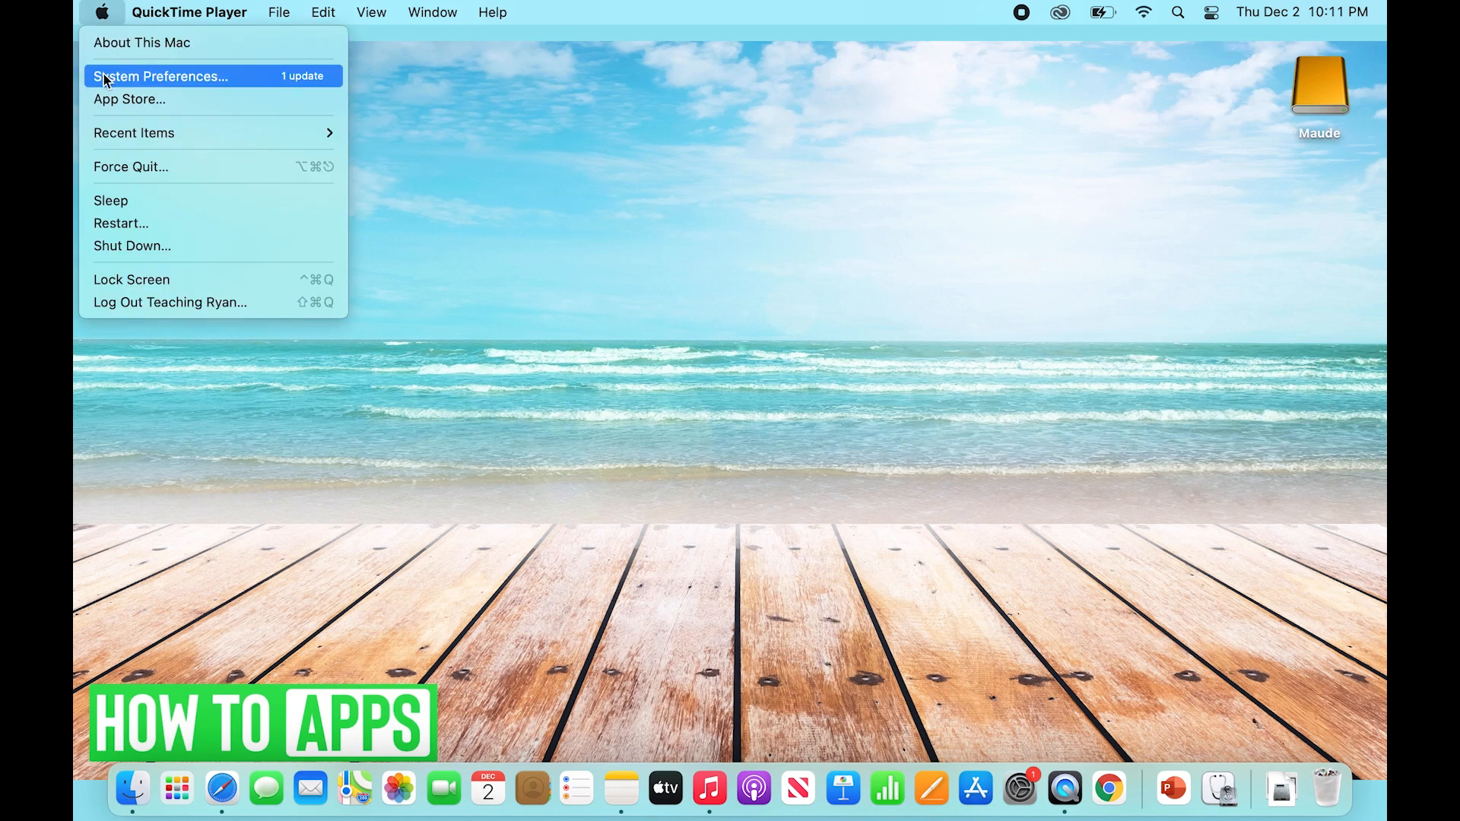
pyautogui.click(159, 76)
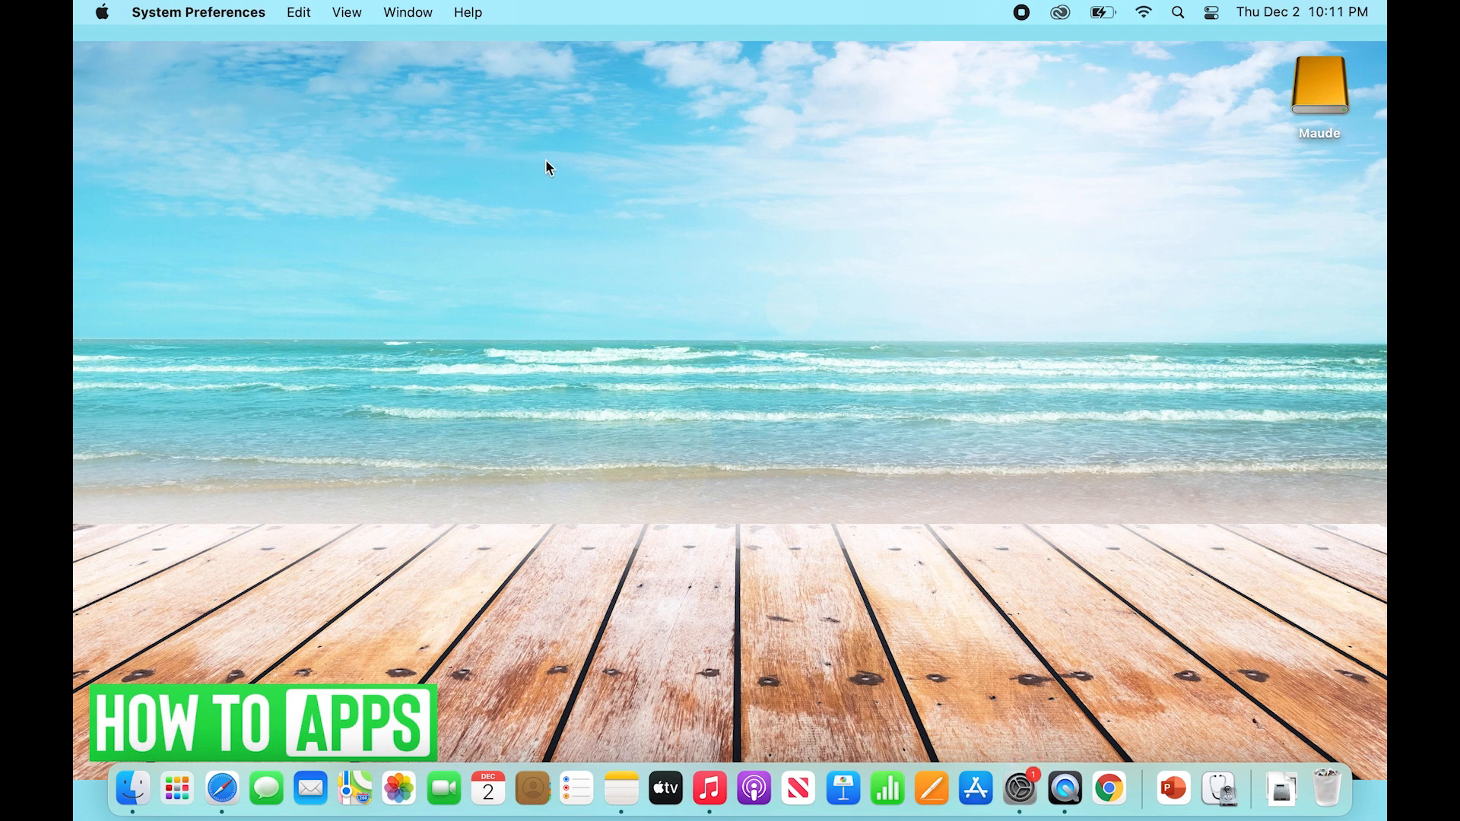
pyautogui.click(1018, 790)
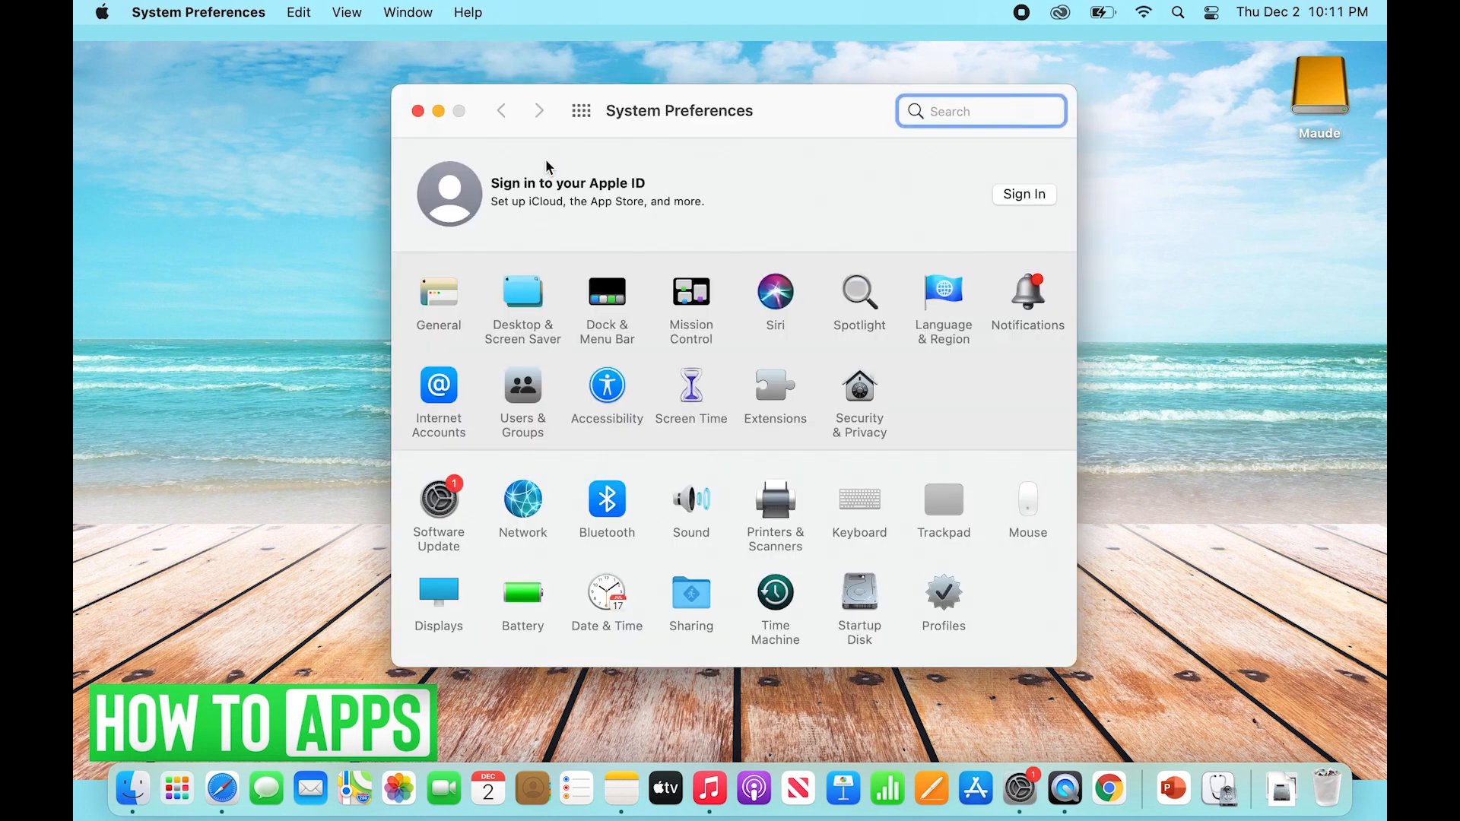
pyautogui.moveTo(625, 233)
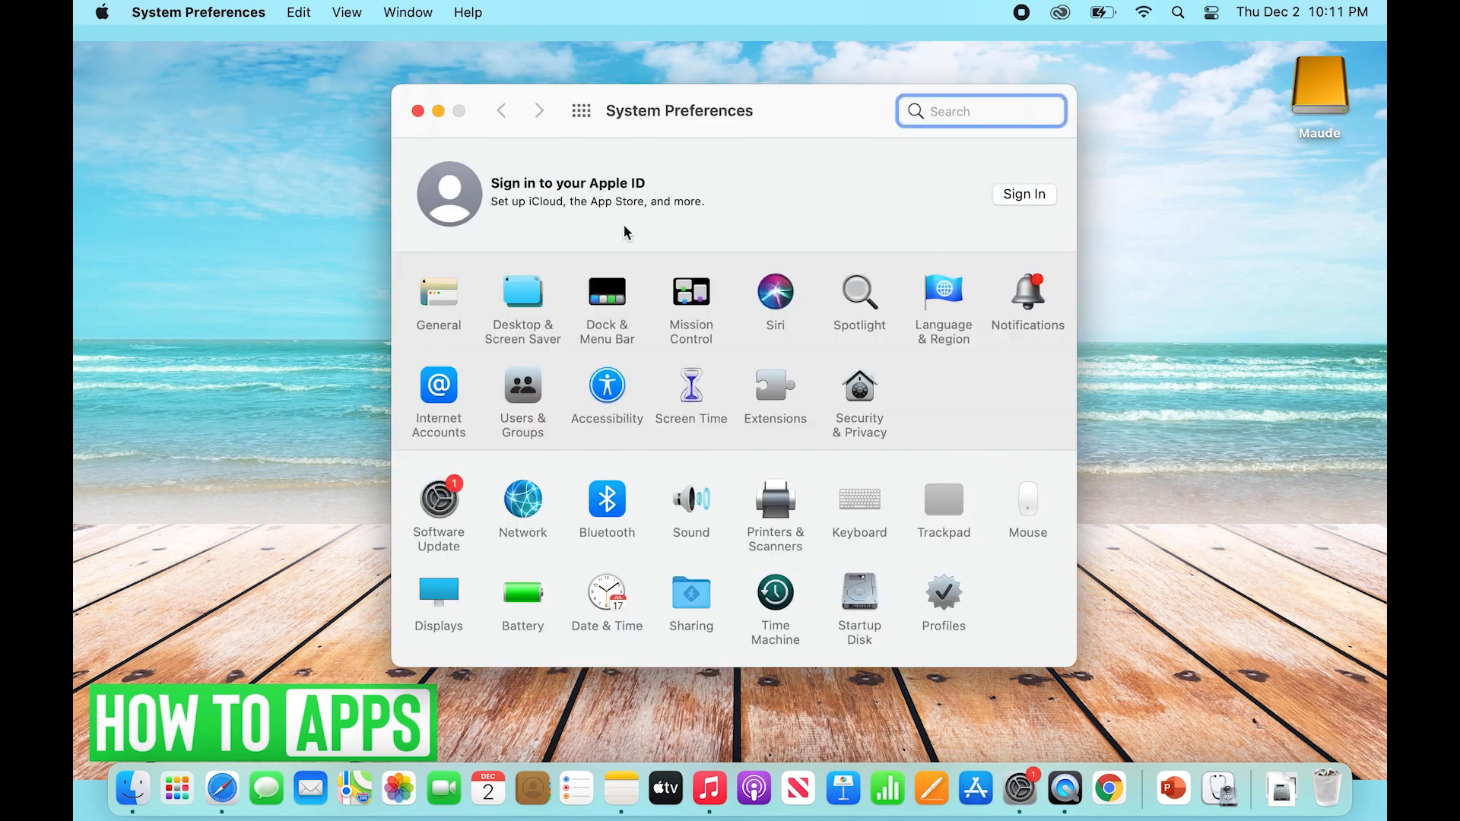
pyautogui.moveTo(866, 398)
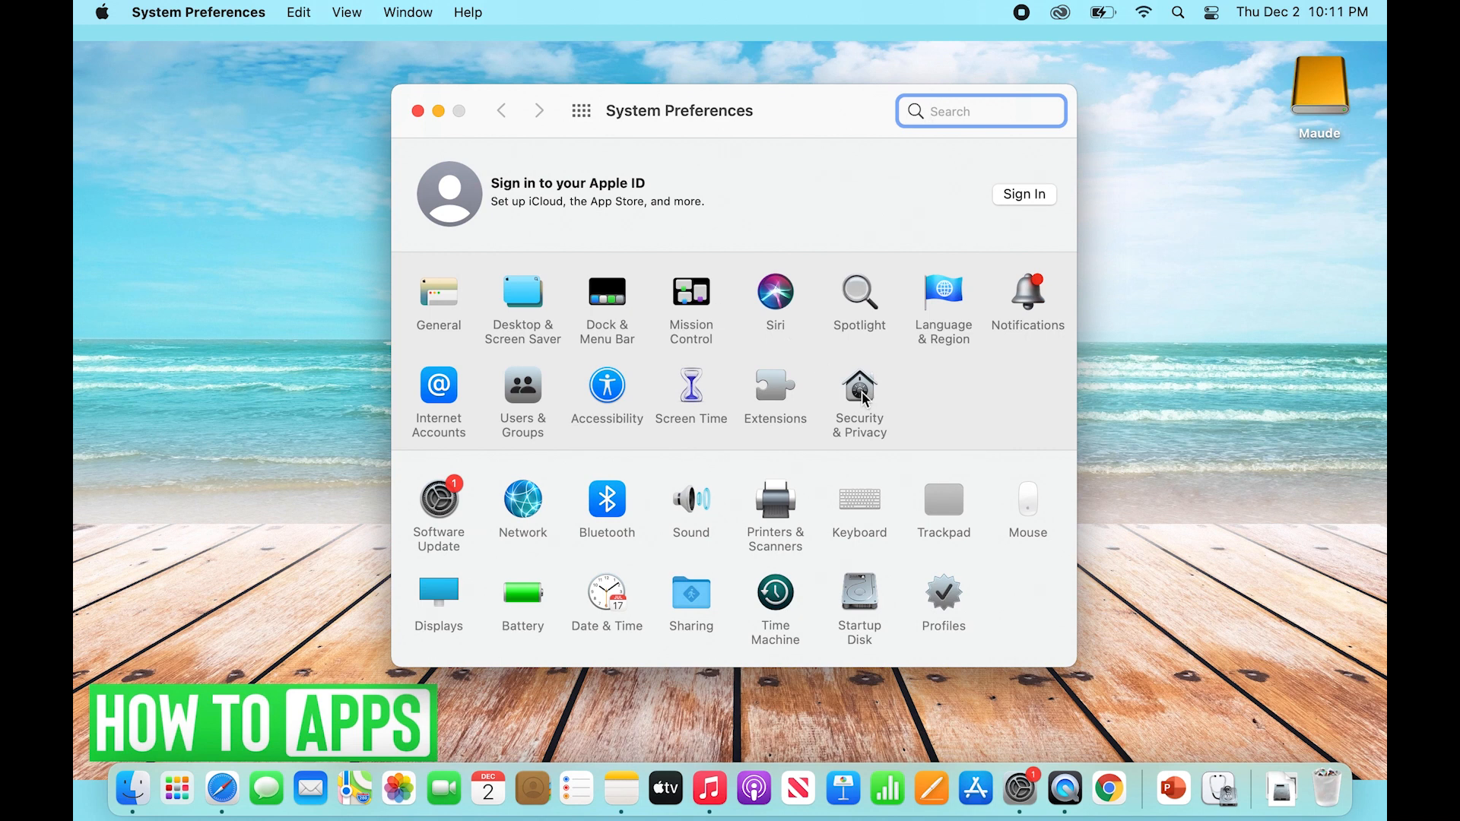
# Step: Show the Firewall section of Security & Privacy, where the firewall is on
pyautogui.click(858, 394)
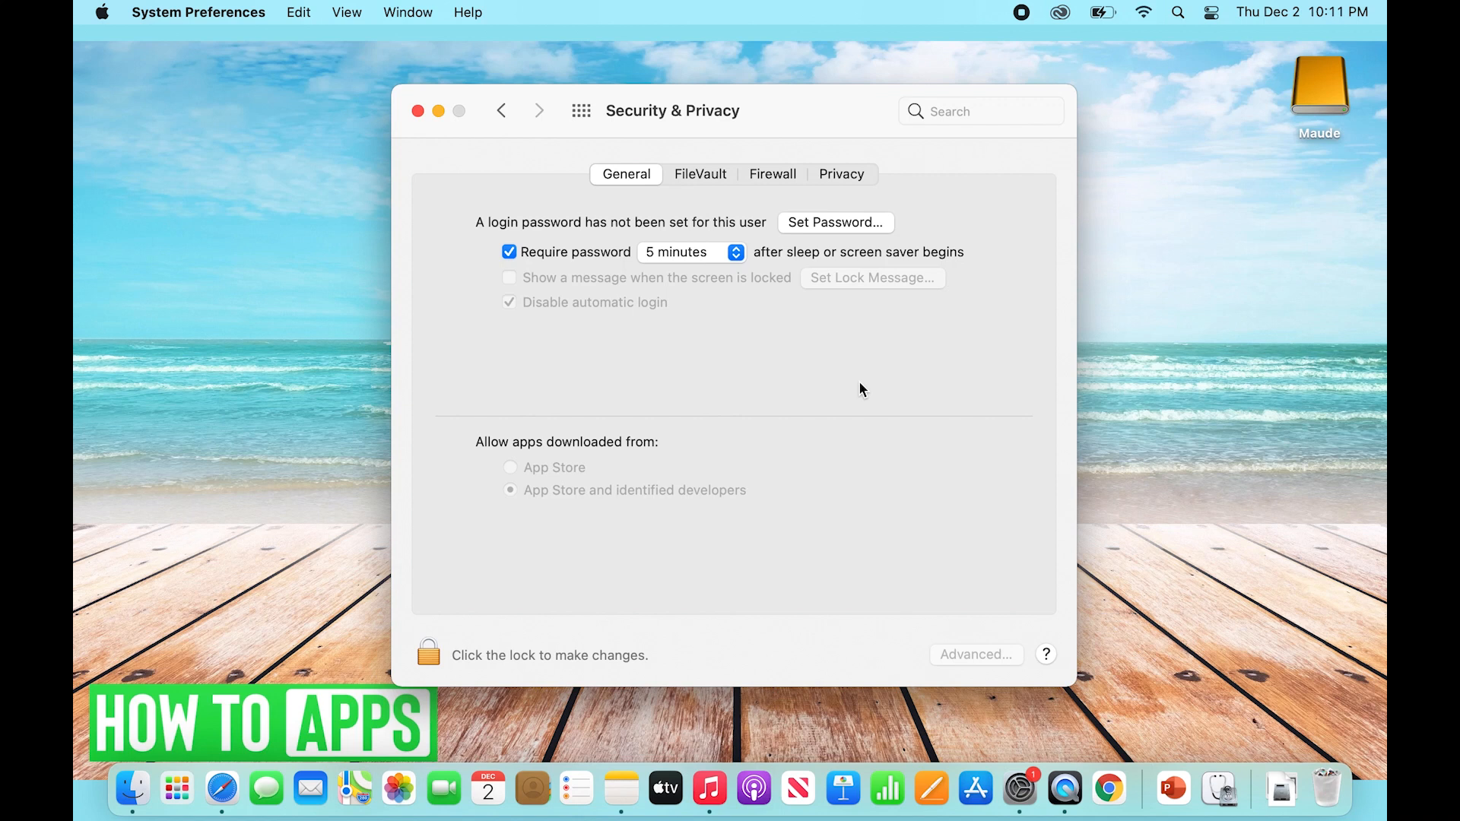
pyautogui.moveTo(765, 184)
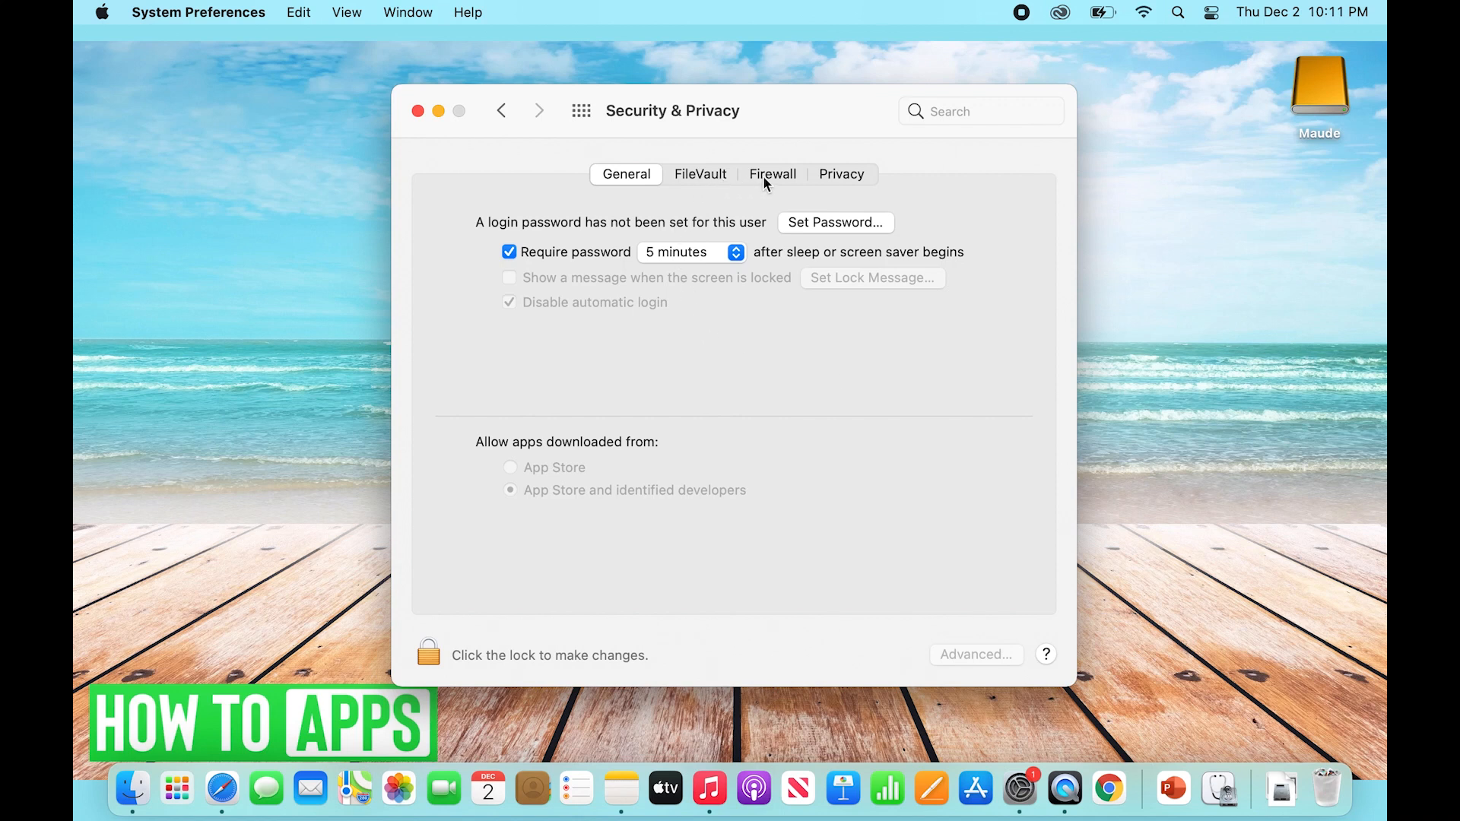
pyautogui.click(772, 174)
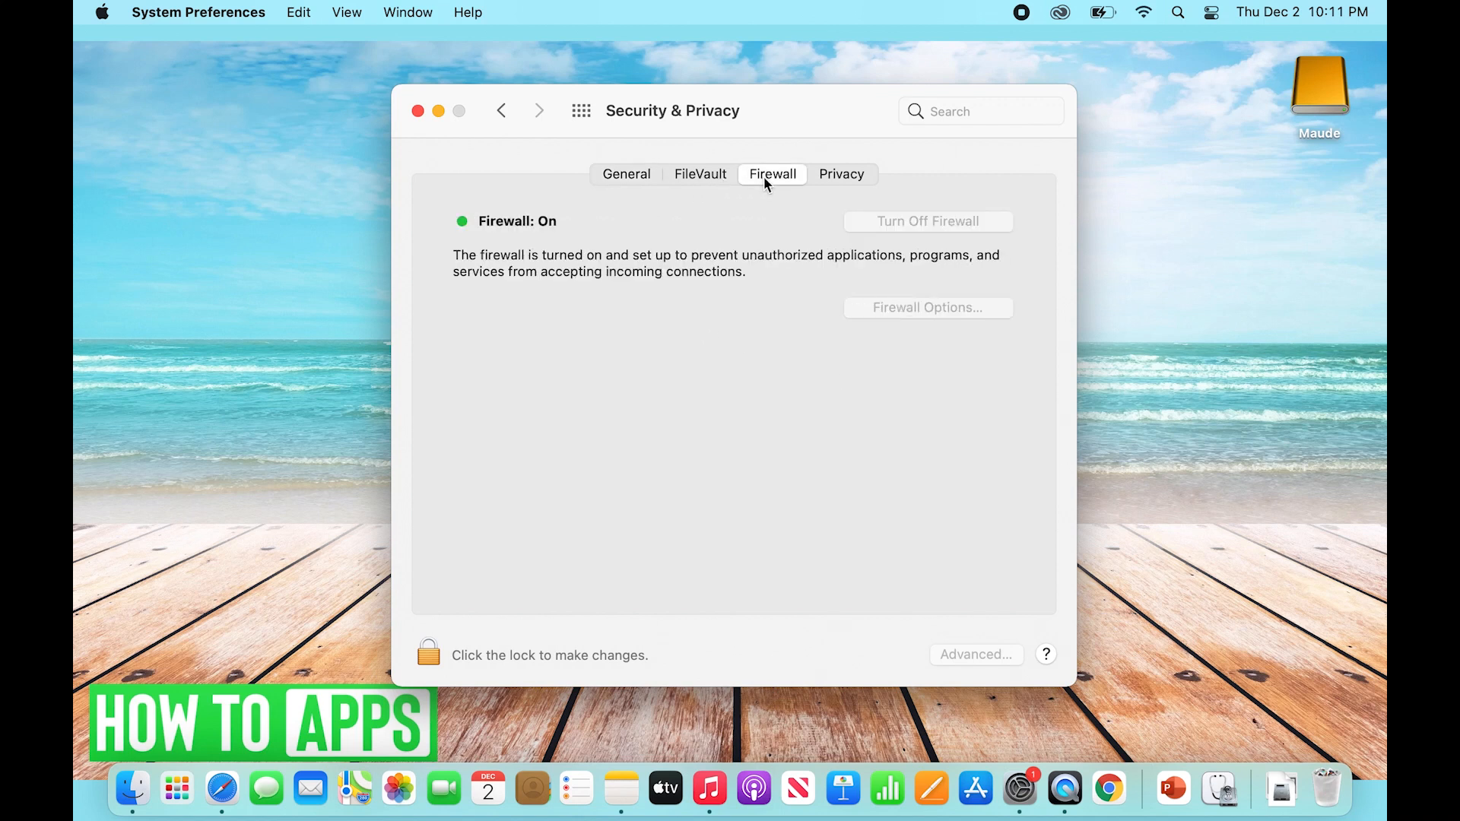
pyautogui.moveTo(575, 237)
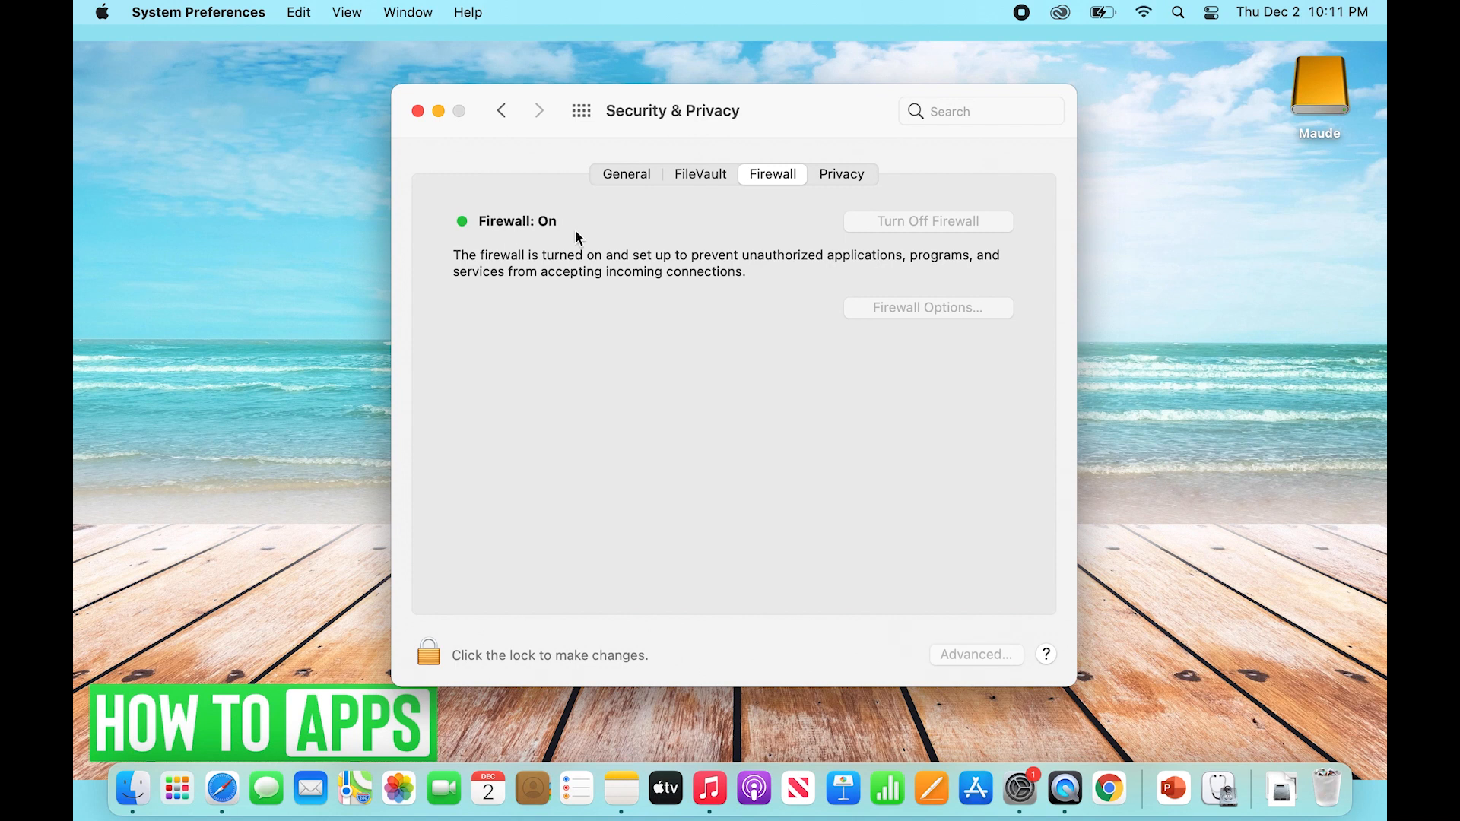
pyautogui.moveTo(690, 231)
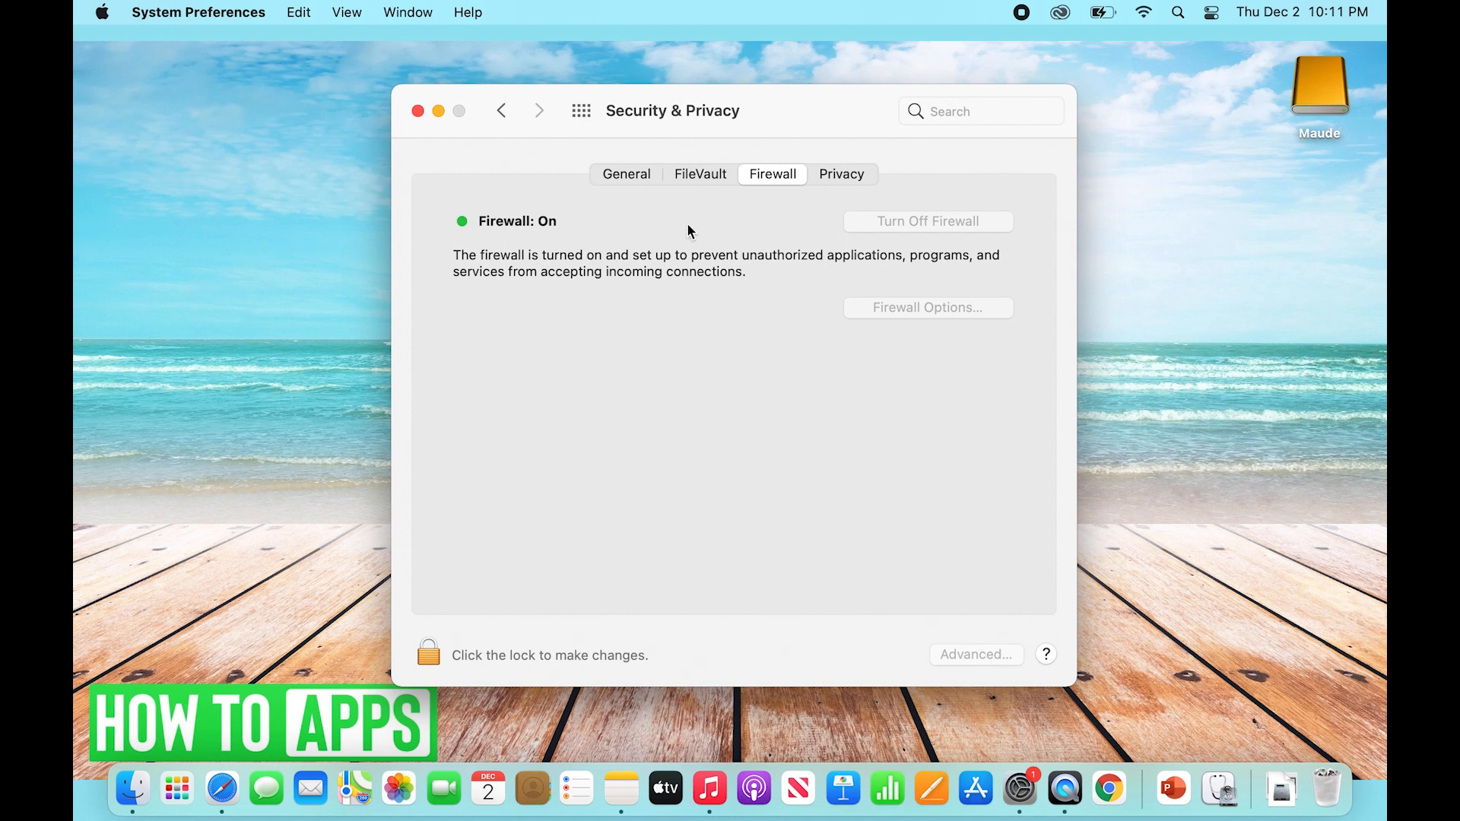
pyautogui.moveTo(803, 290)
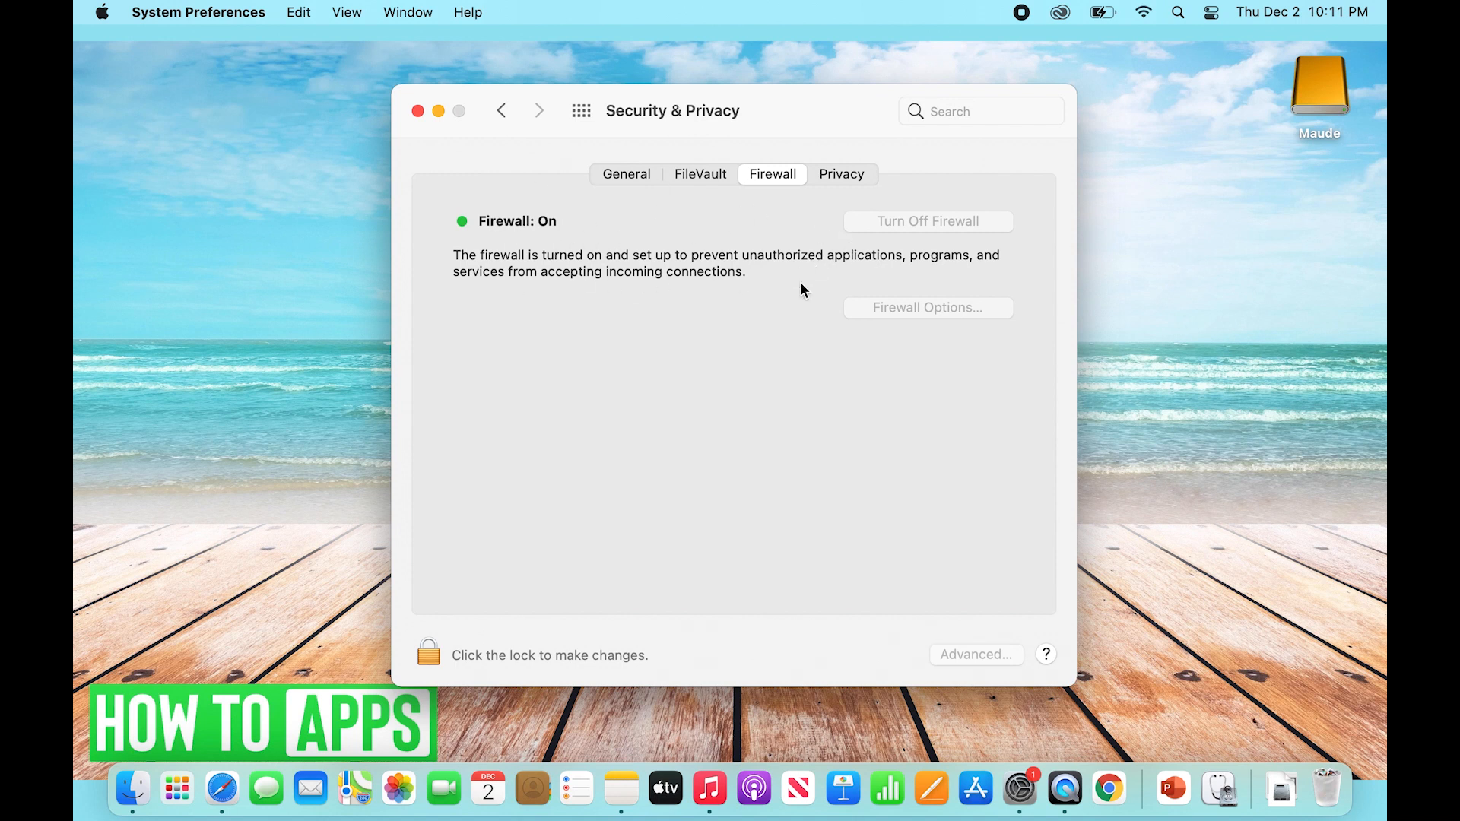
pyautogui.moveTo(597, 251)
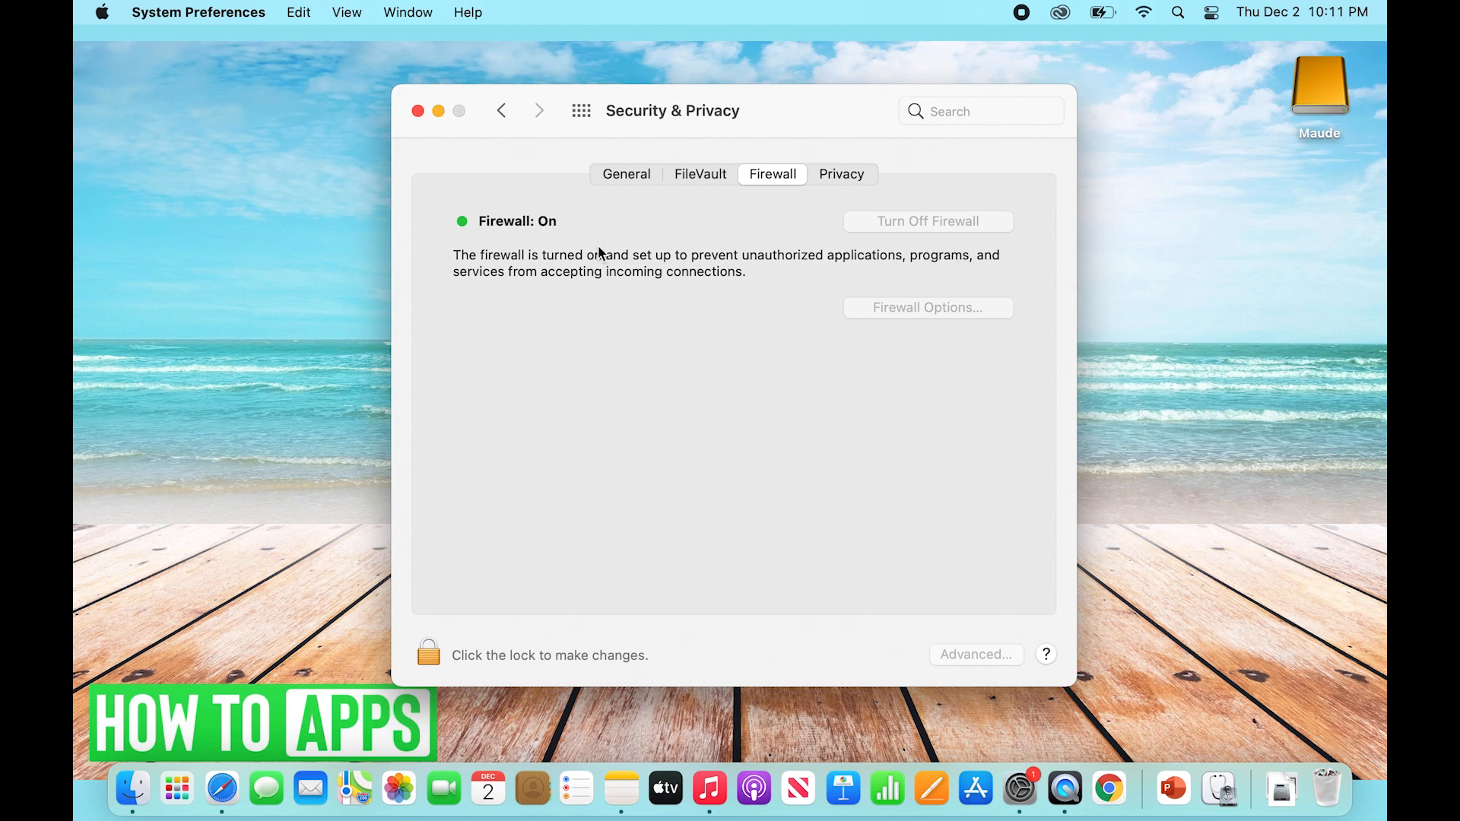
pyautogui.moveTo(452, 570)
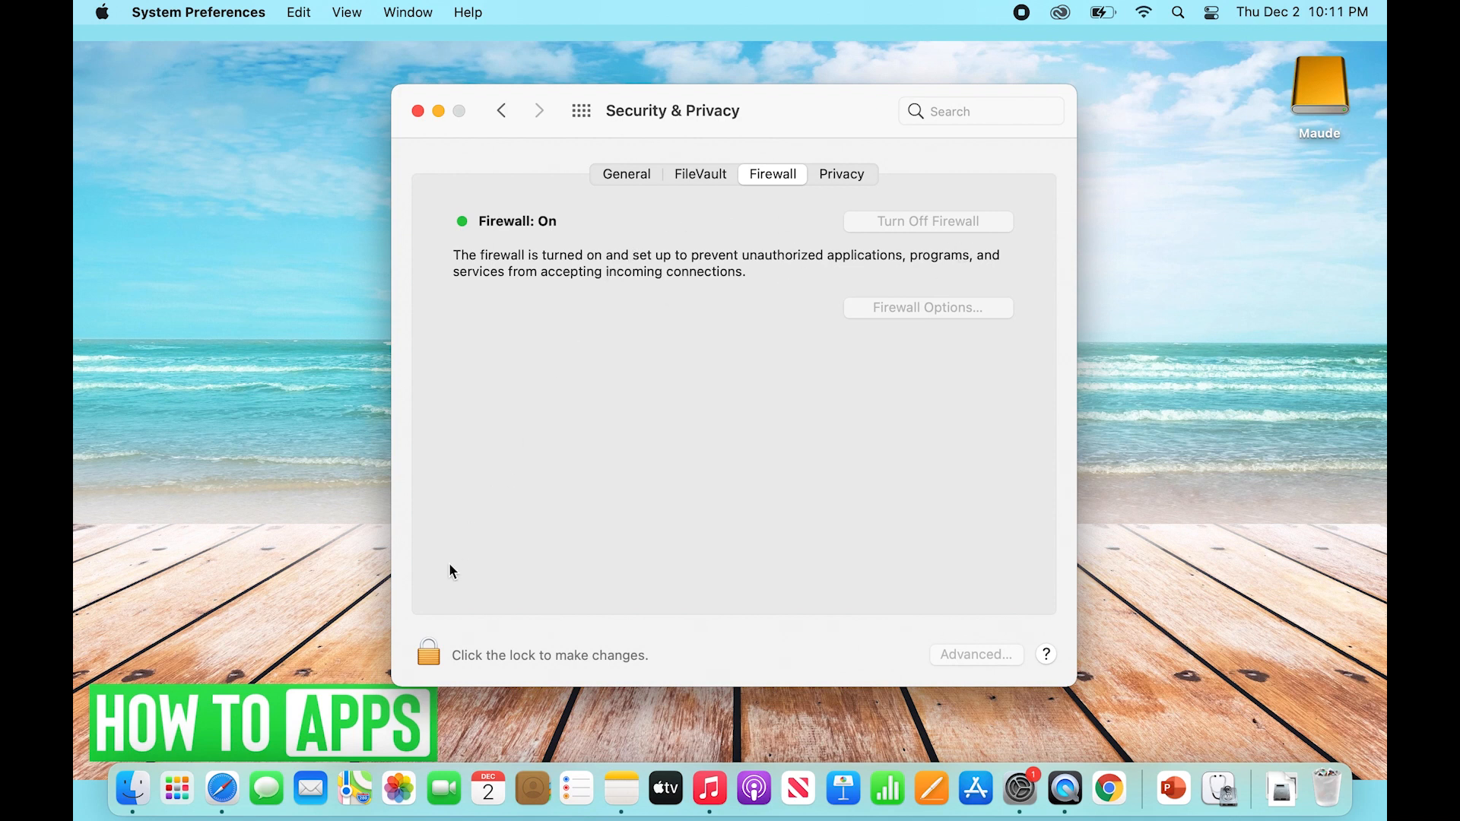
# Step: Unlock the Security & Privacy settings with the 'Ryan A.' administrator credentials
pyautogui.click(429, 654)
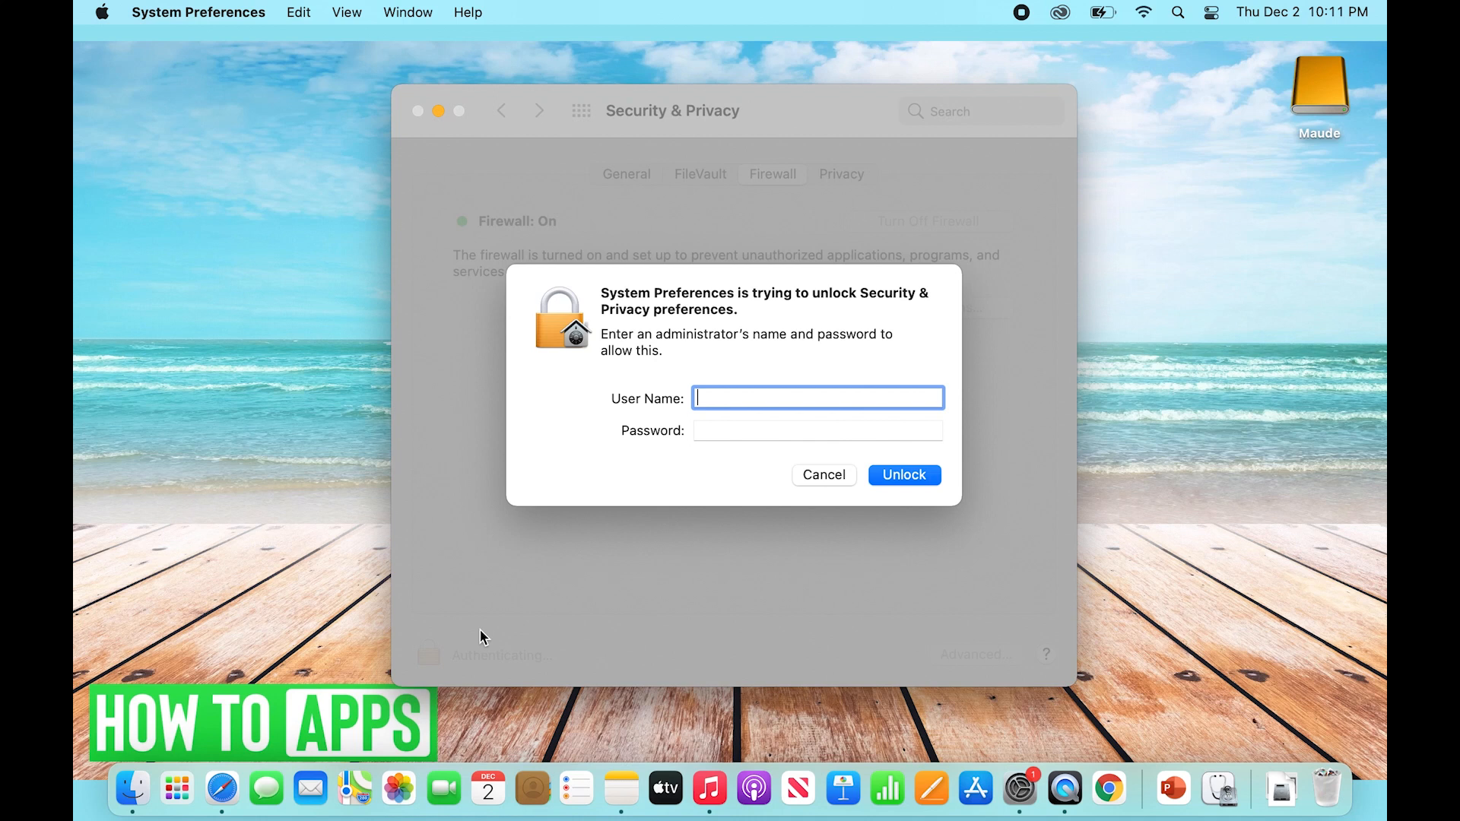
pyautogui.write('Ryan A. Contreras')
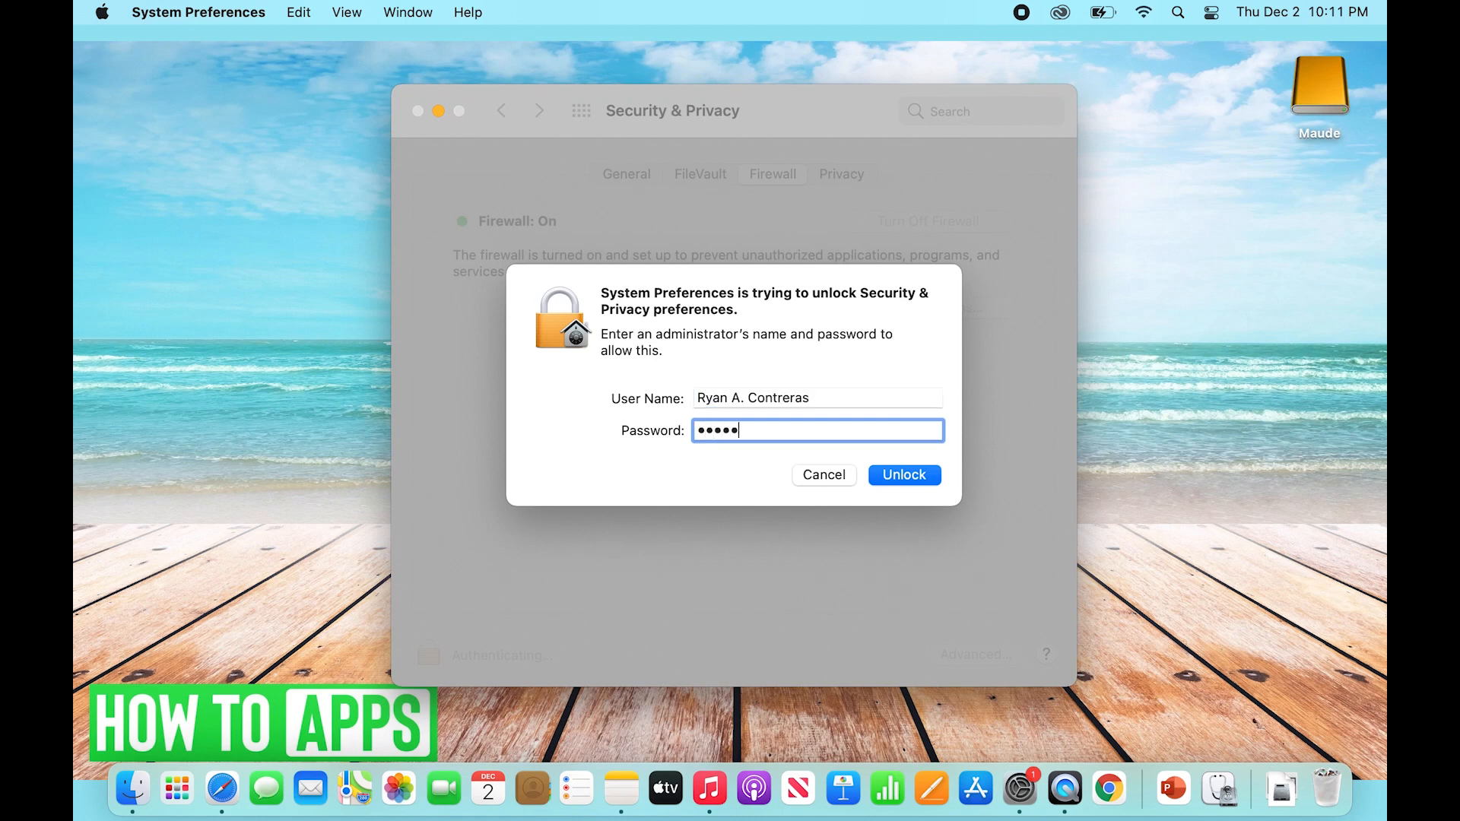
pyautogui.click(902, 475)
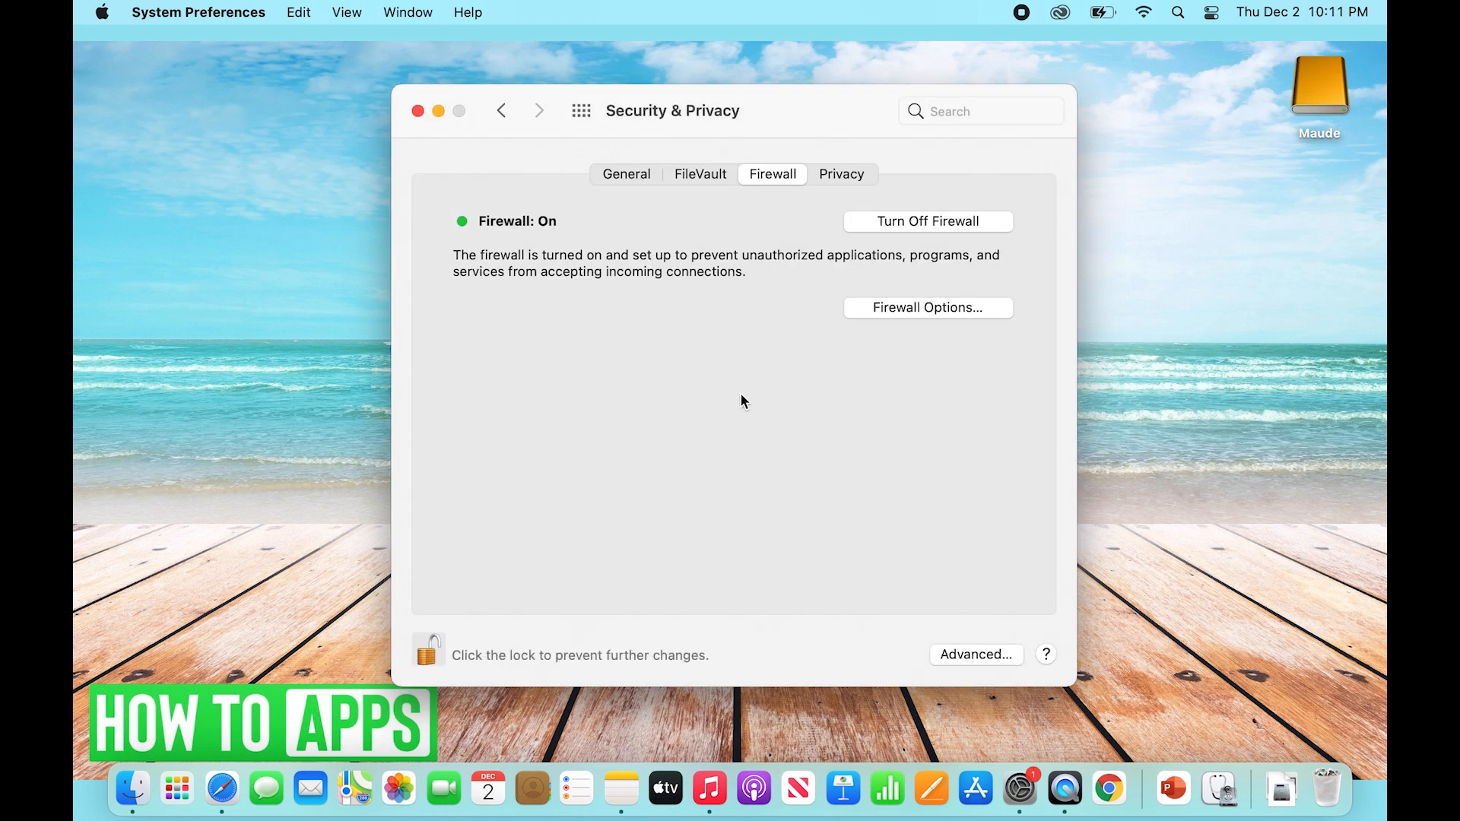
pyautogui.moveTo(876, 233)
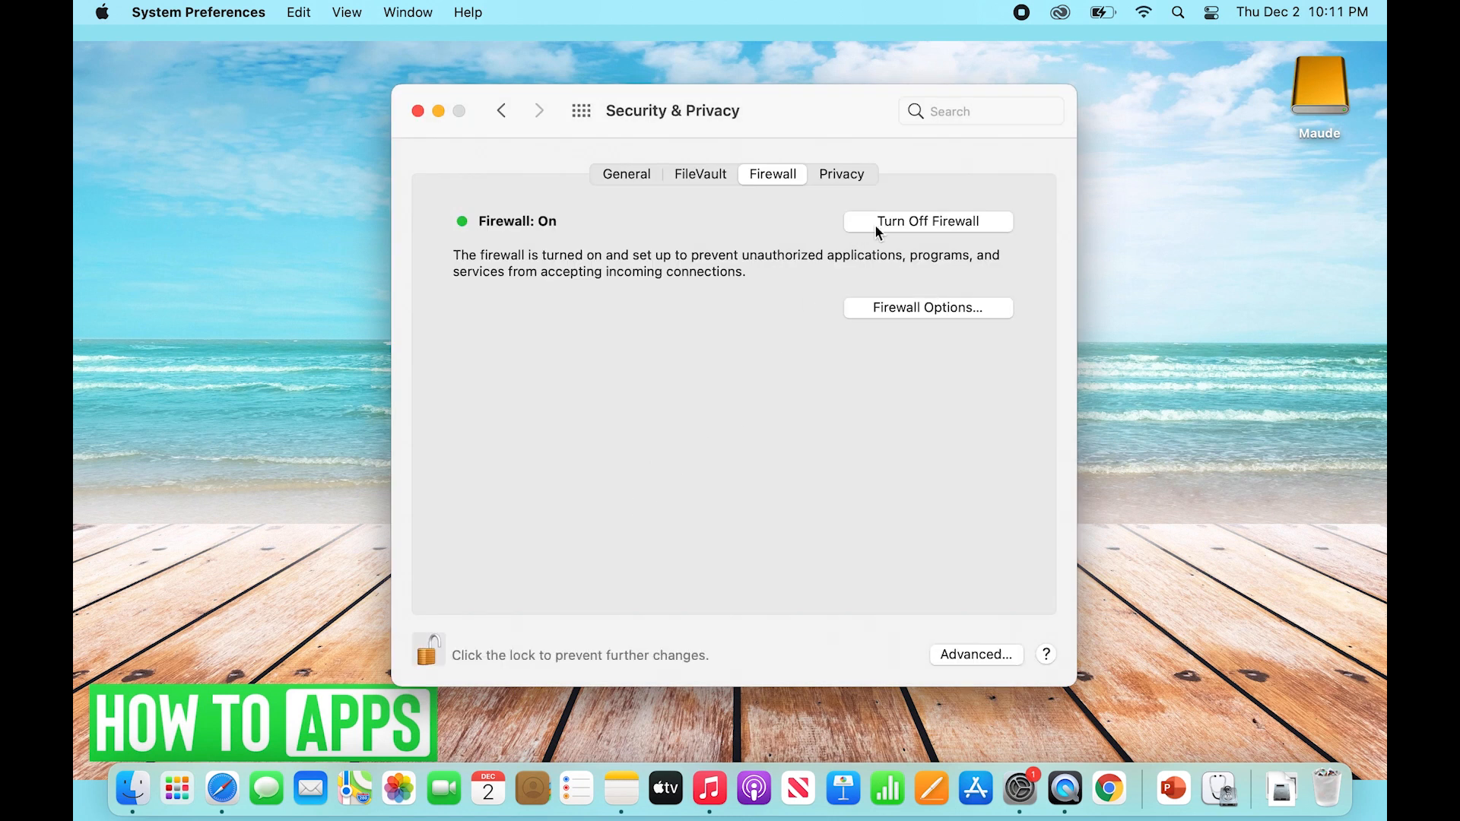
# Step: Turn off the firewall and lock the settings again with the padlock
pyautogui.click(926, 220)
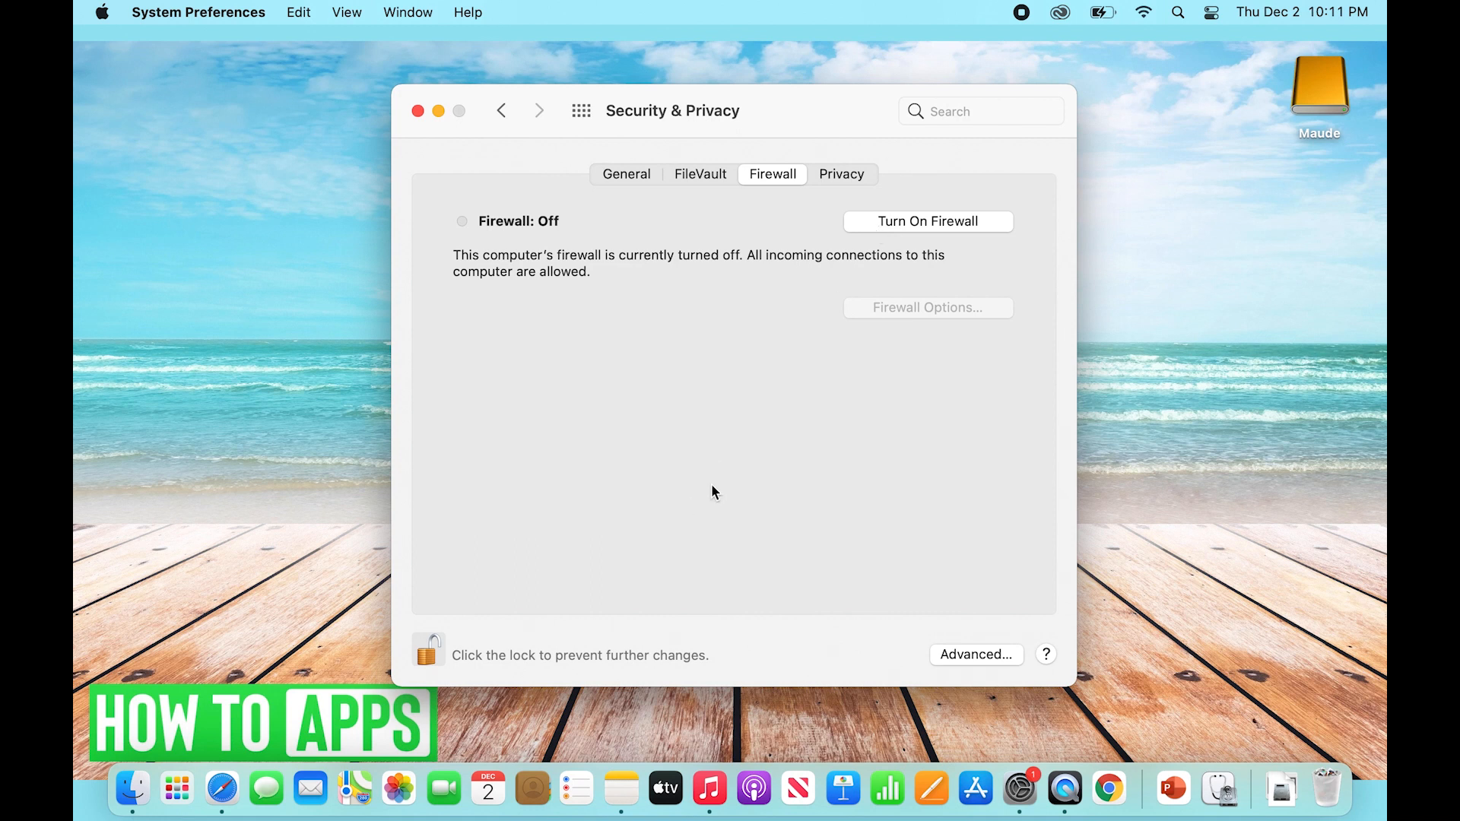
pyautogui.moveTo(511, 540)
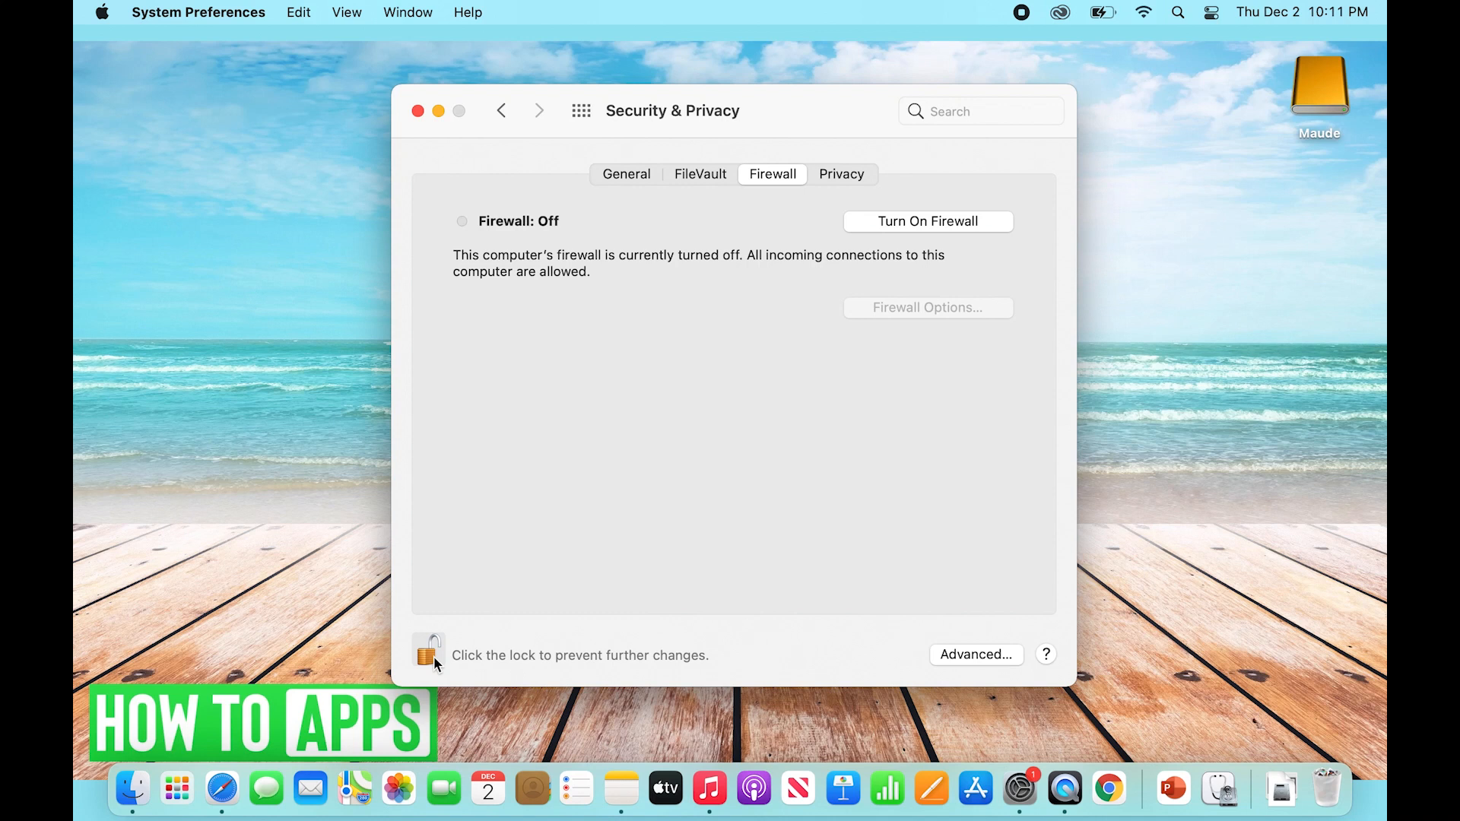
pyautogui.click(429, 653)
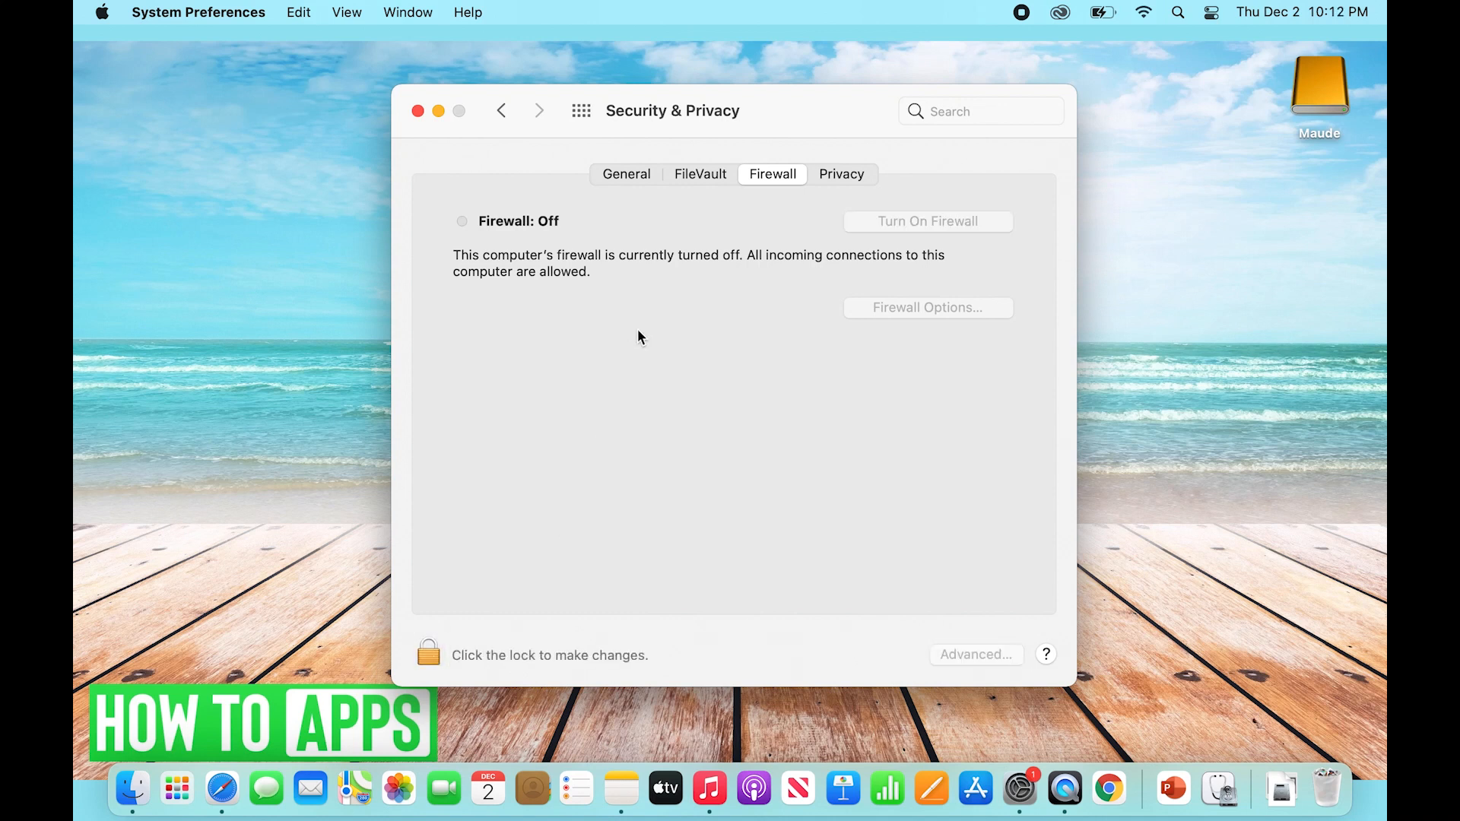
pyautogui.moveTo(419, 110)
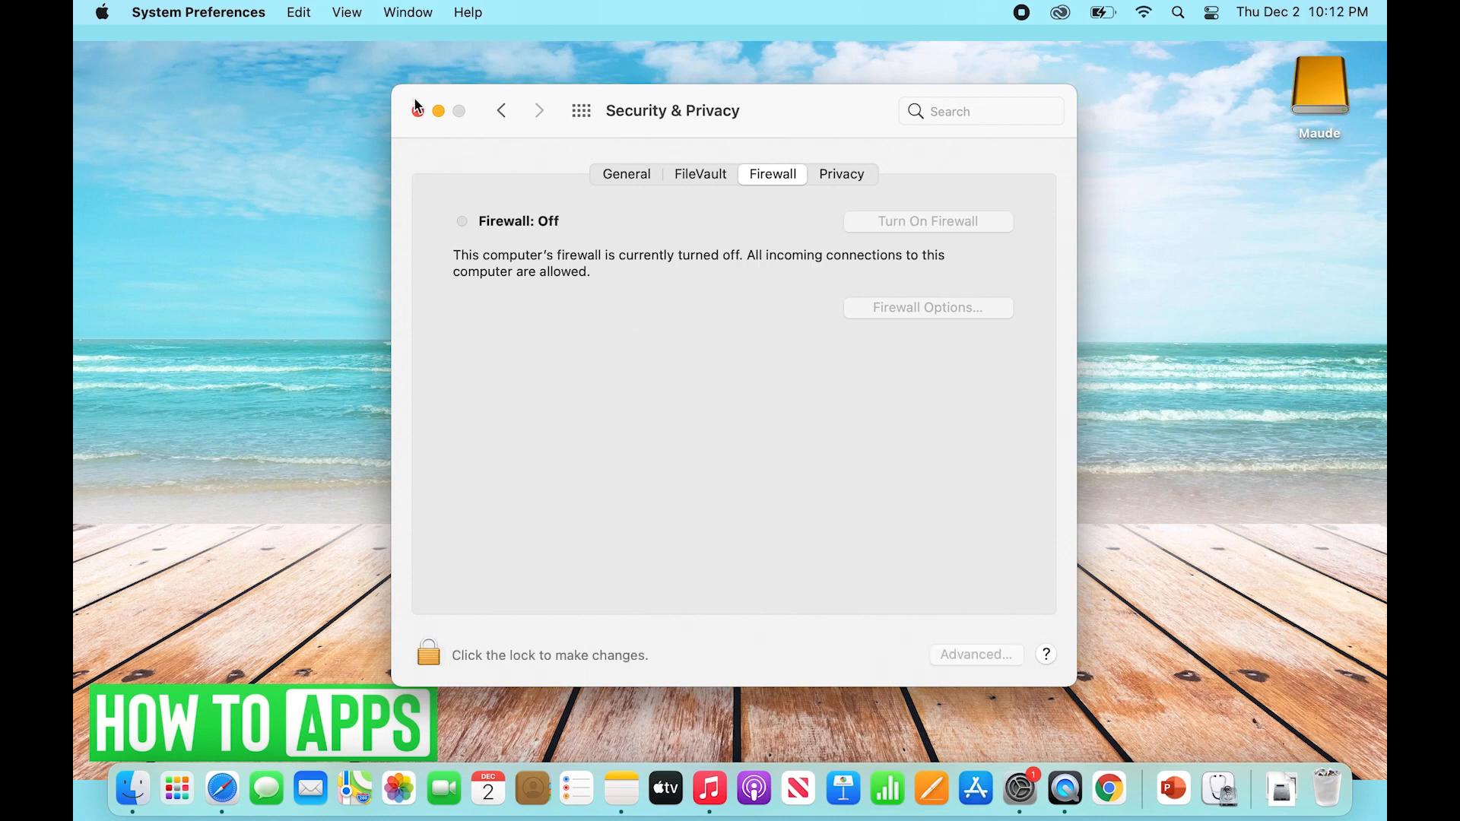
# Step: Close the System Preferences window, leaving only the Finder desktop
pyautogui.click(417, 111)
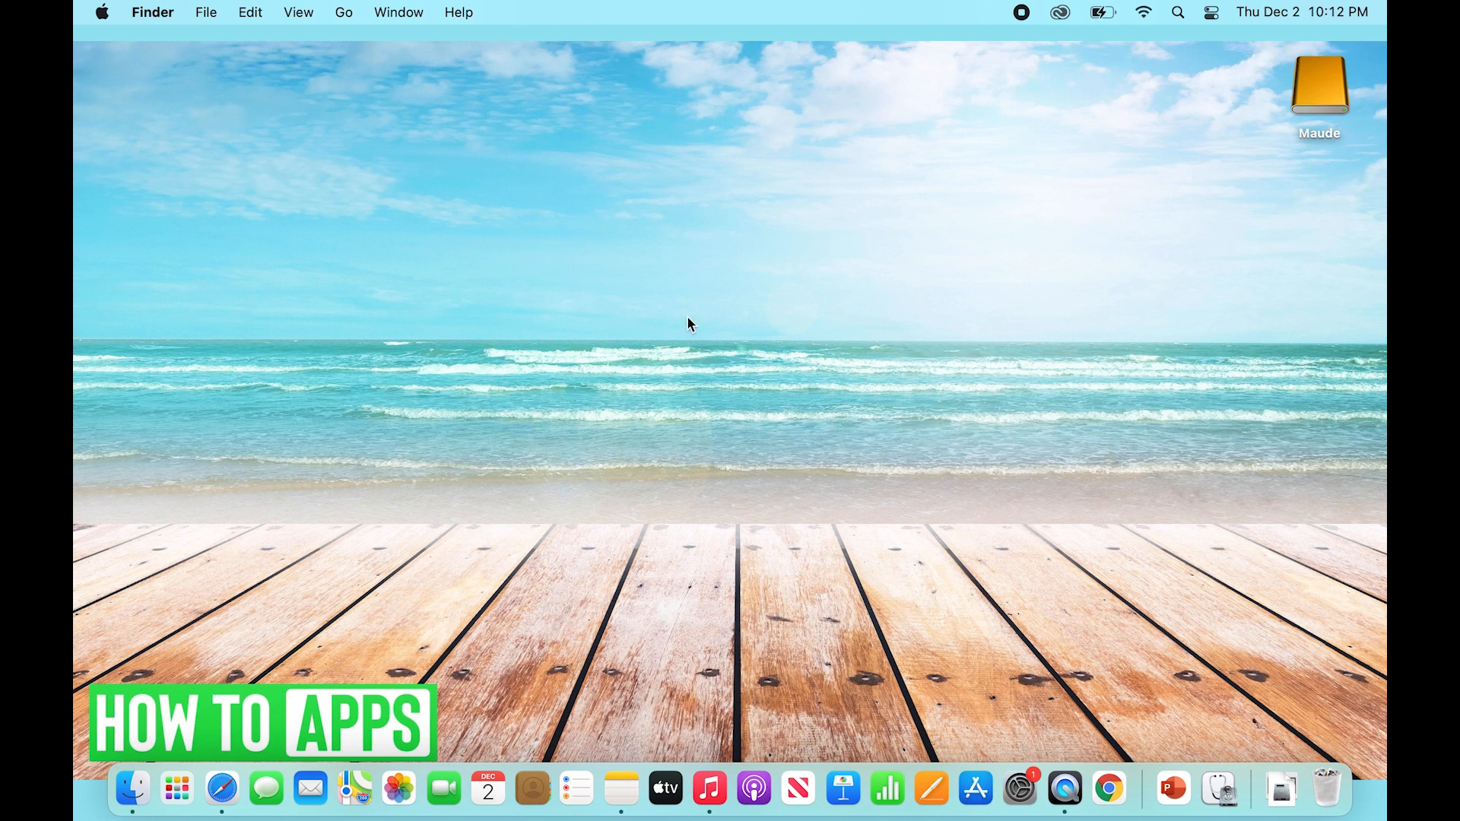
pyautogui.moveTo(796, 314)
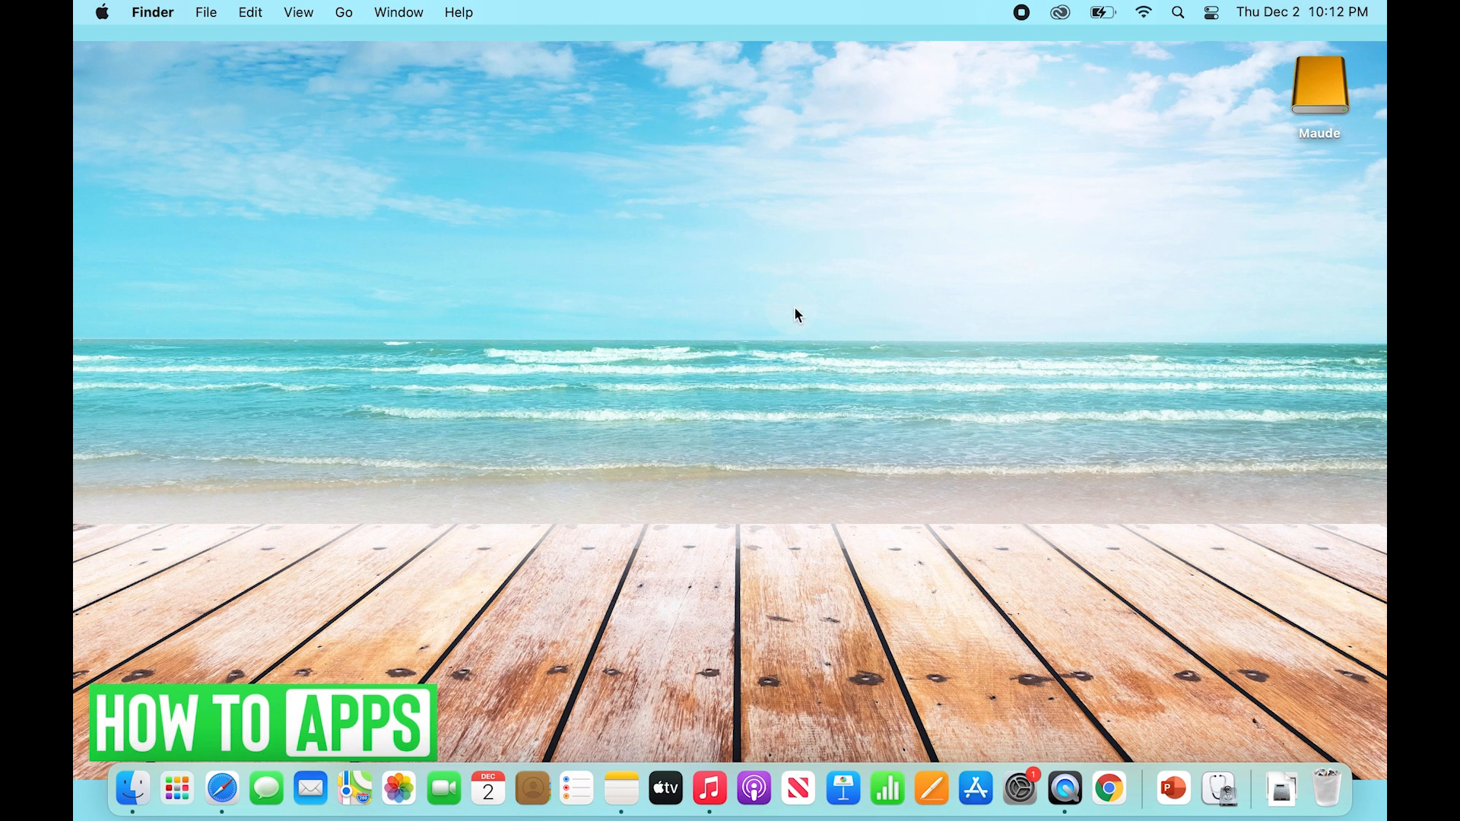
pyautogui.moveTo(675, 253)
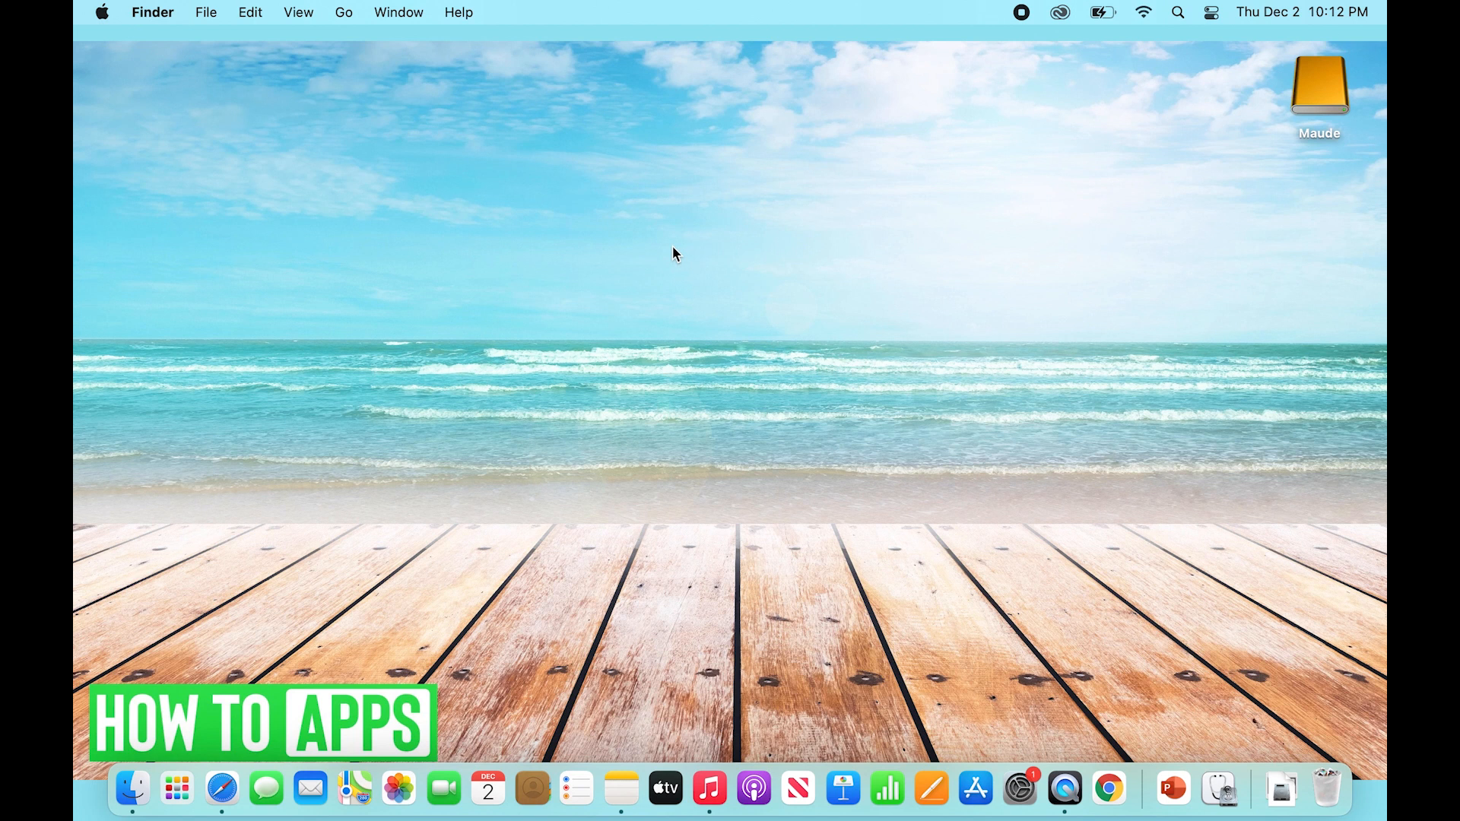
pyautogui.moveTo(926, 246)
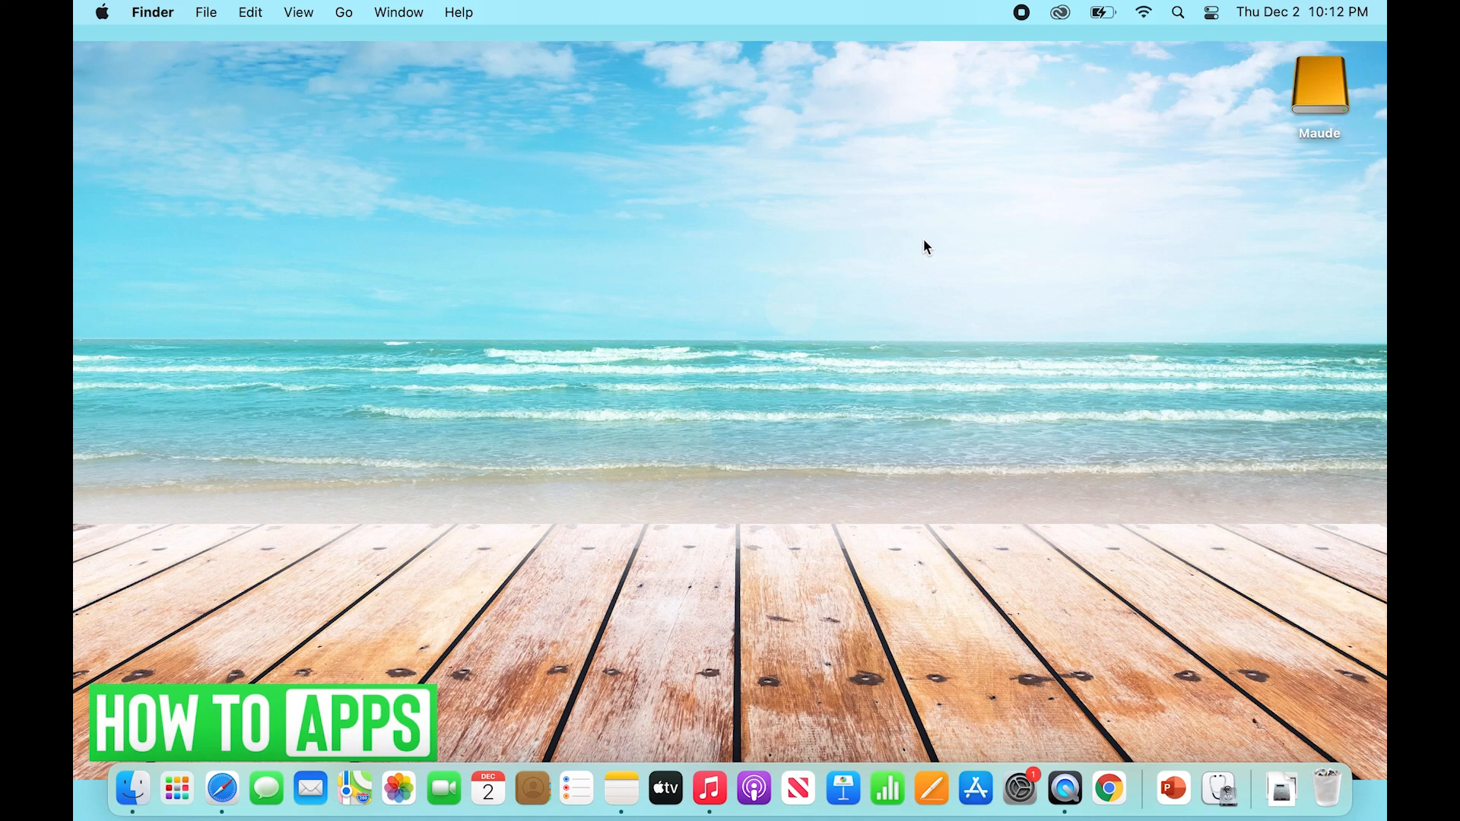
pyautogui.moveTo(728, 576)
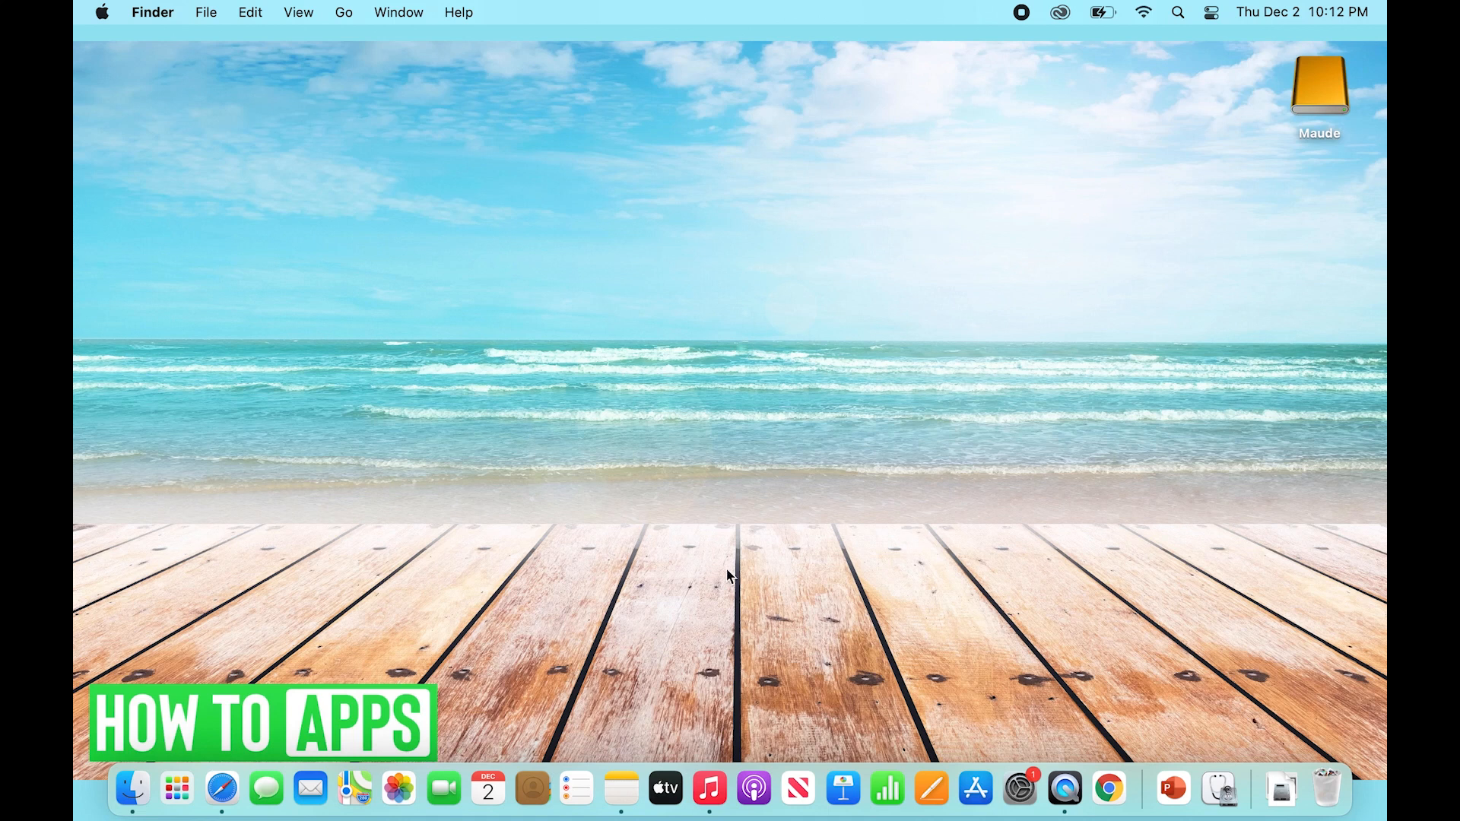
pyautogui.moveTo(759, 739)
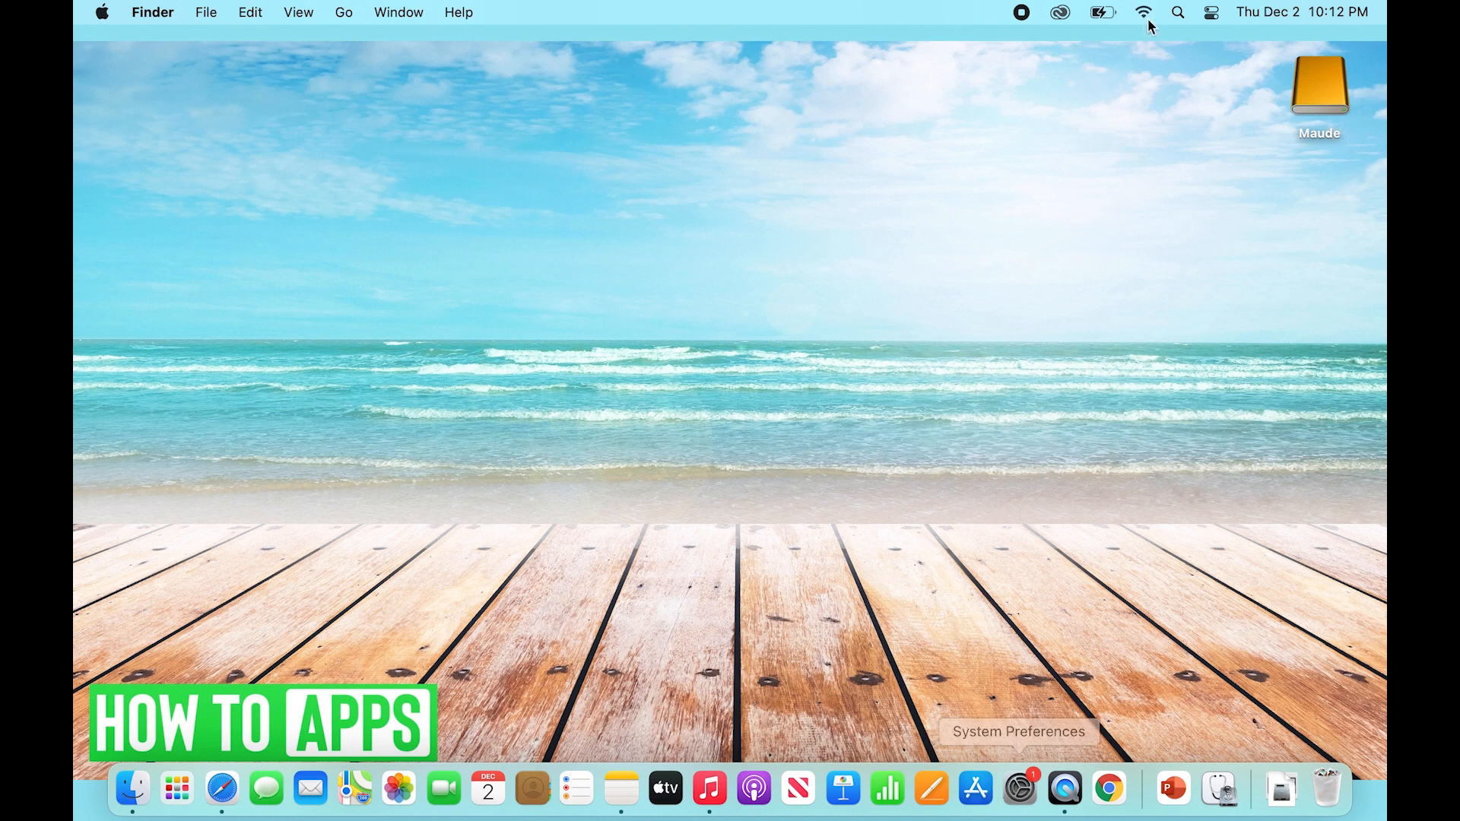
# Step: Launch the App Store via Spotlight search for 'app store'
pyautogui.write('ey')
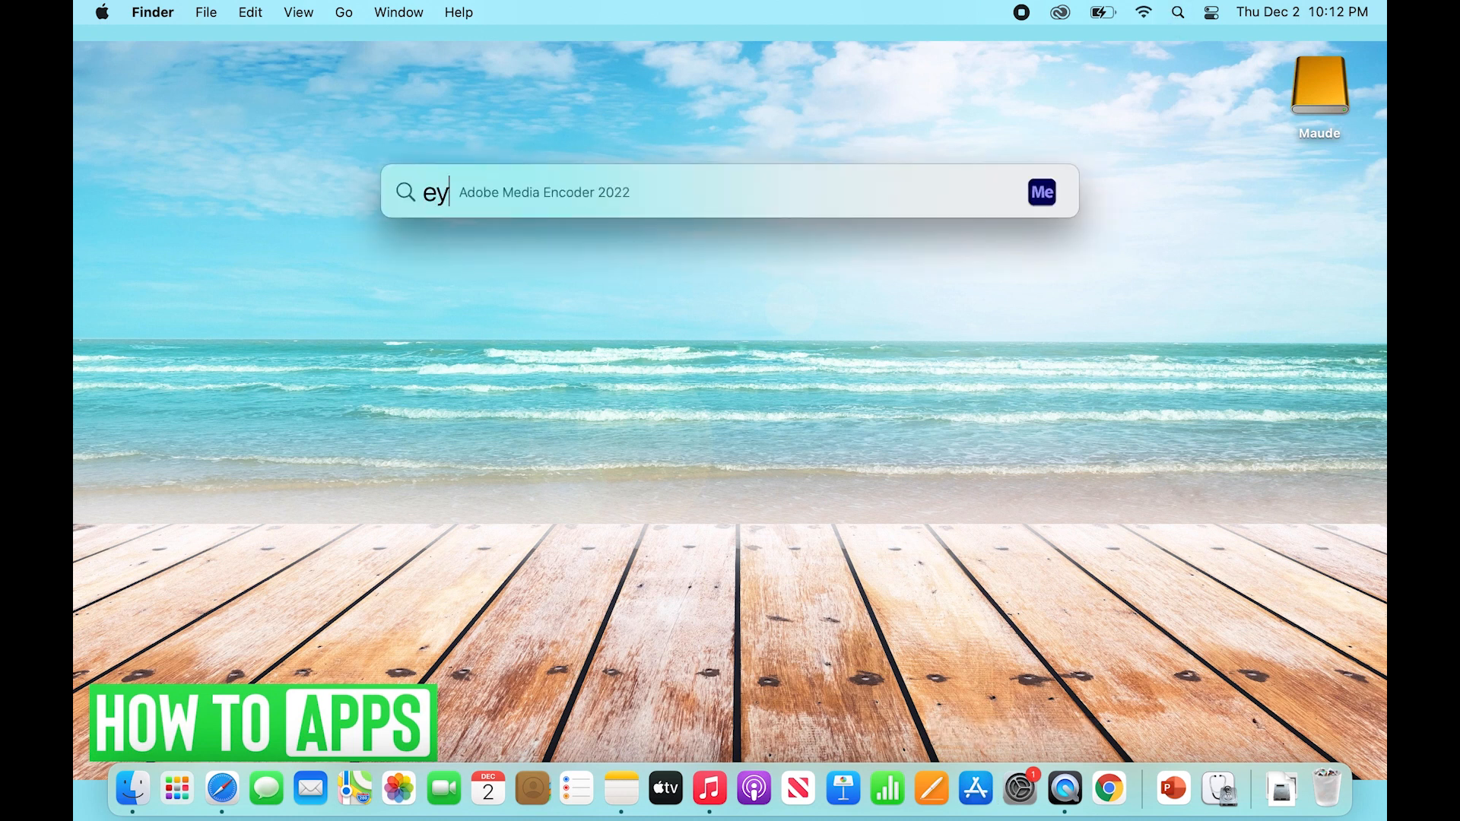
pyautogui.write('app store')
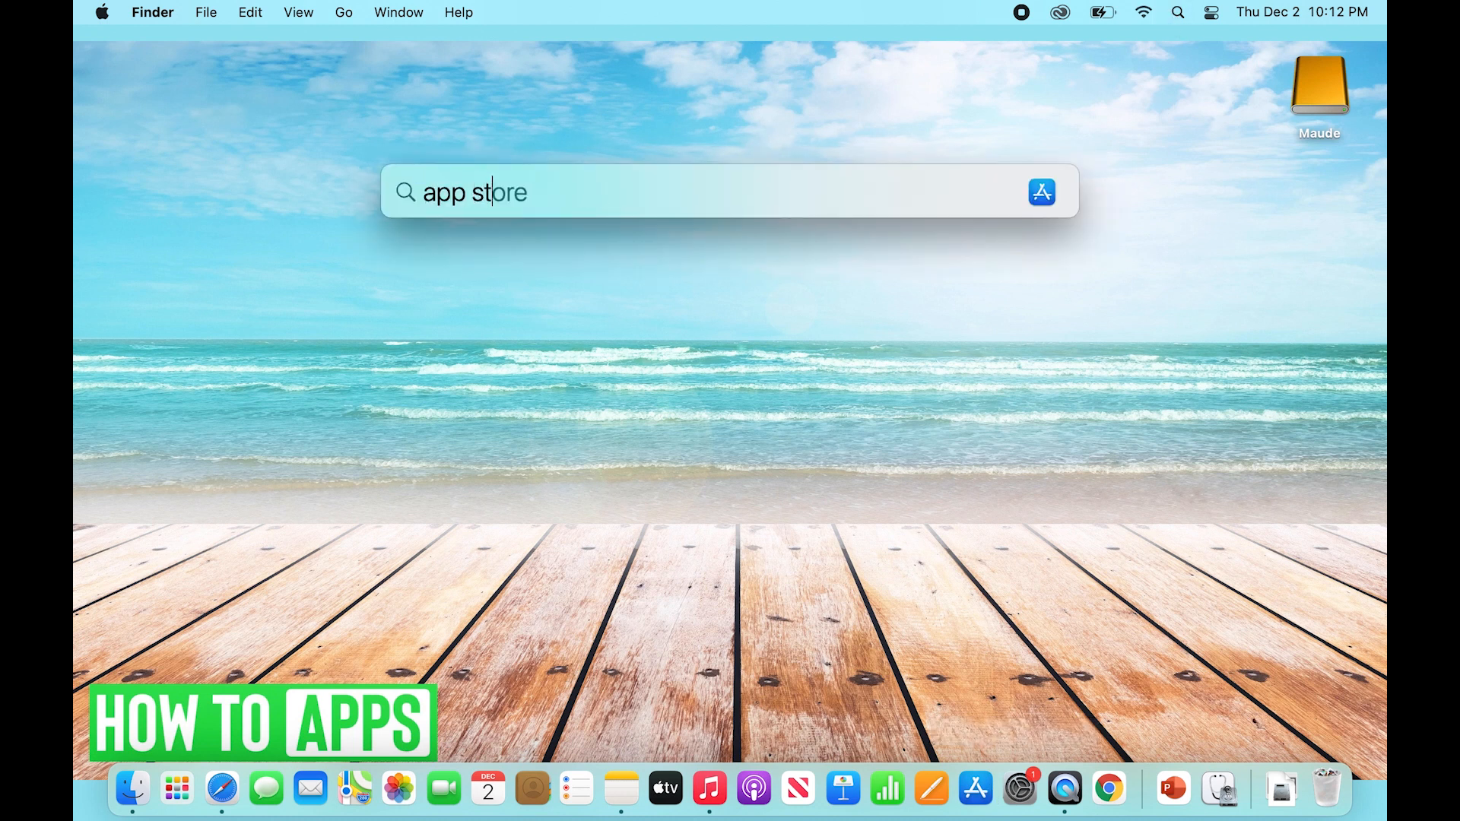
pyautogui.press('Return')
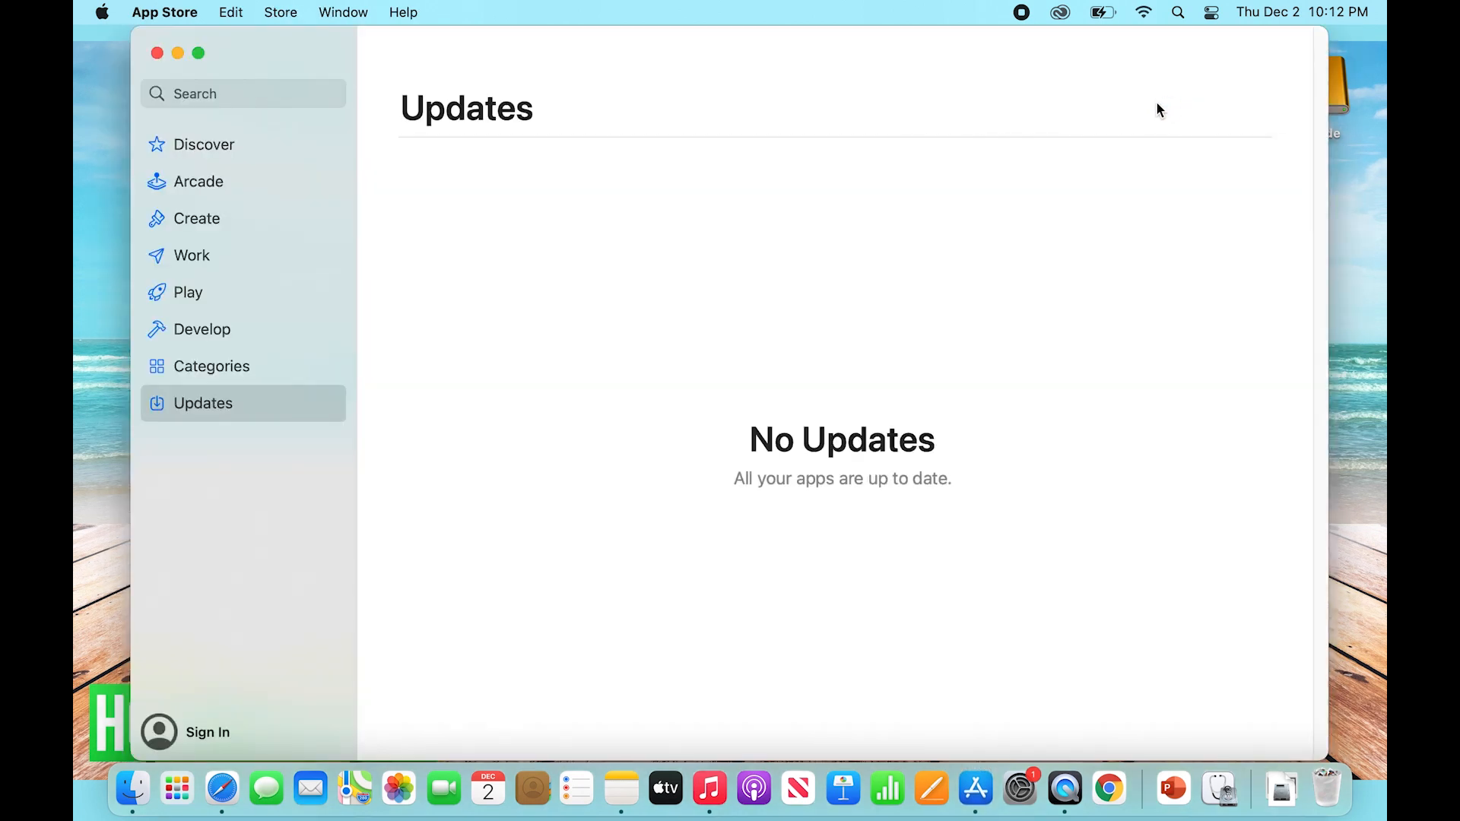
pyautogui.moveTo(277, 81)
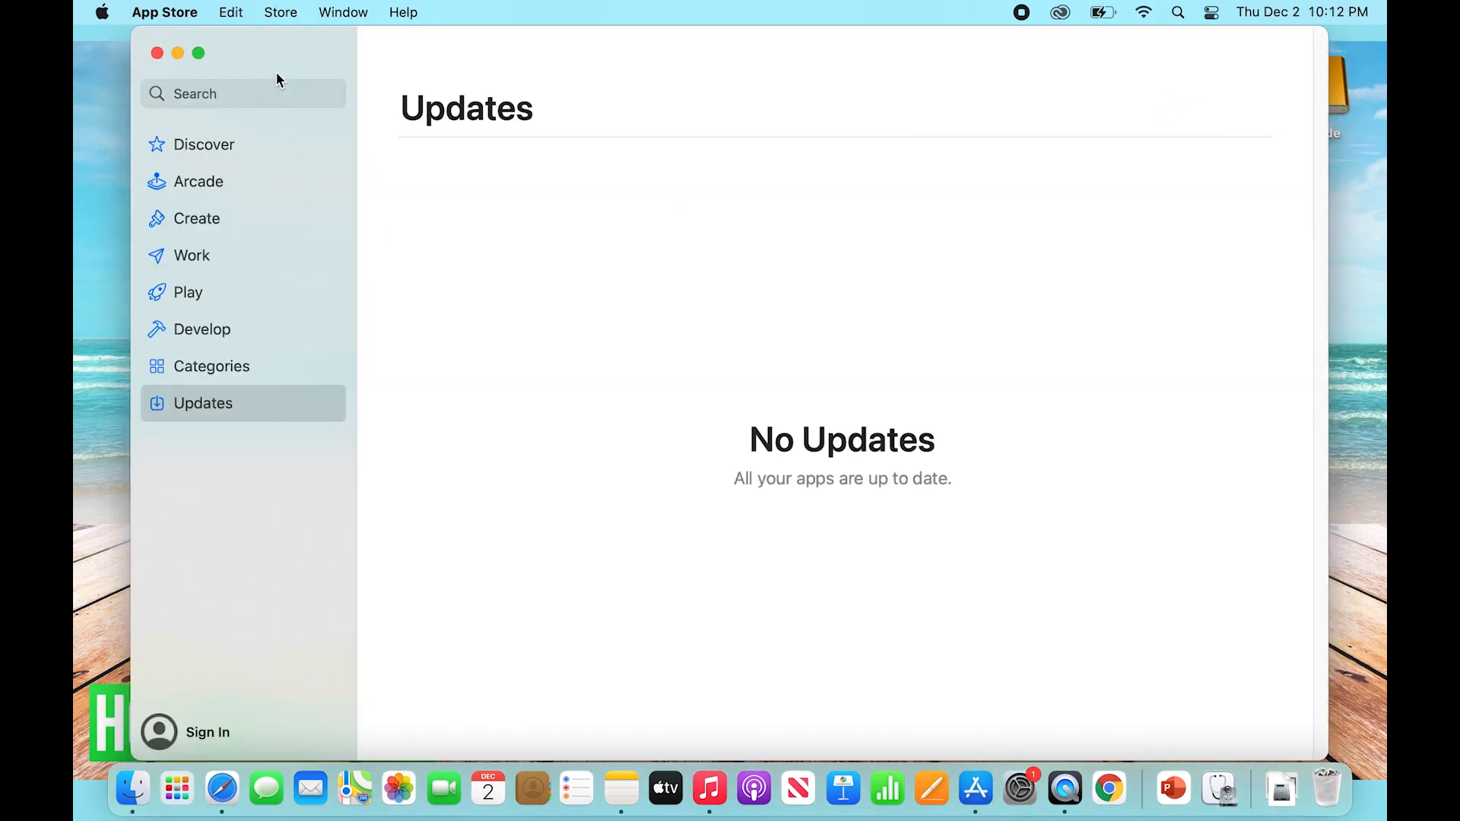
# Step: Browse Discover, then show the Updates page reporting no app updates
pyautogui.click(202, 144)
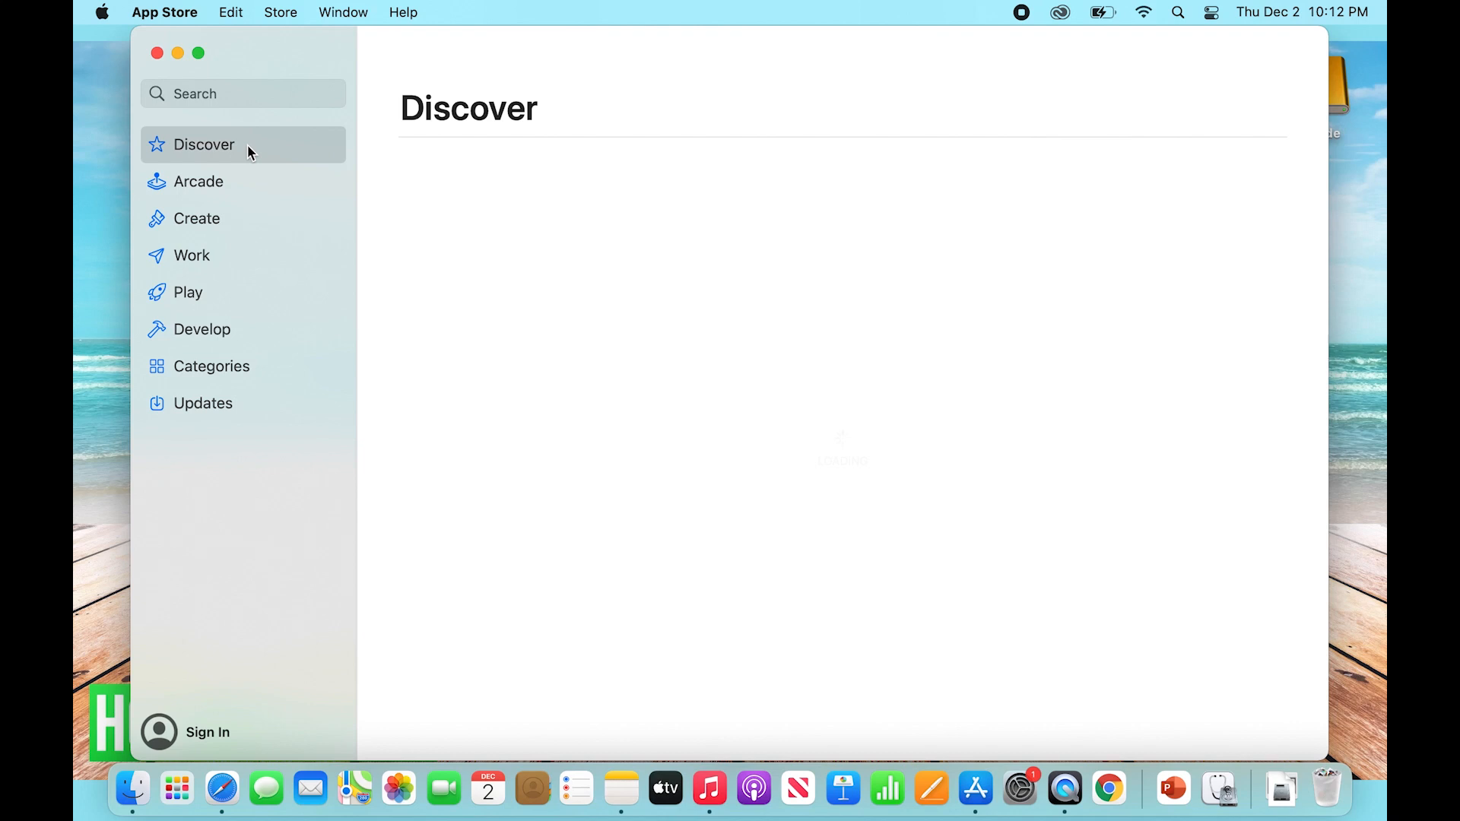
pyautogui.click(202, 145)
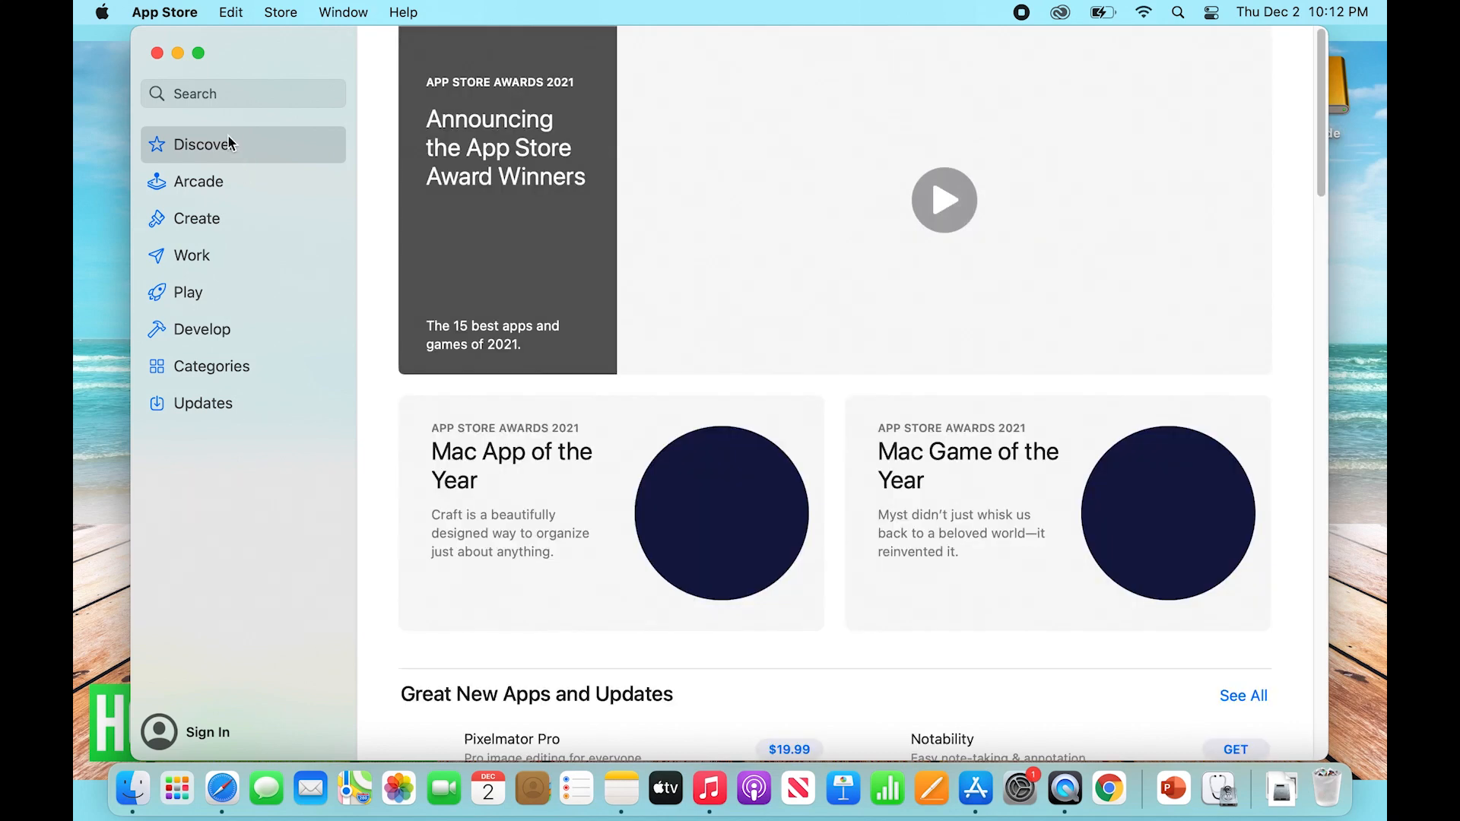
pyautogui.click(943, 199)
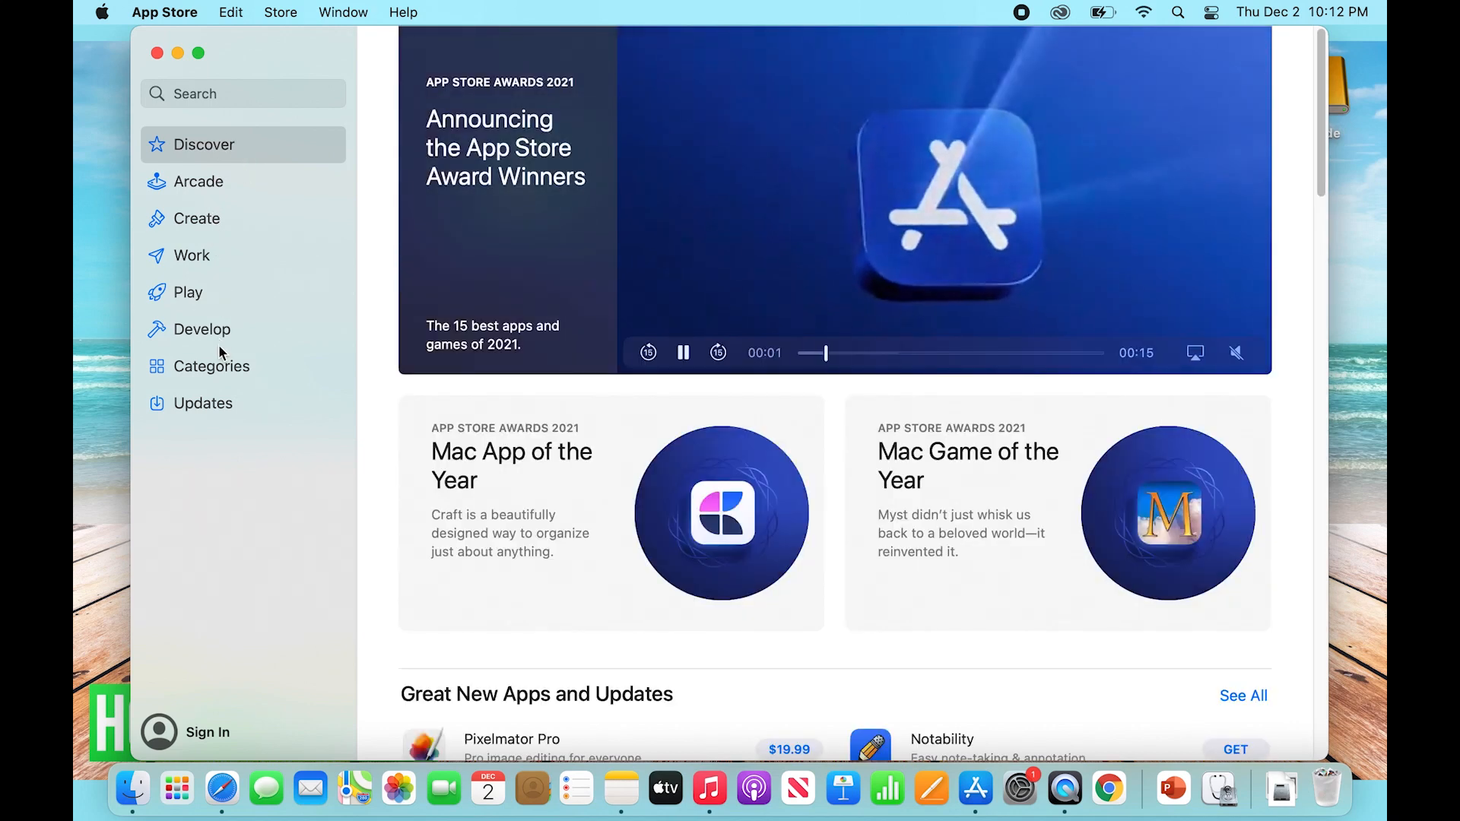
pyautogui.click(202, 402)
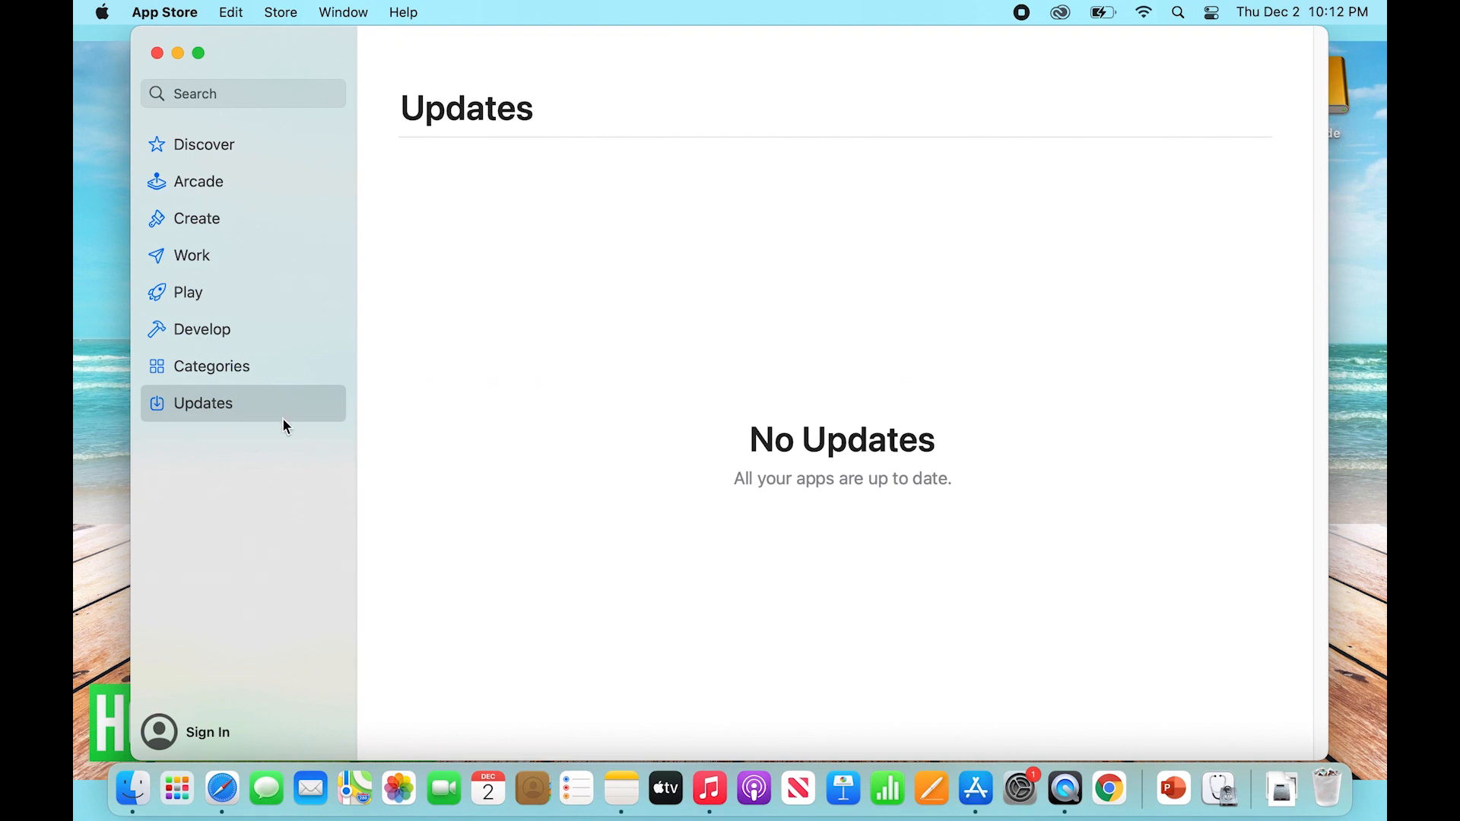
pyautogui.moveTo(978, 494)
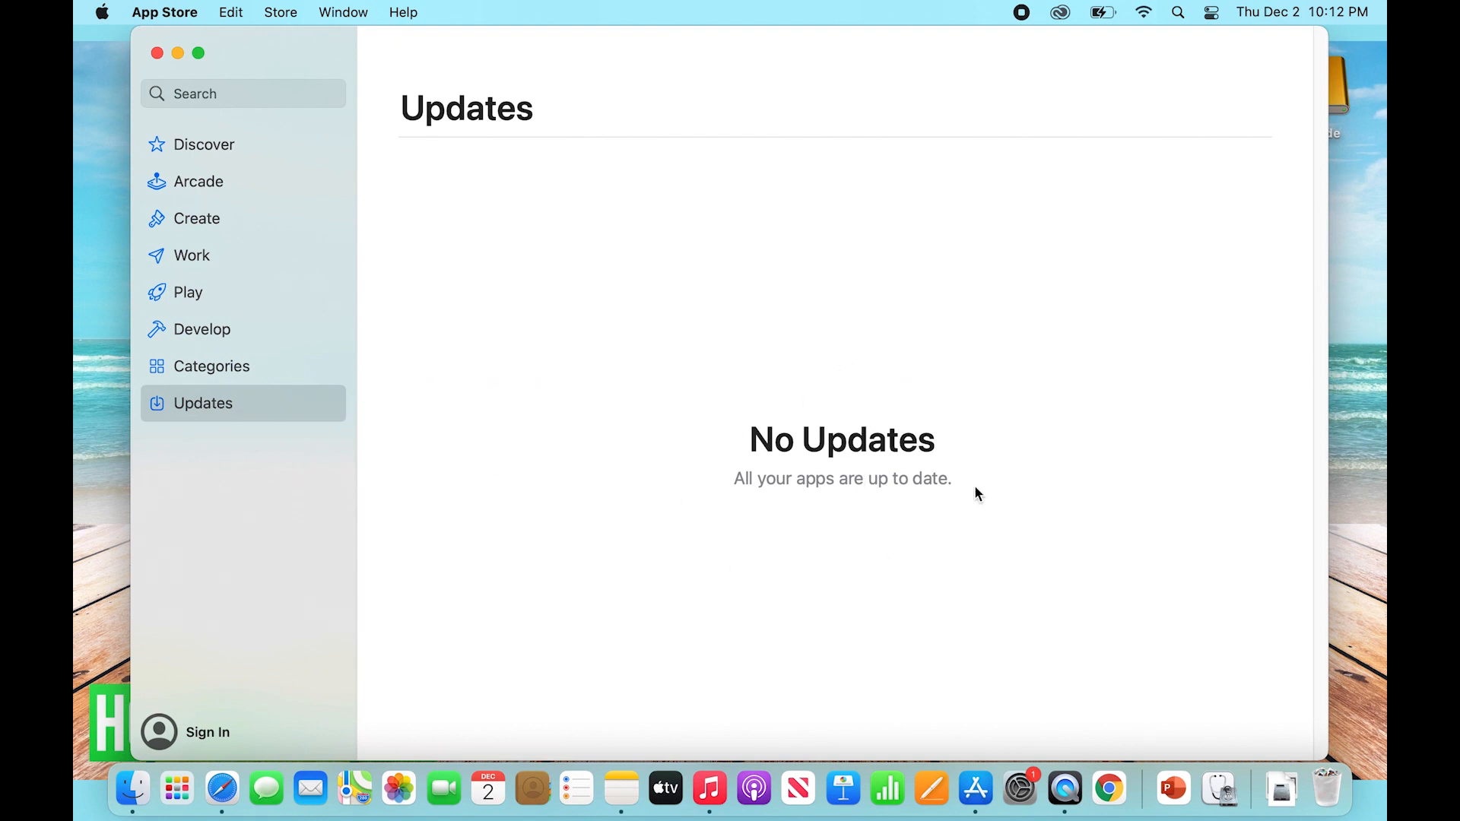
pyautogui.moveTo(1005, 570)
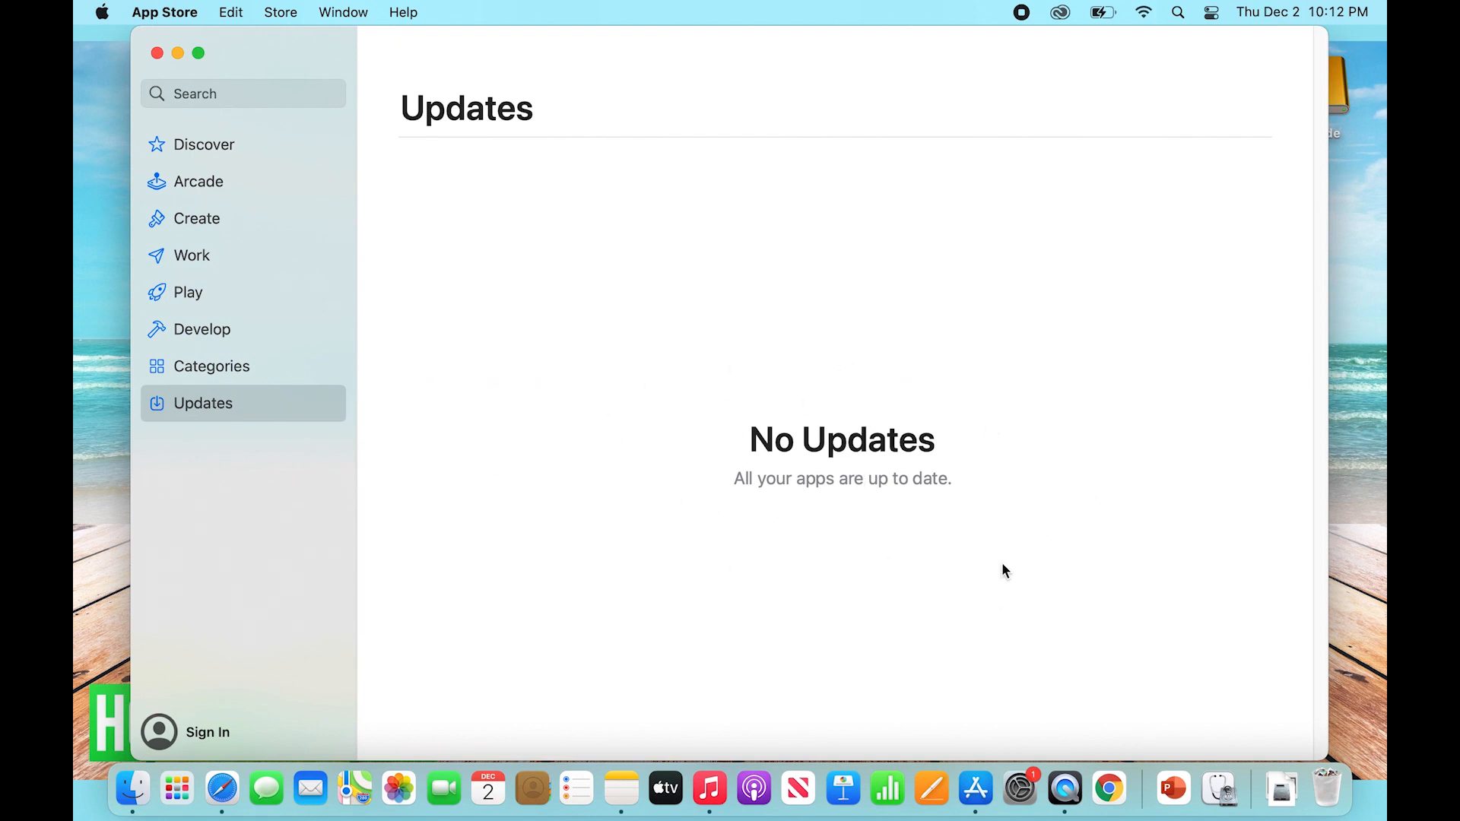
pyautogui.moveTo(993, 483)
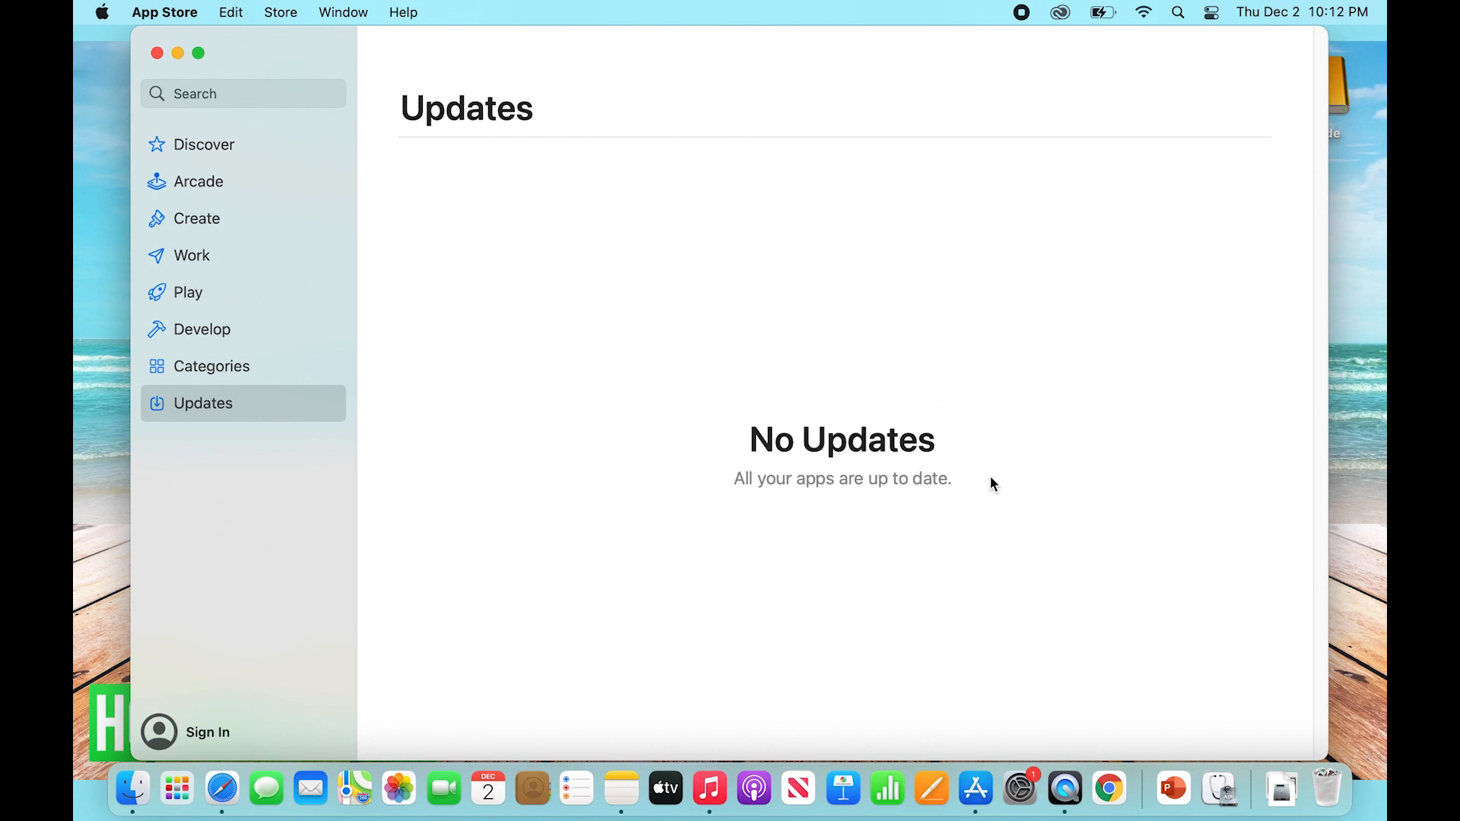
pyautogui.moveTo(860, 363)
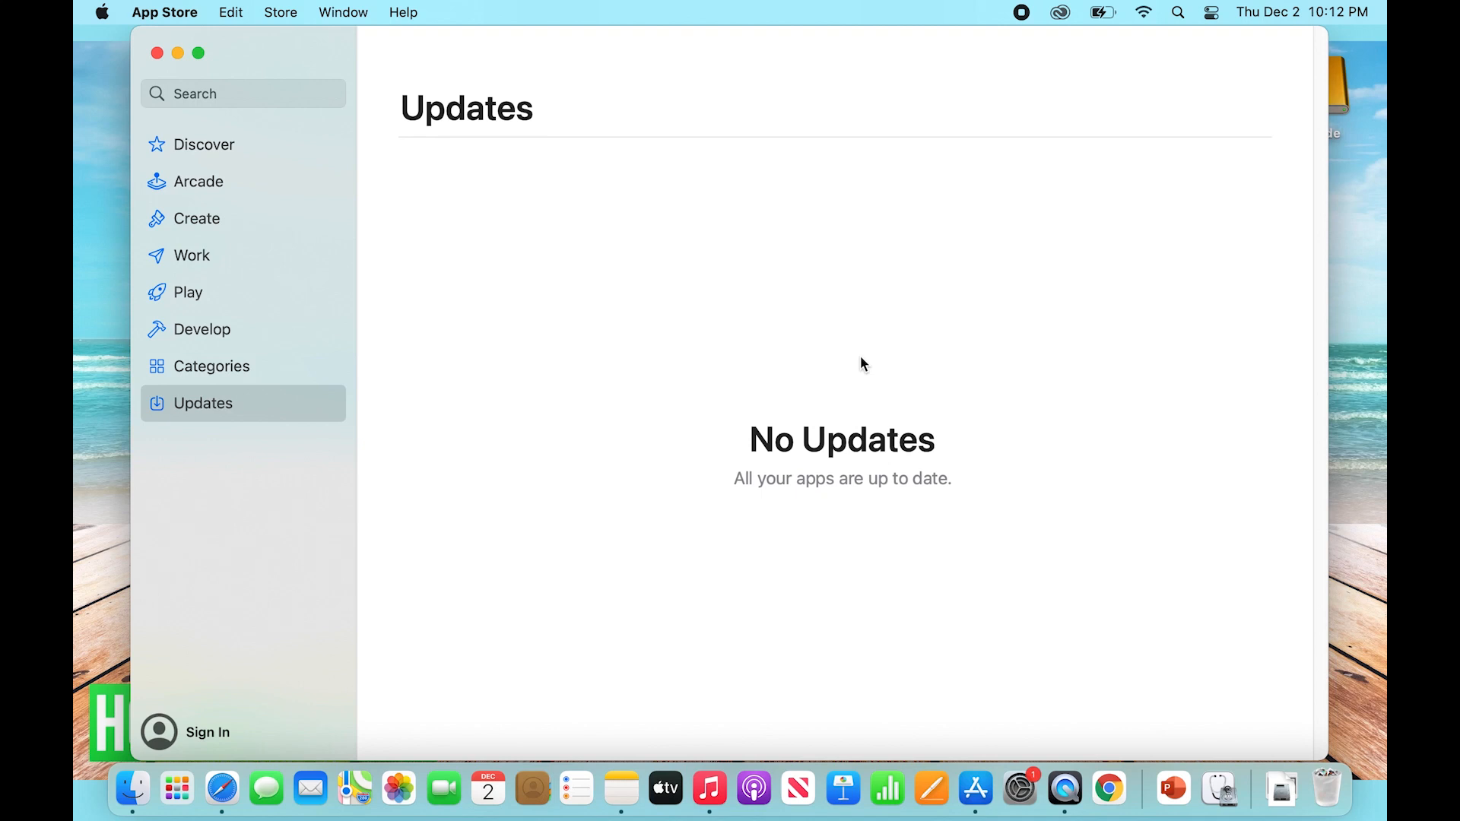
pyautogui.moveTo(1024, 447)
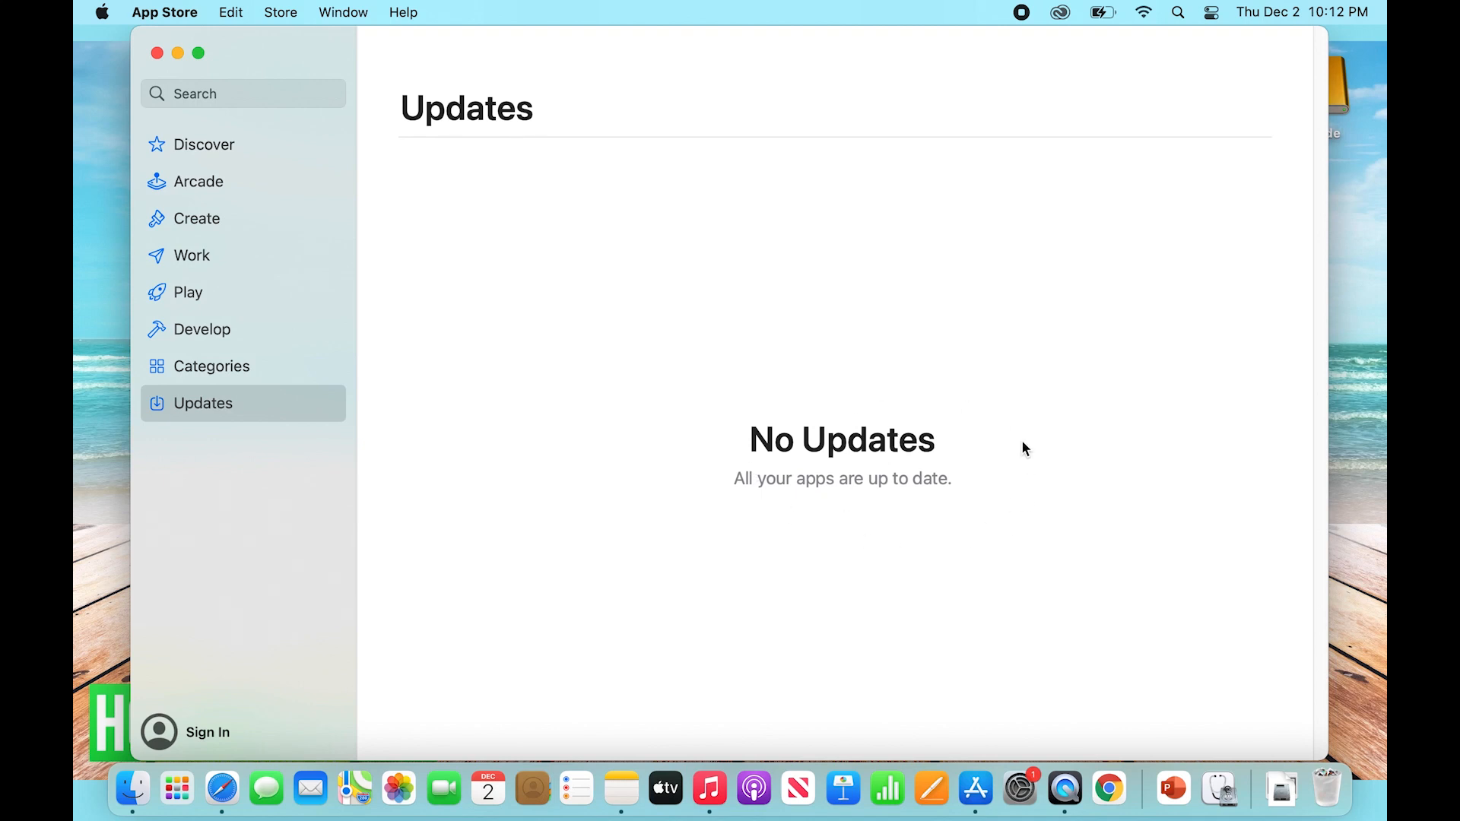
pyautogui.moveTo(1005, 347)
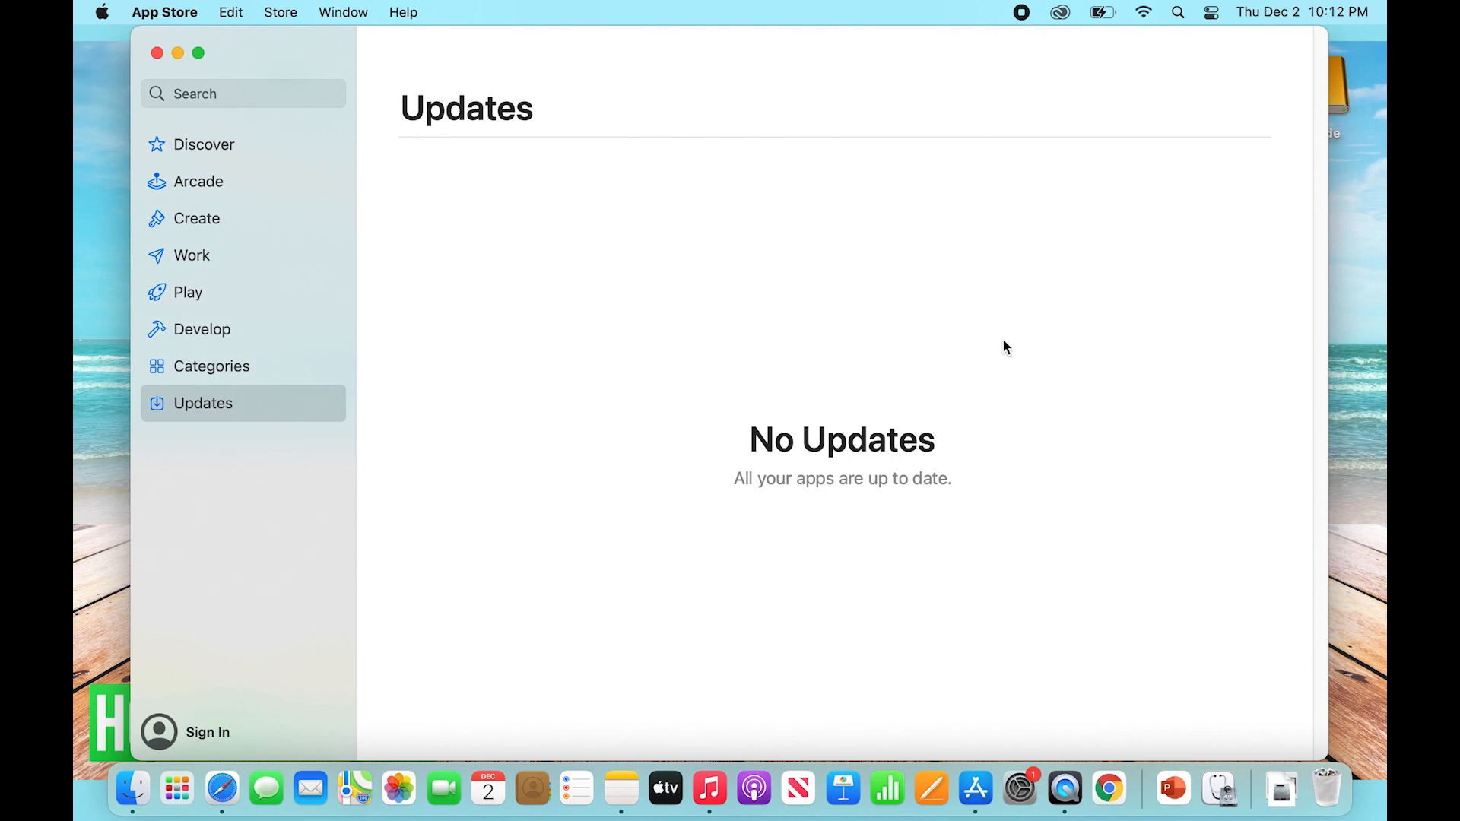
pyautogui.moveTo(839, 319)
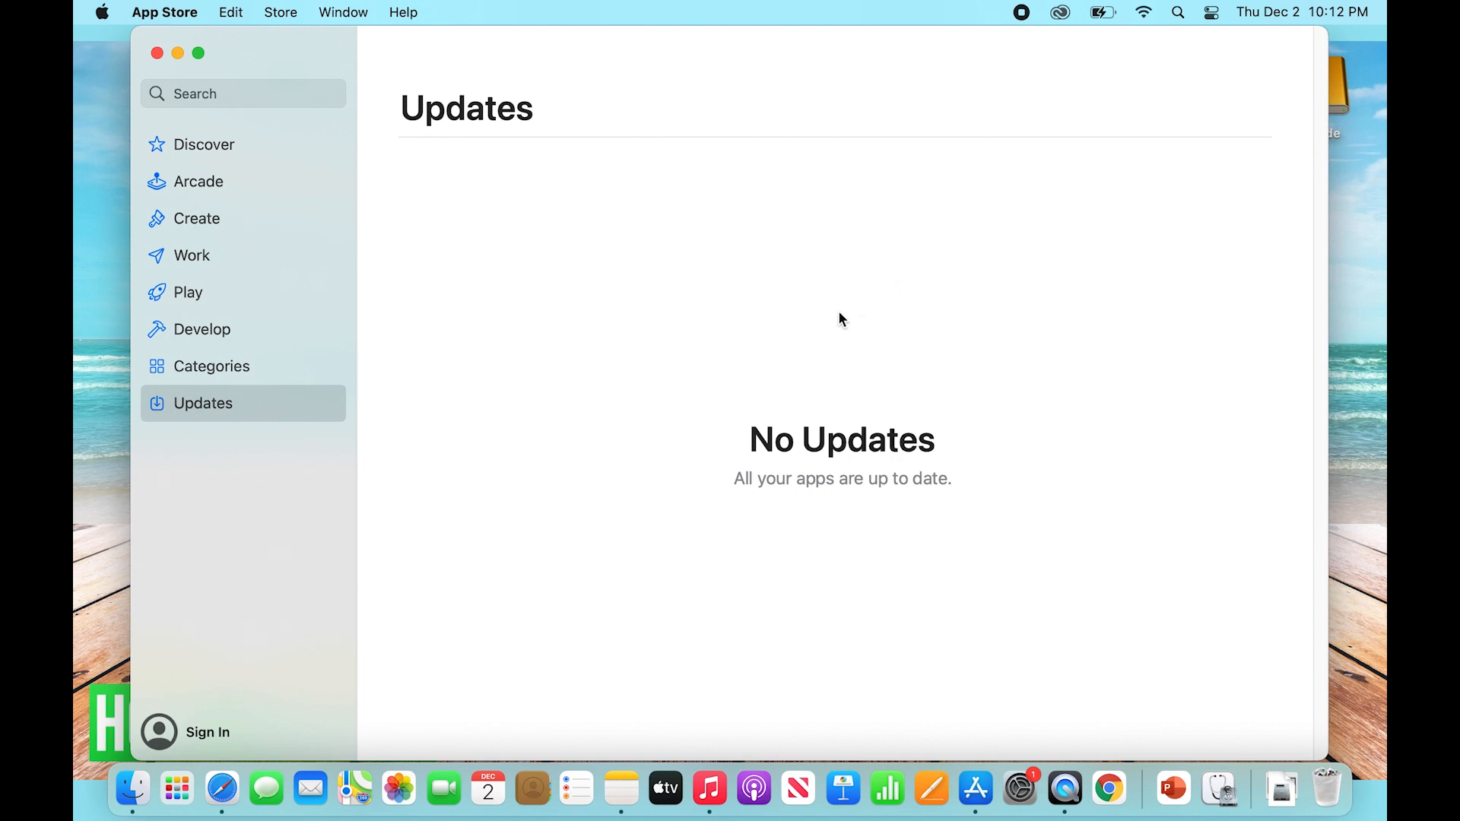
pyautogui.moveTo(833, 361)
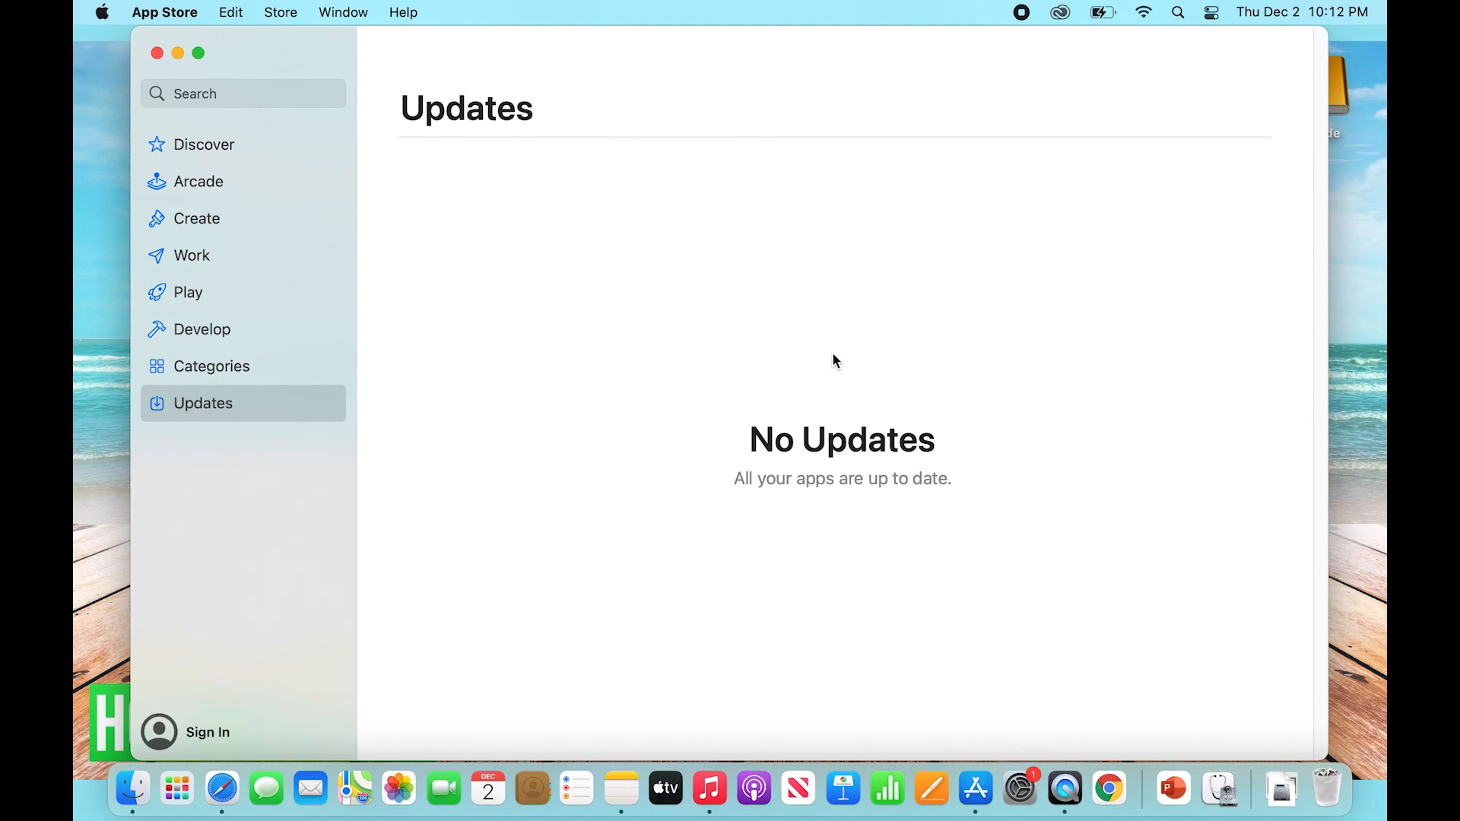
pyautogui.click(164, 12)
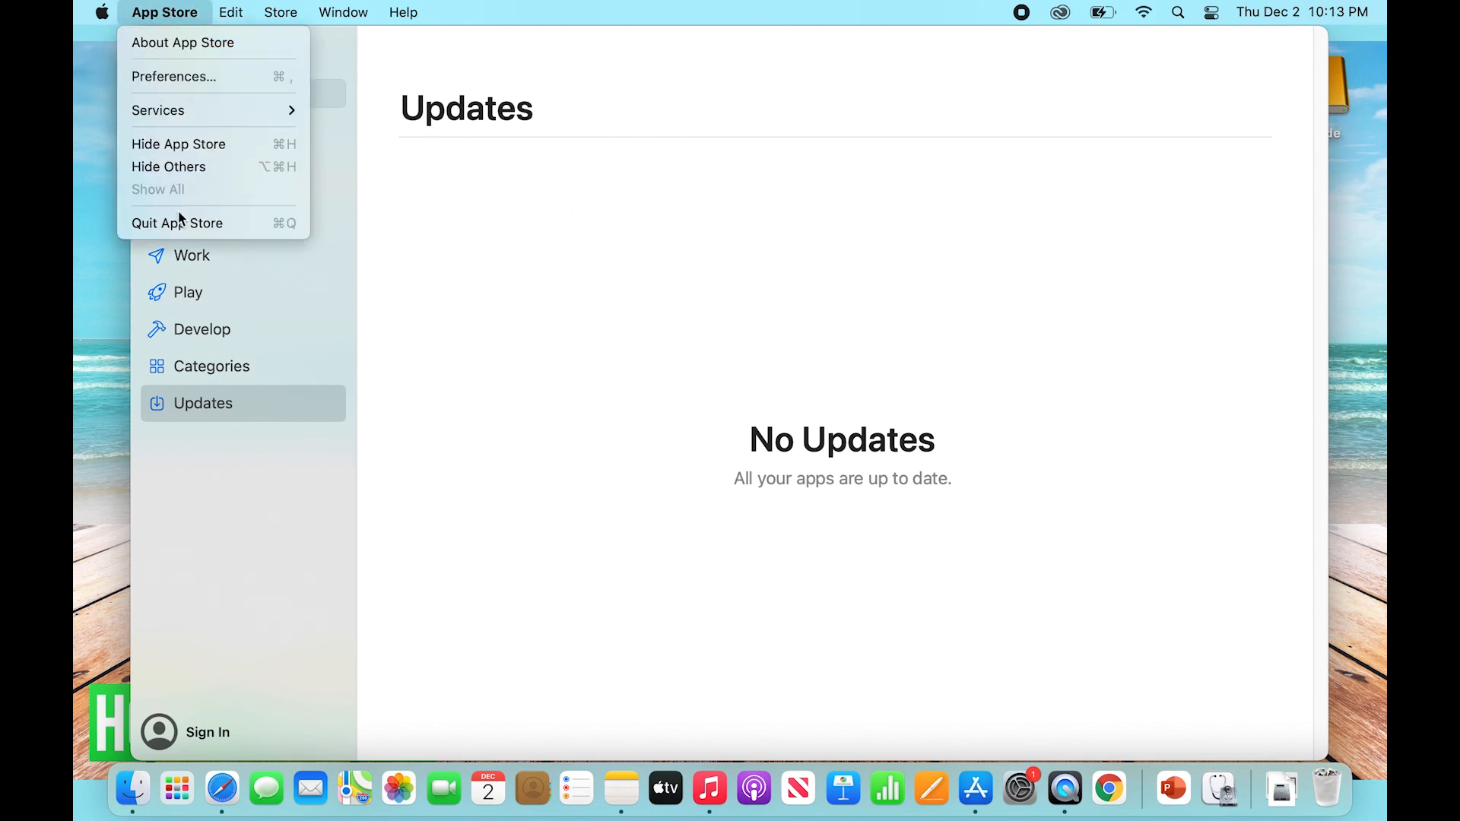
pyautogui.click(176, 222)
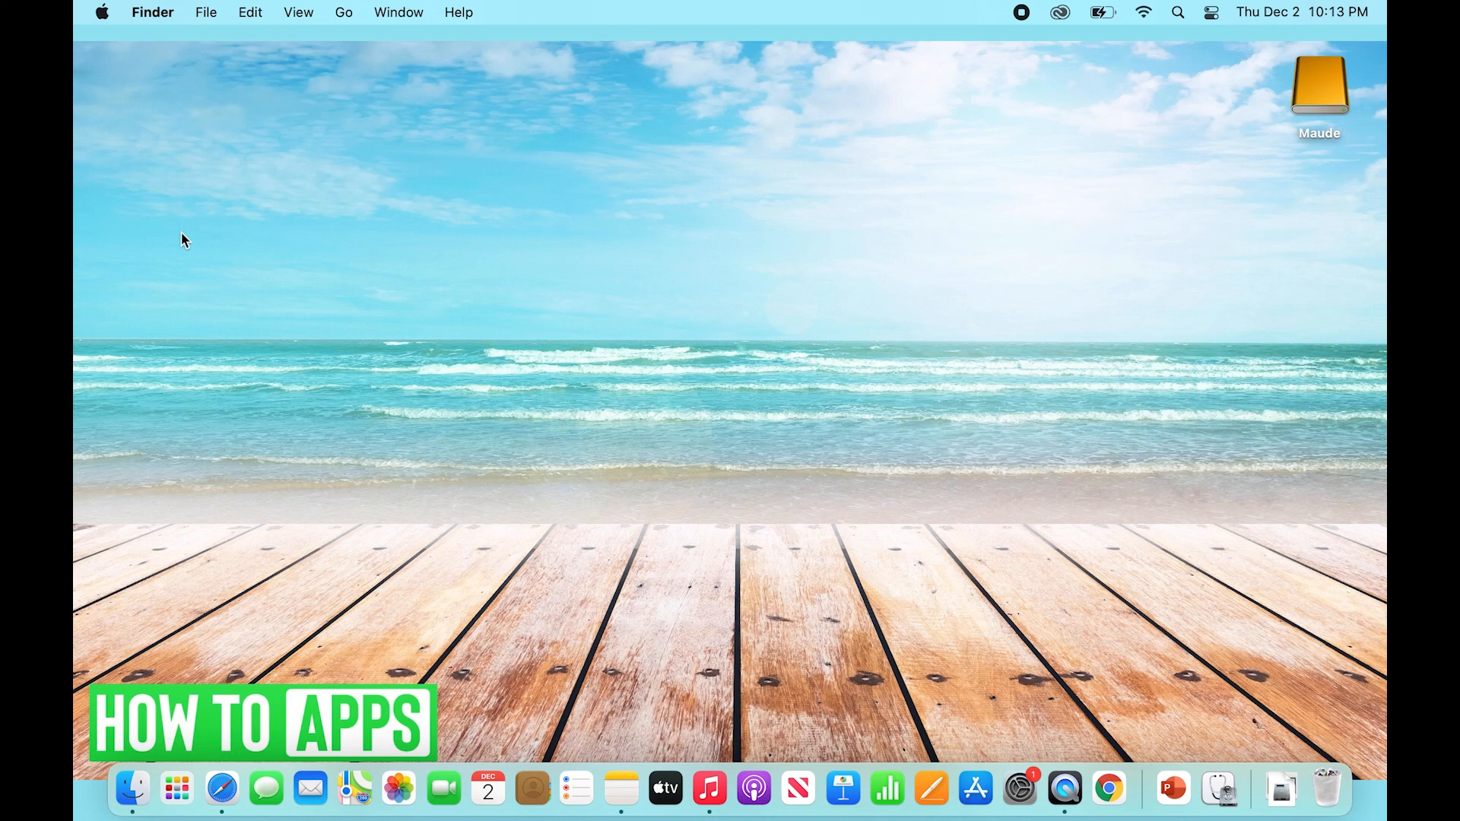
pyautogui.moveTo(727, 280)
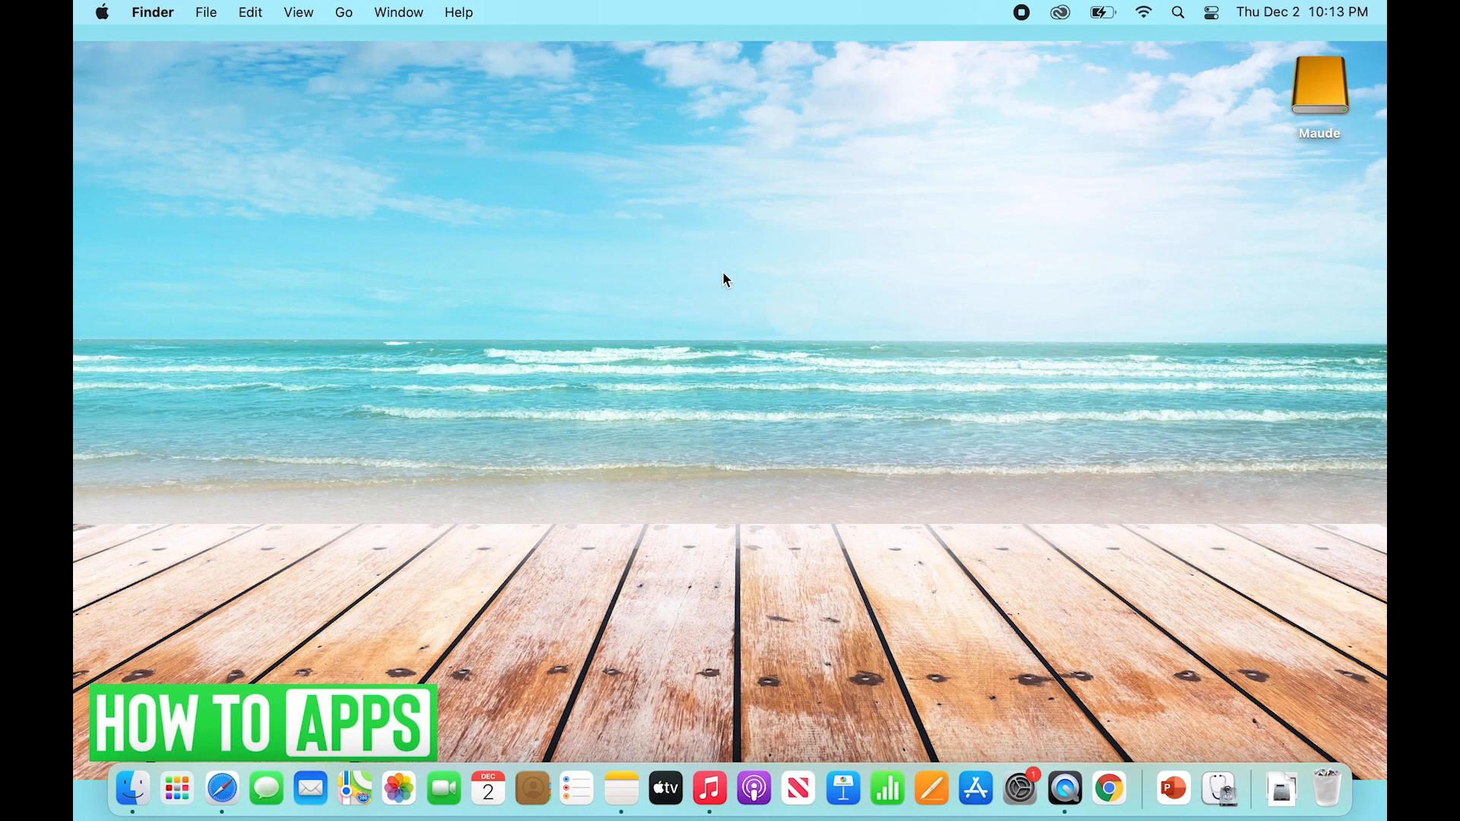
pyautogui.moveTo(818, 284)
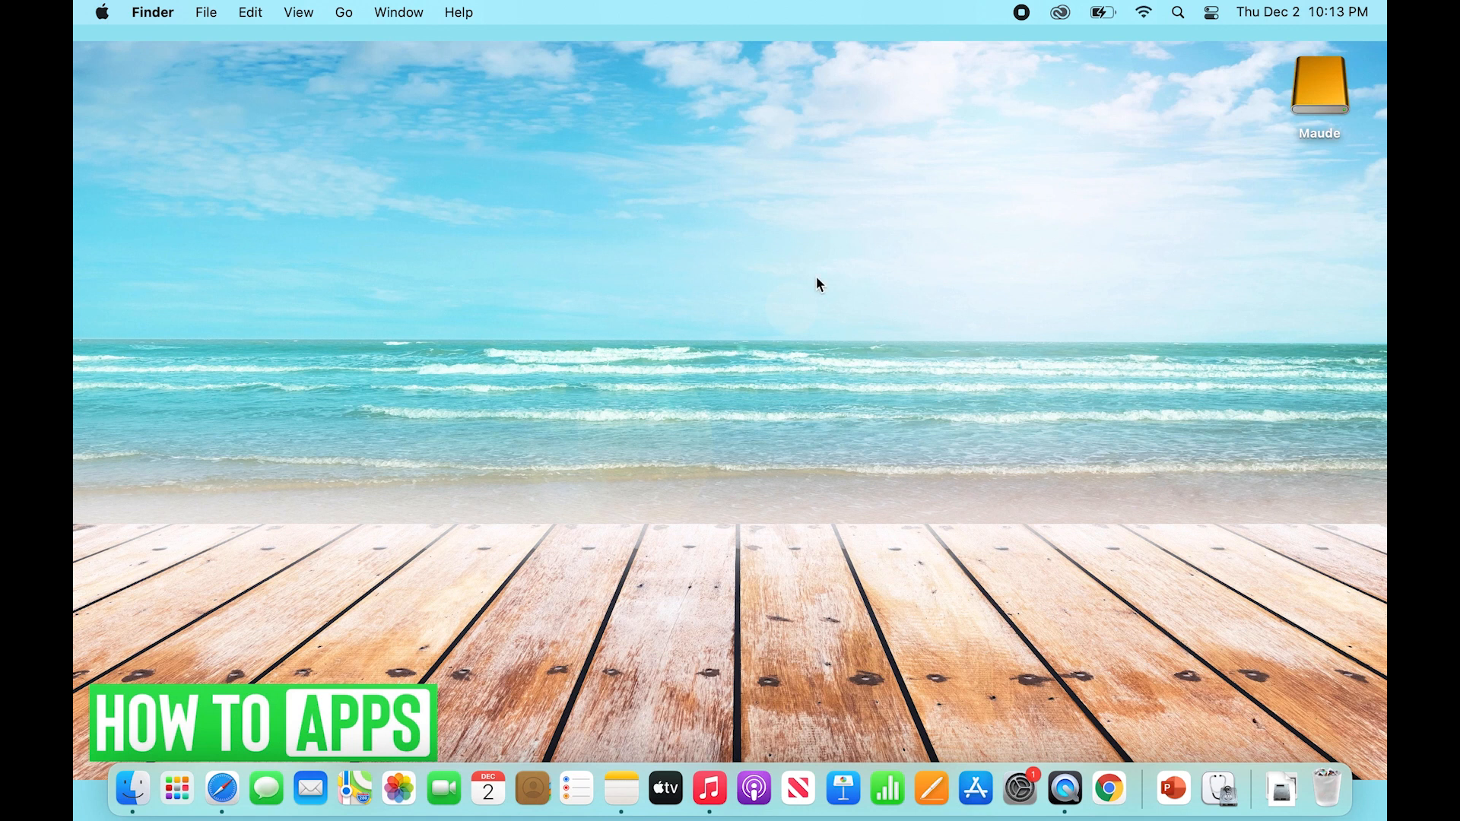
pyautogui.moveTo(126, 18)
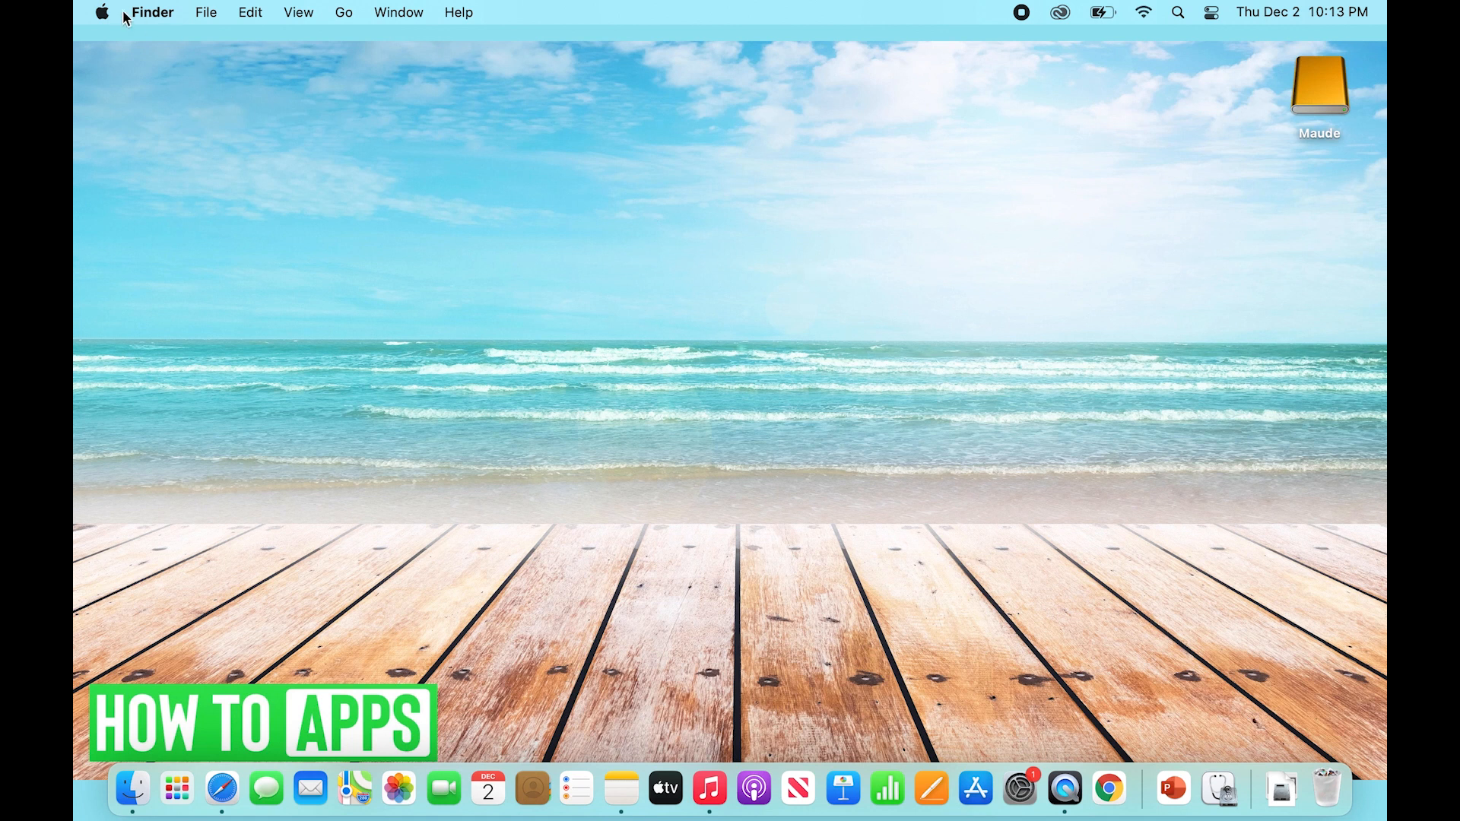
pyautogui.click(102, 12)
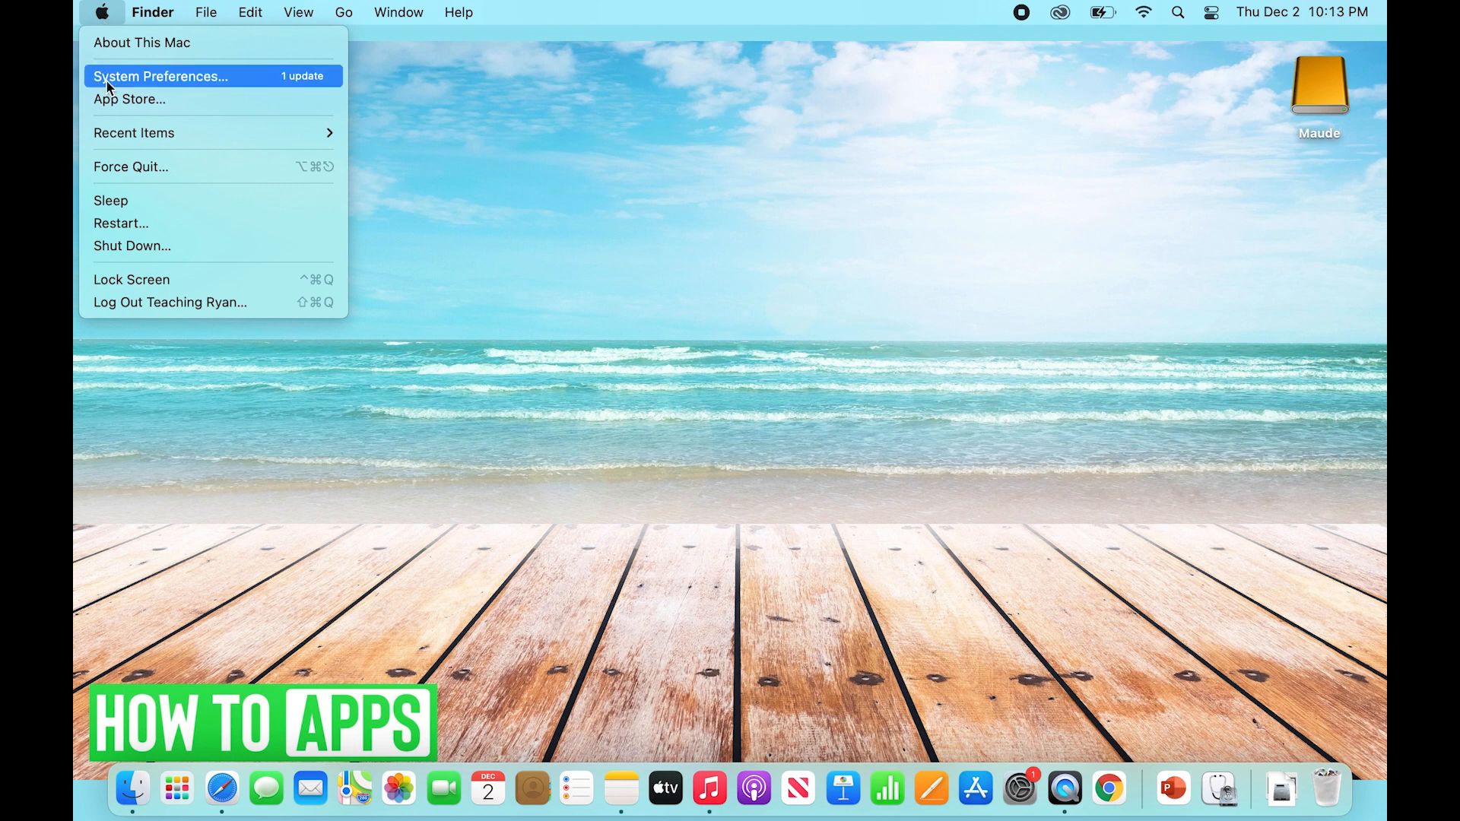
pyautogui.click(120, 222)
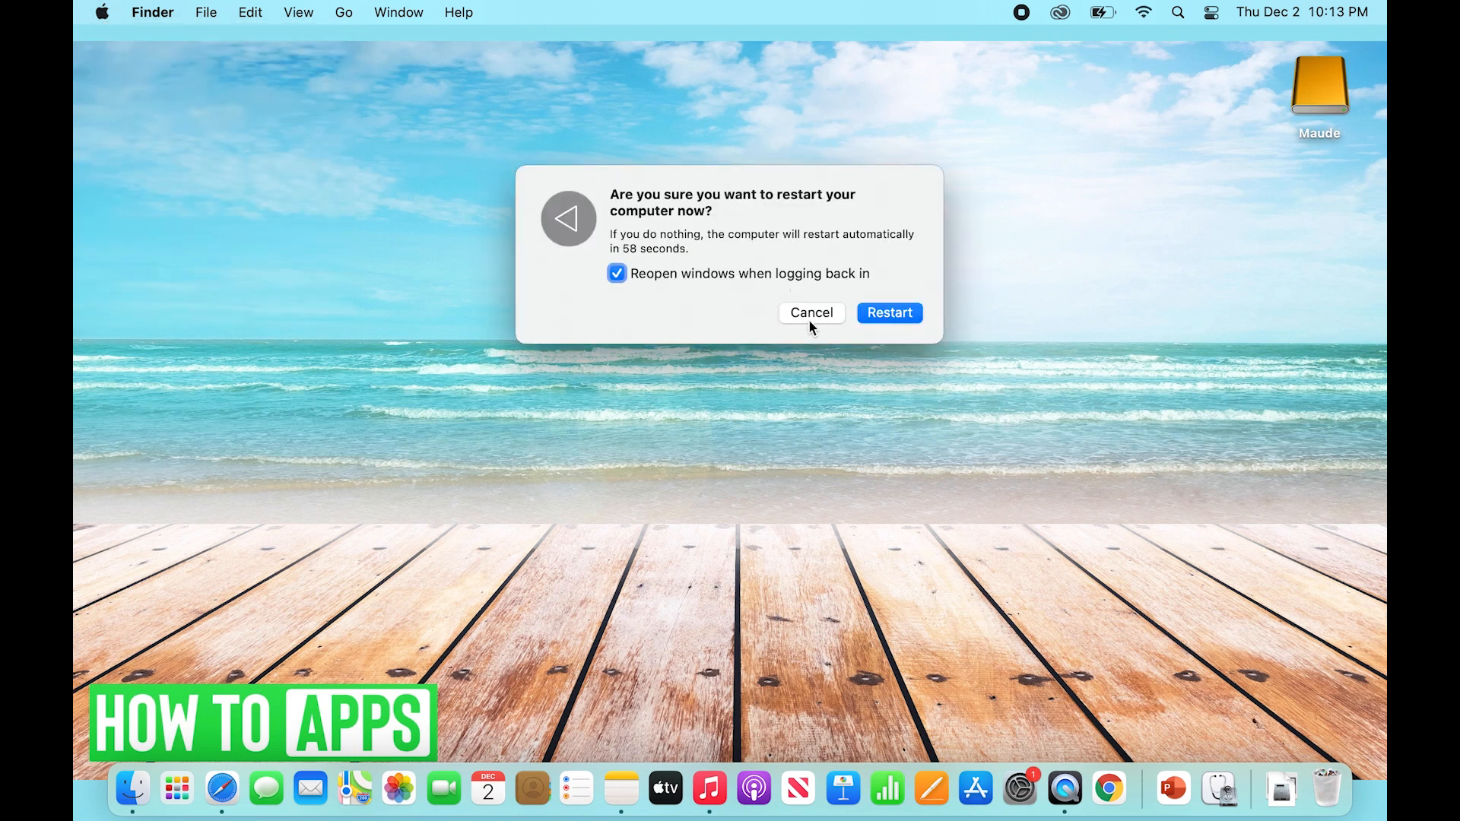
pyautogui.click(810, 311)
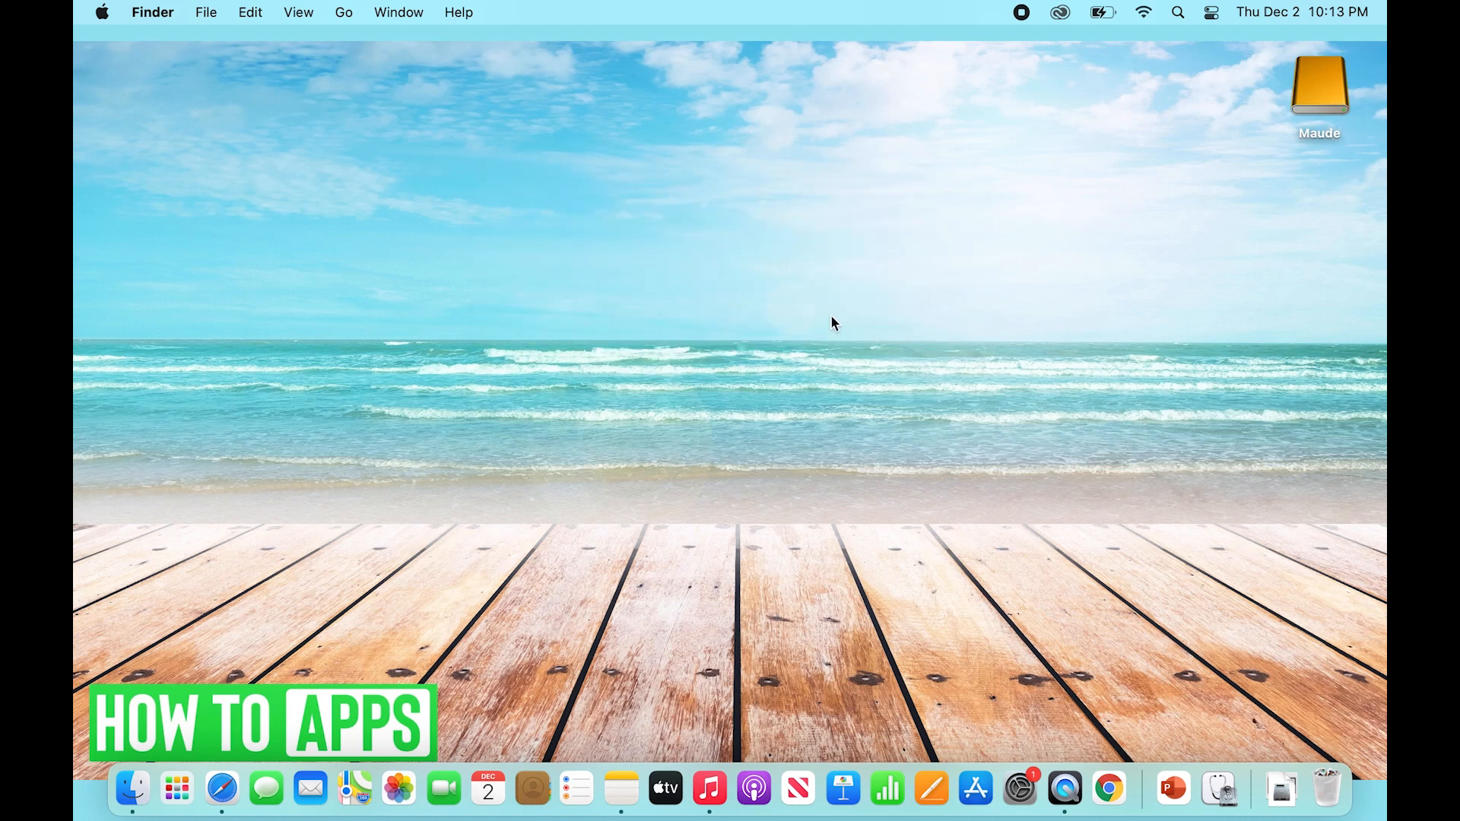
pyautogui.moveTo(853, 330)
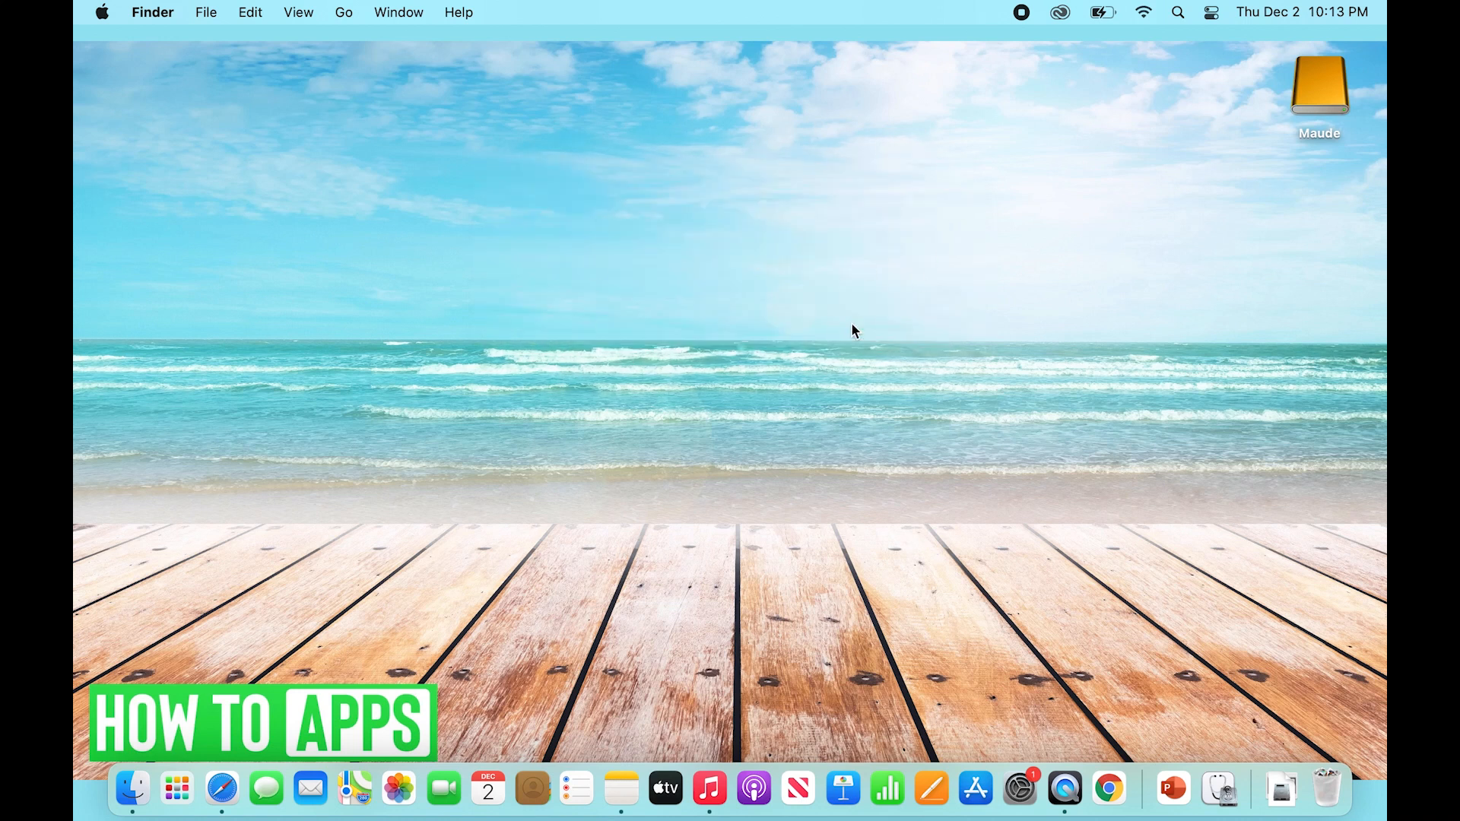
pyautogui.moveTo(811, 240)
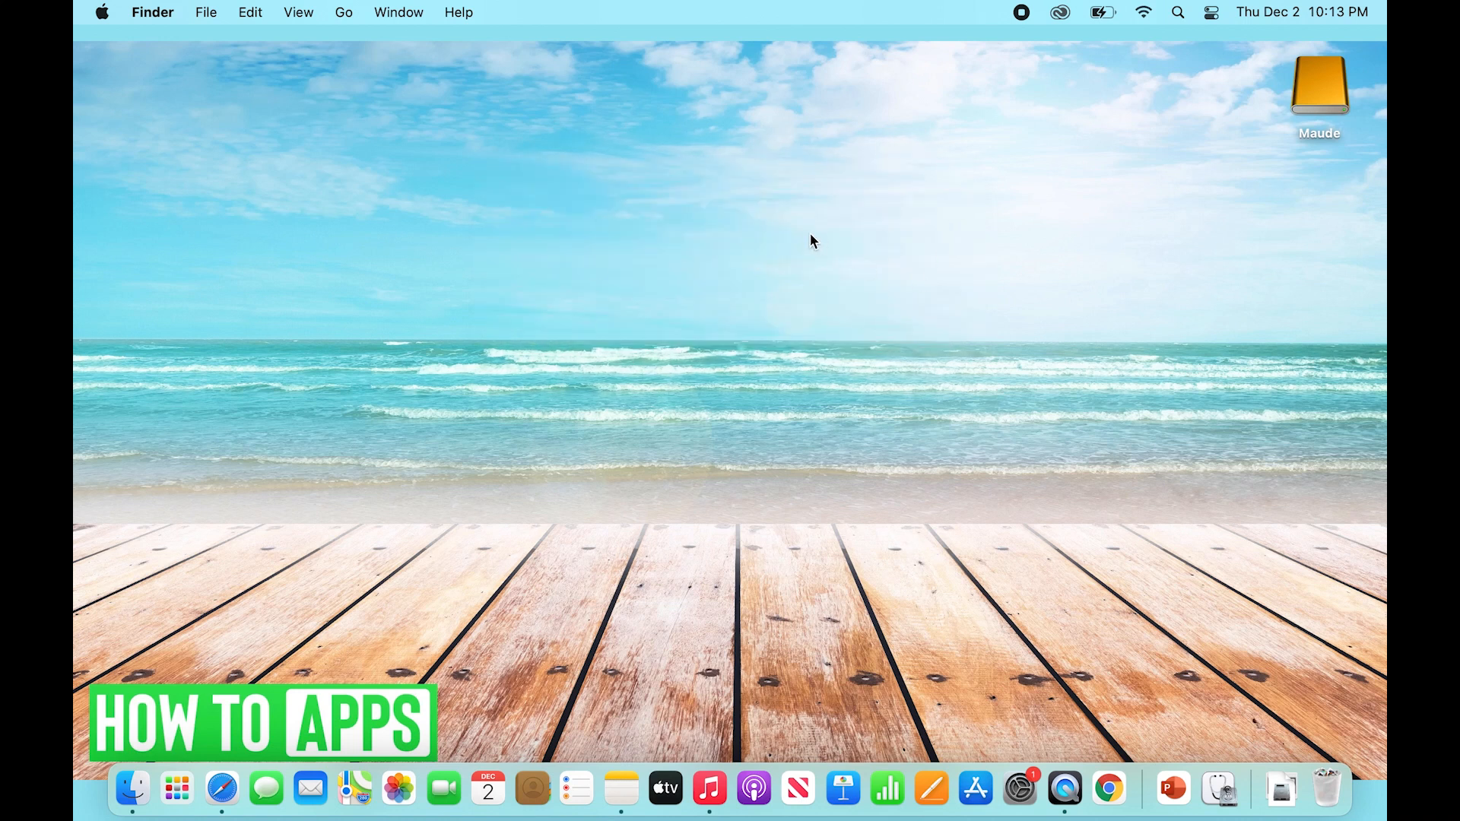
pyautogui.moveTo(840, 326)
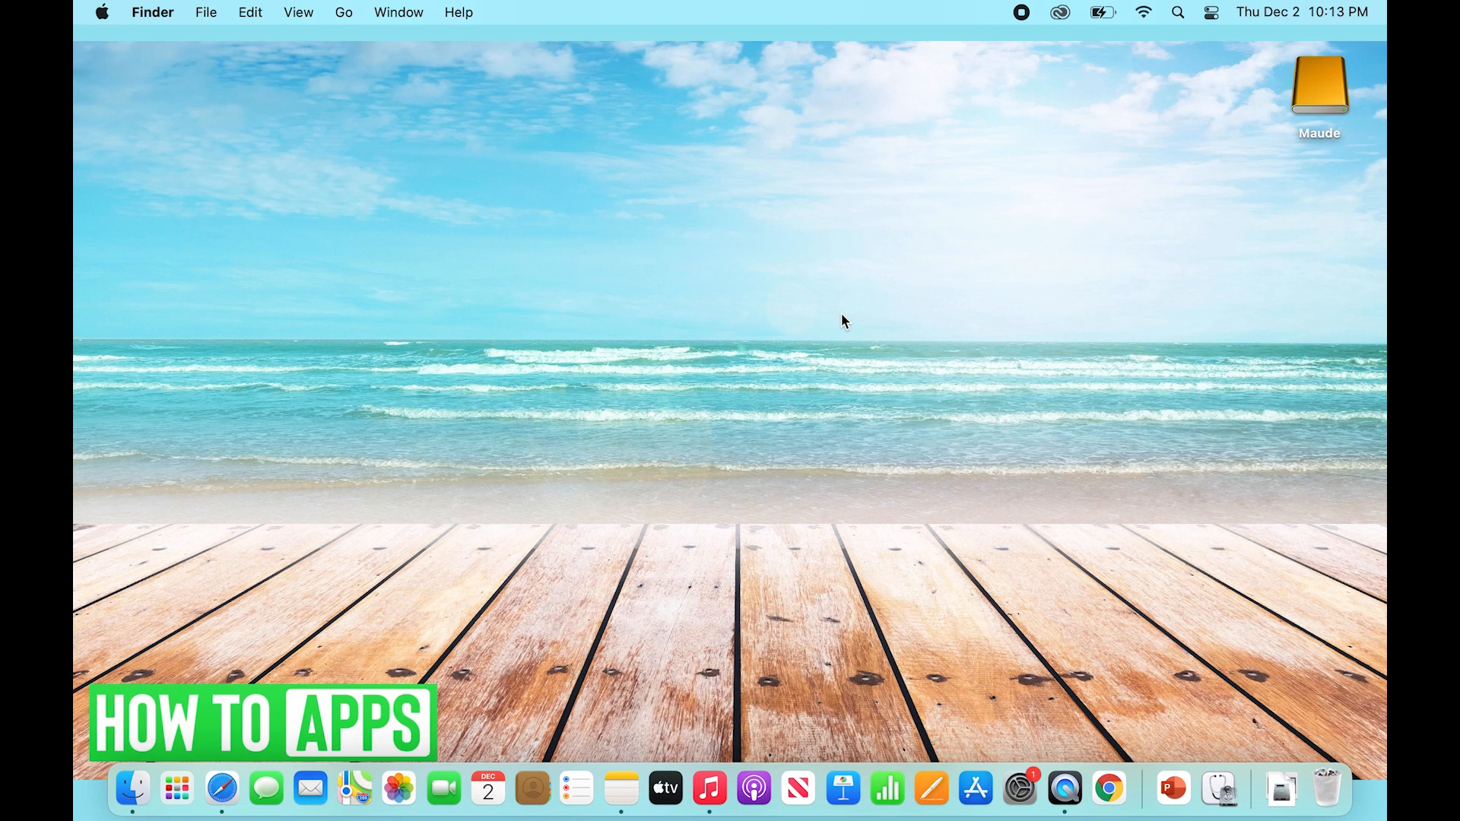
pyautogui.moveTo(779, 407)
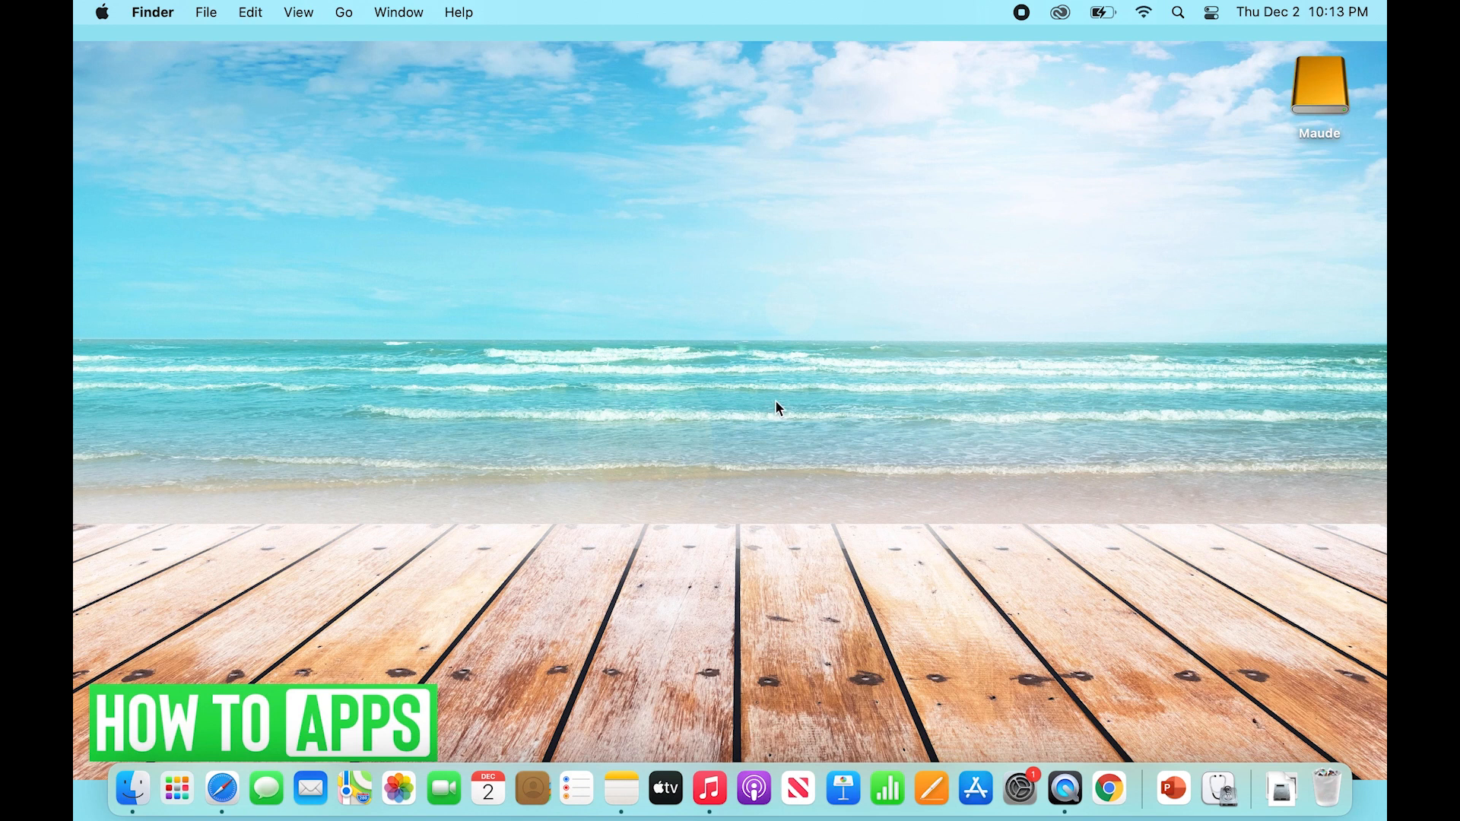
pyautogui.click(102, 12)
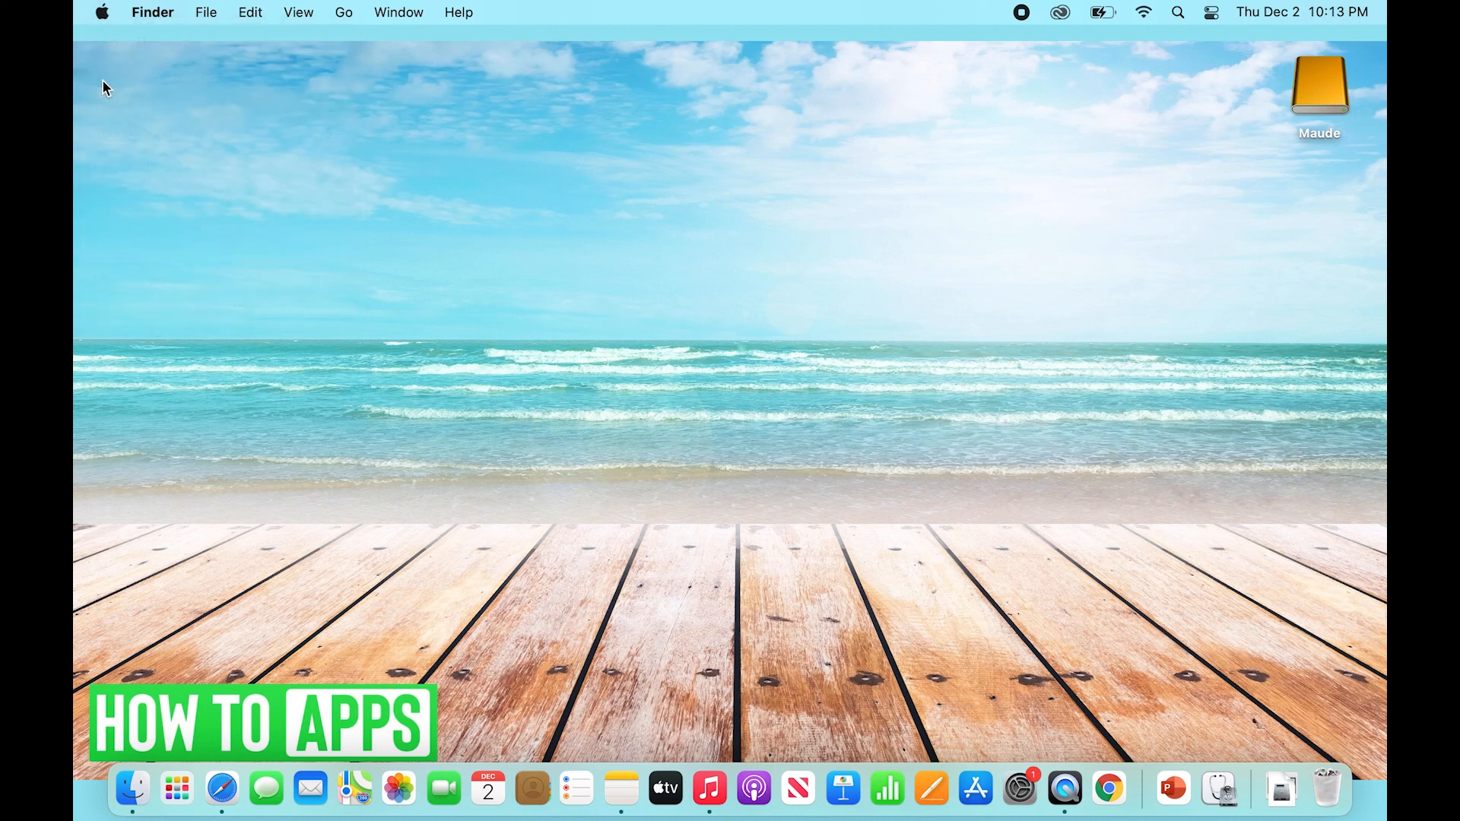
# Step: Search System Preferences for 'softw' and show Software Update offering macOS Monterey
pyautogui.click(1019, 789)
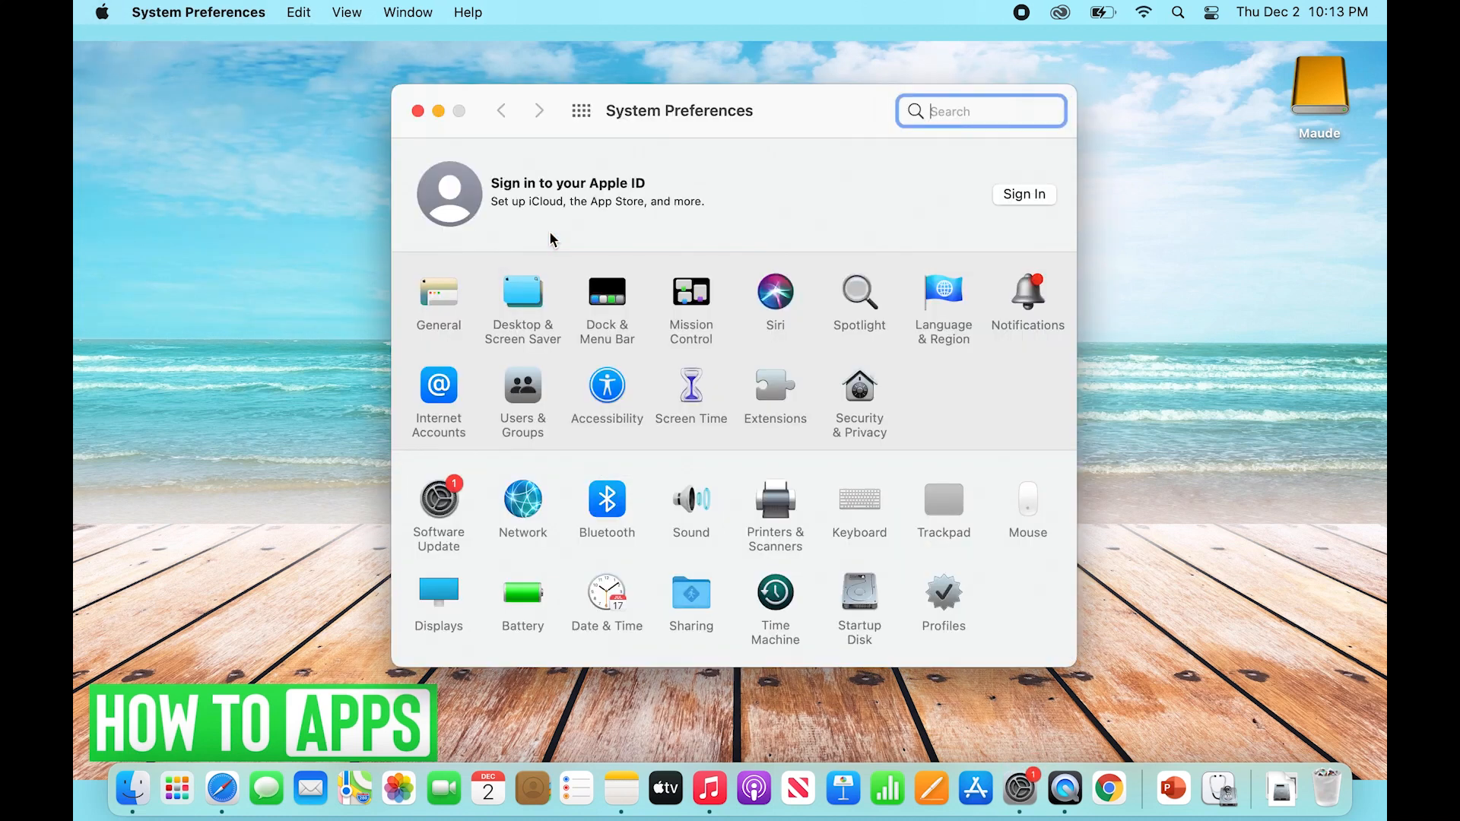
pyautogui.write('software')
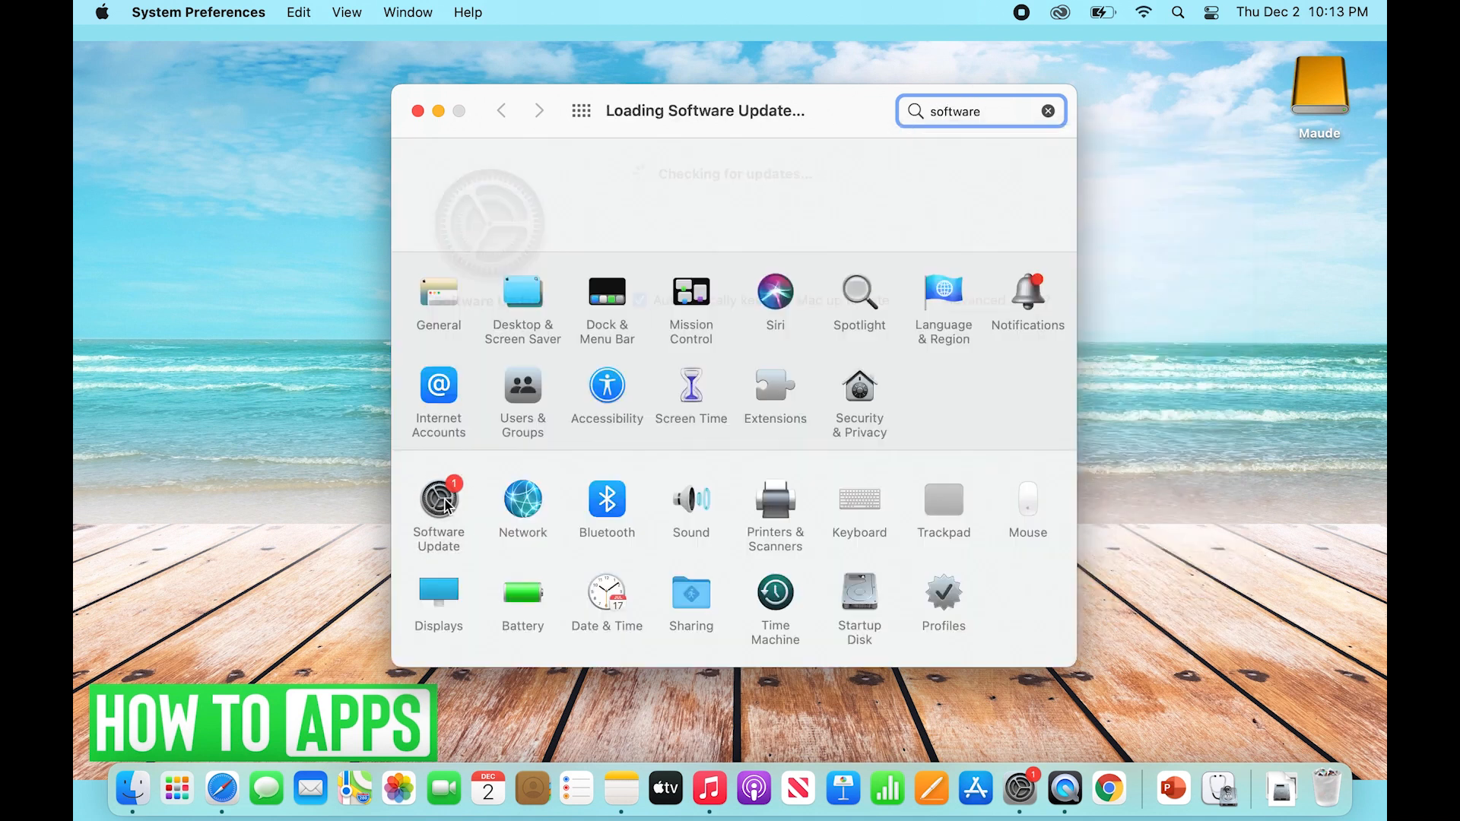
pyautogui.click(437, 499)
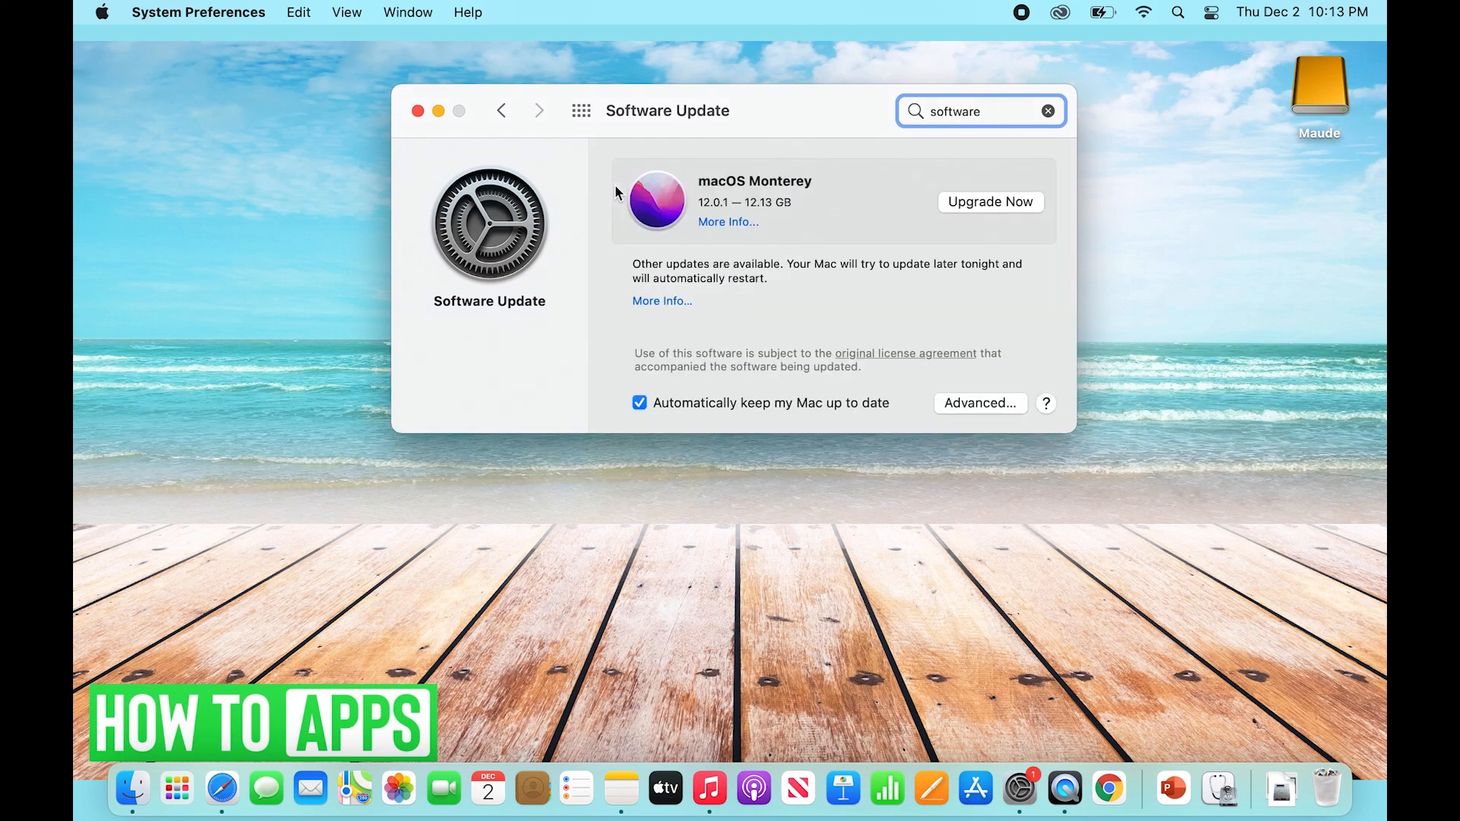
pyautogui.moveTo(748, 342)
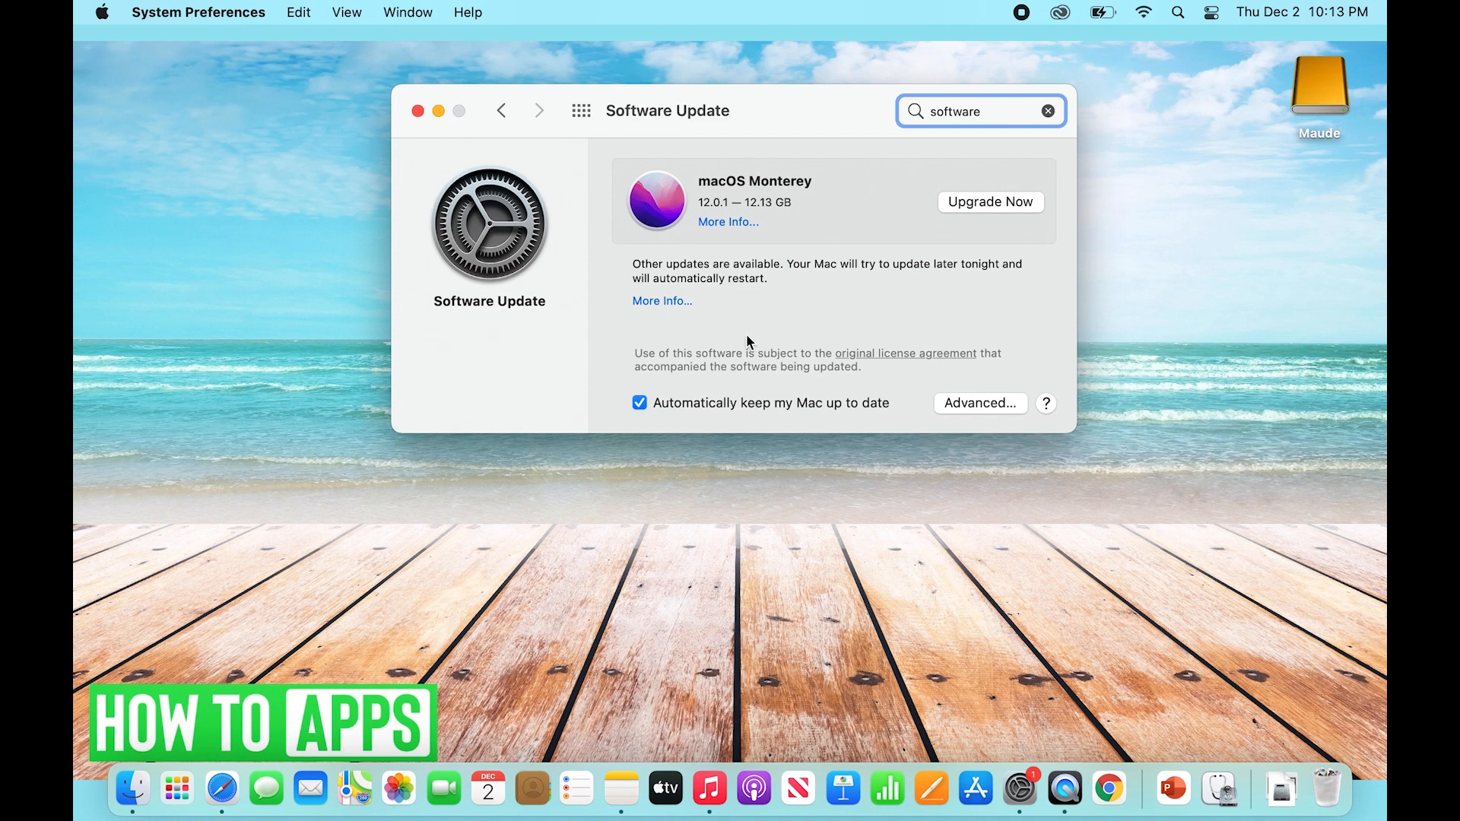
pyautogui.moveTo(739, 284)
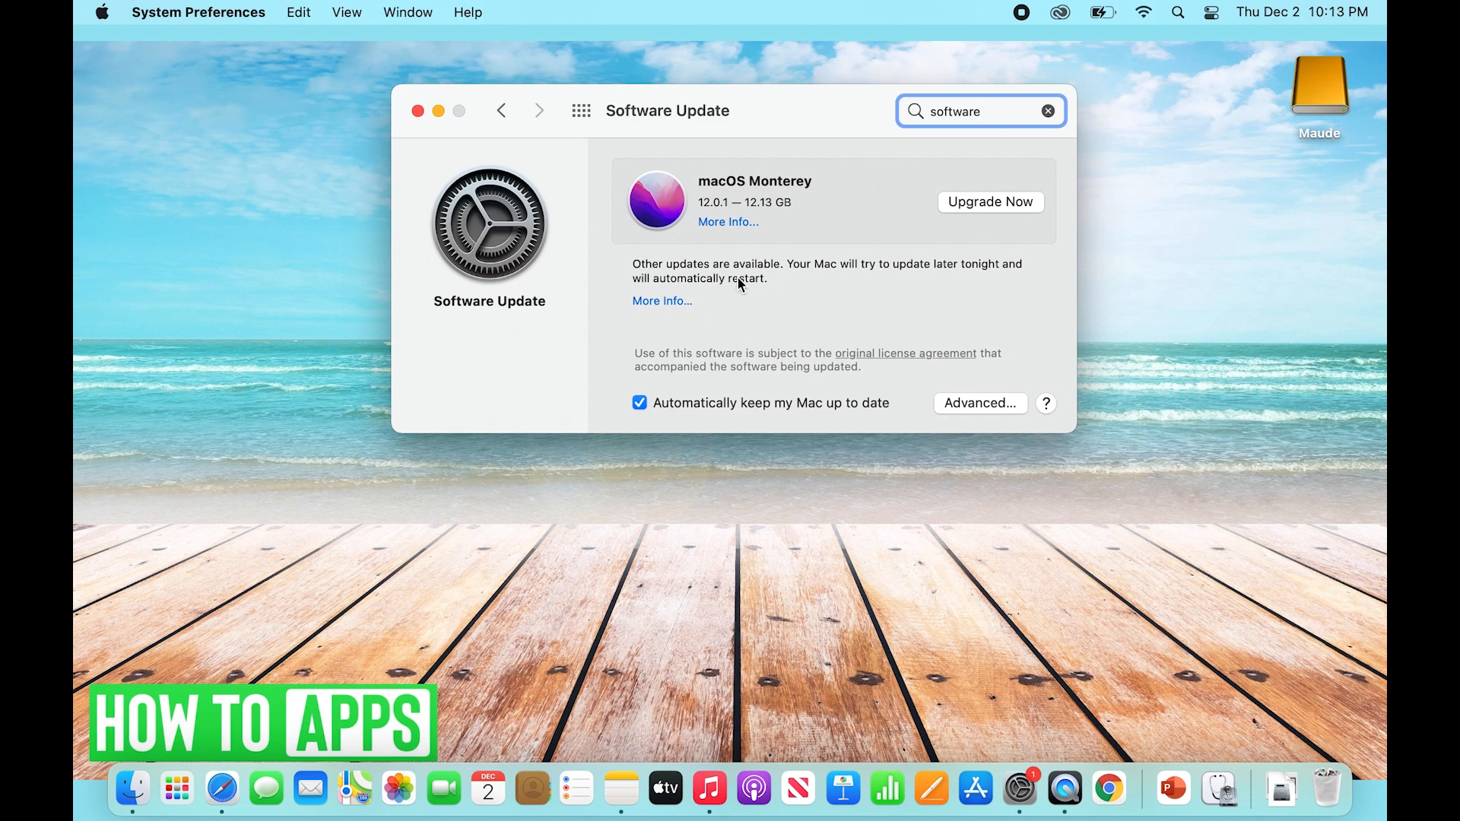
pyautogui.moveTo(1007, 210)
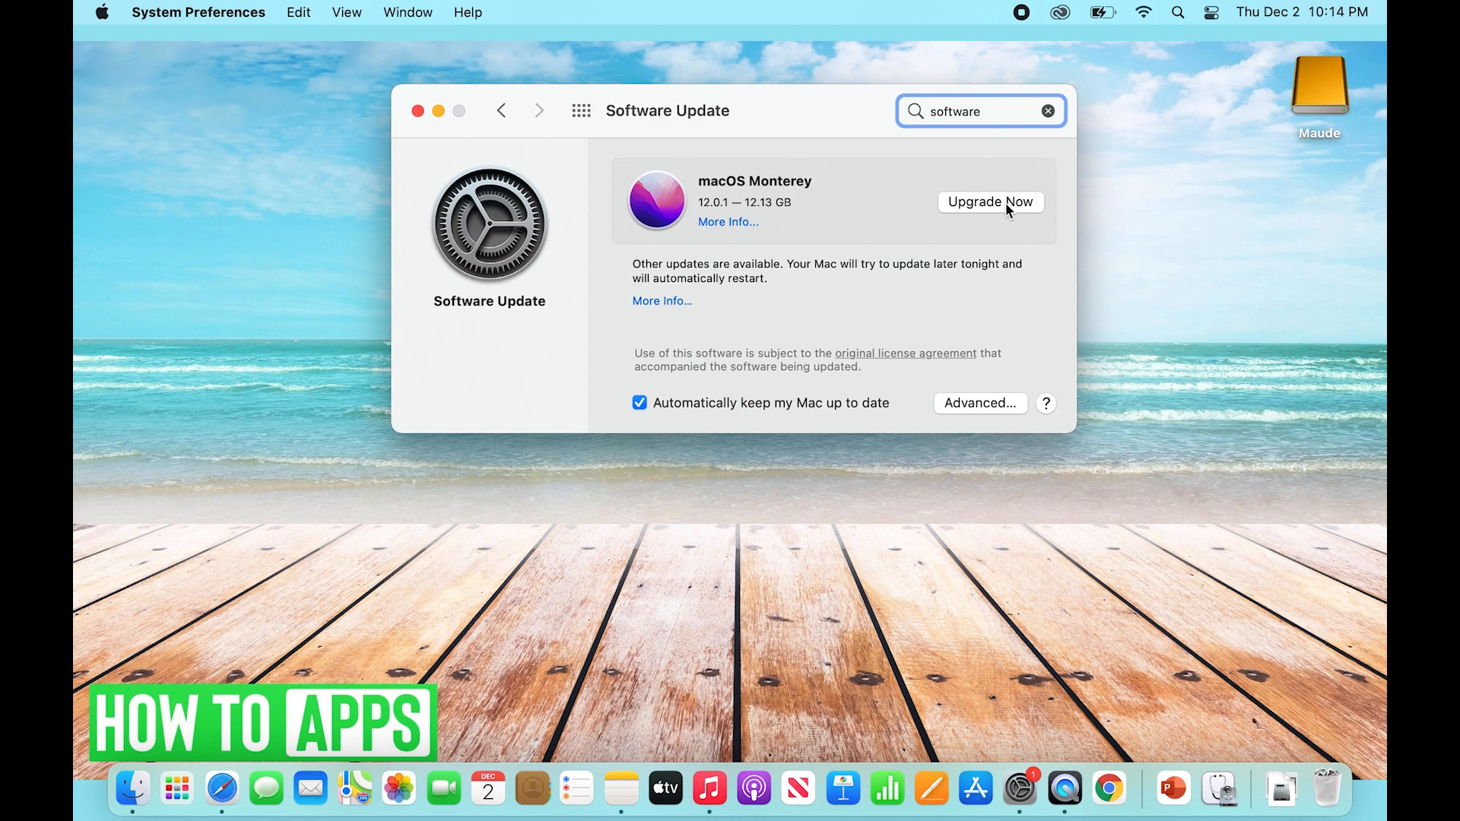
pyautogui.moveTo(745, 333)
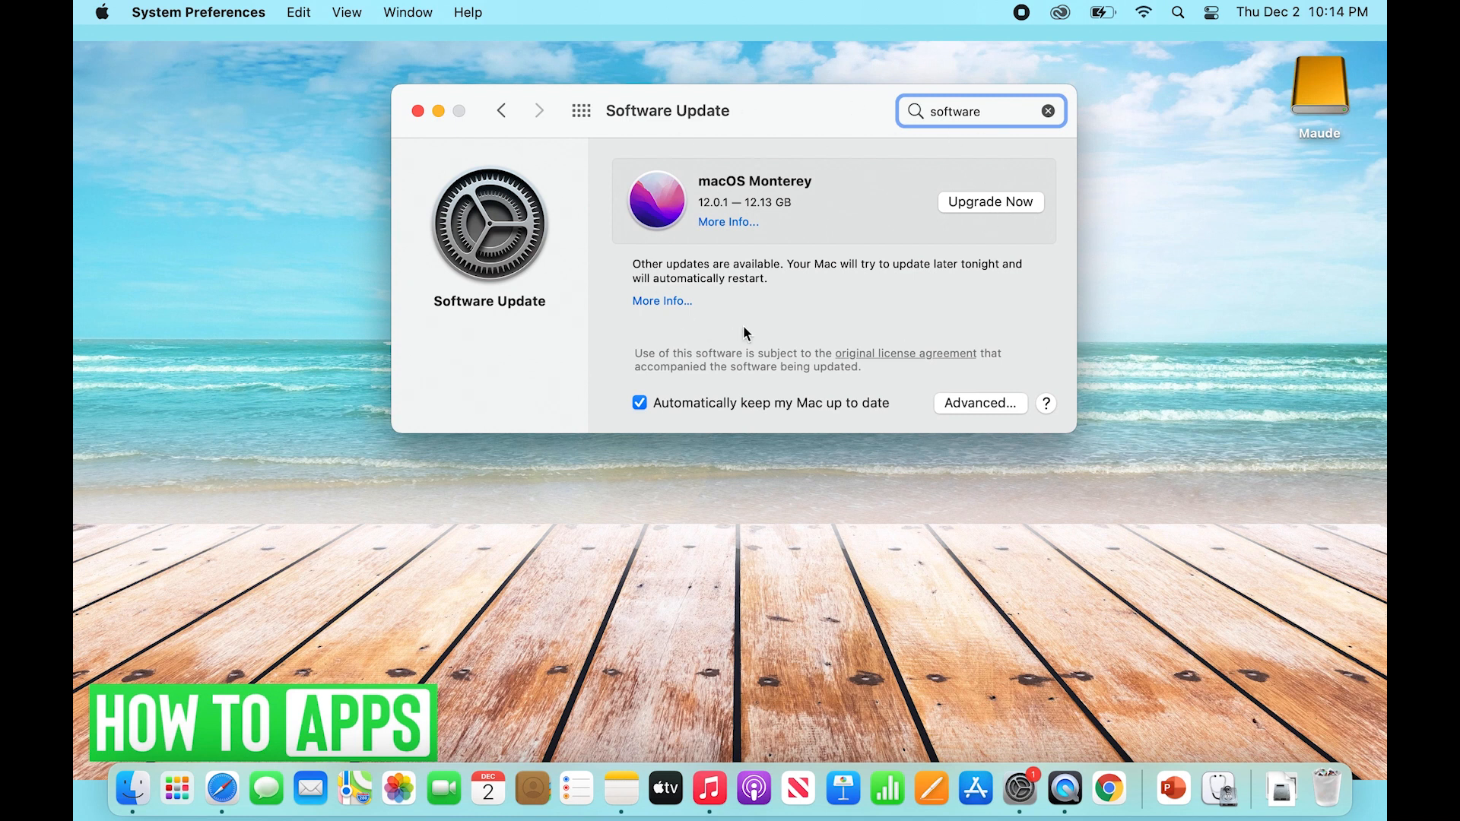
pyautogui.moveTo(839, 322)
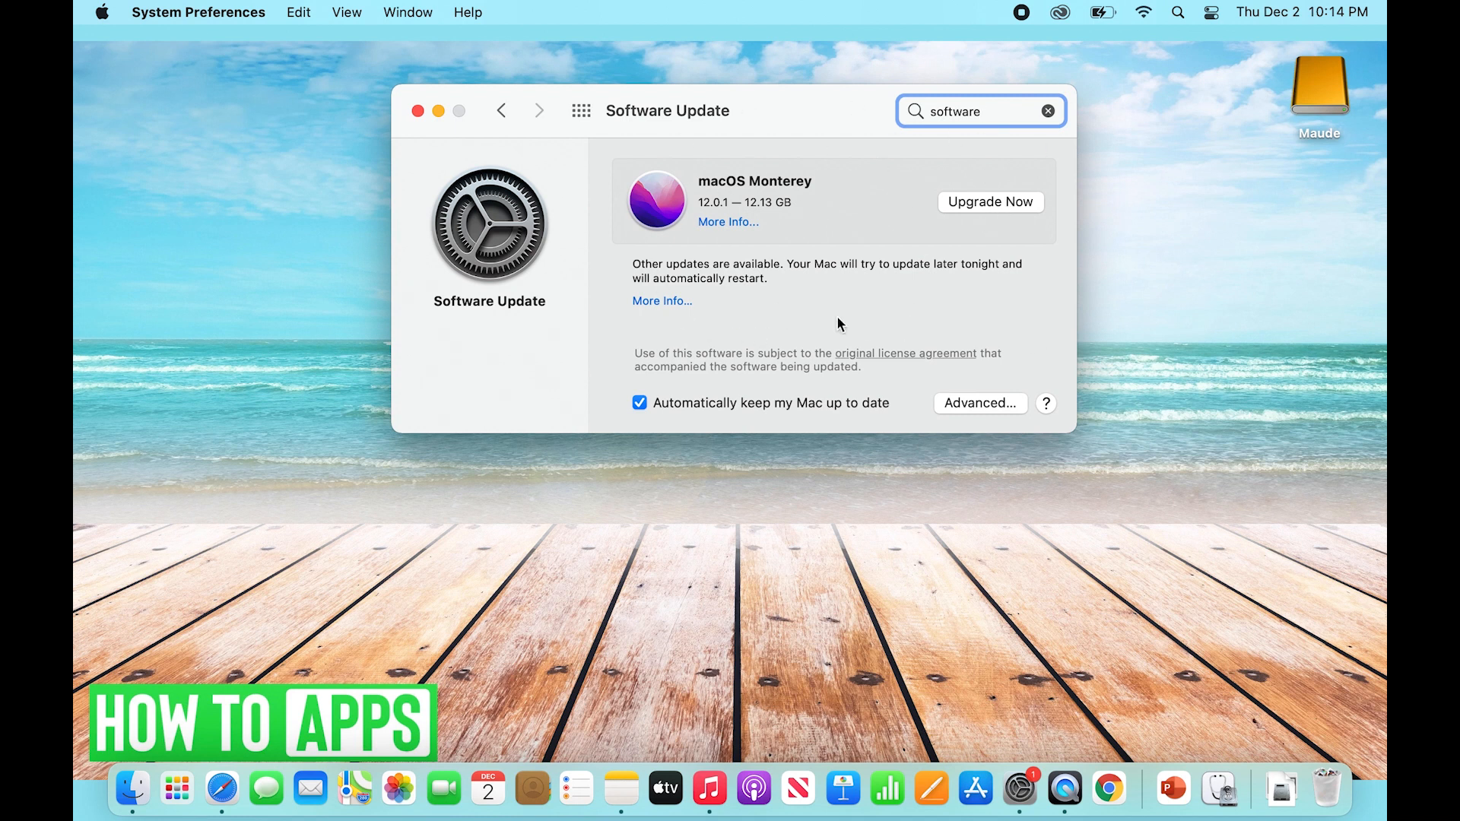
pyautogui.moveTo(752, 280)
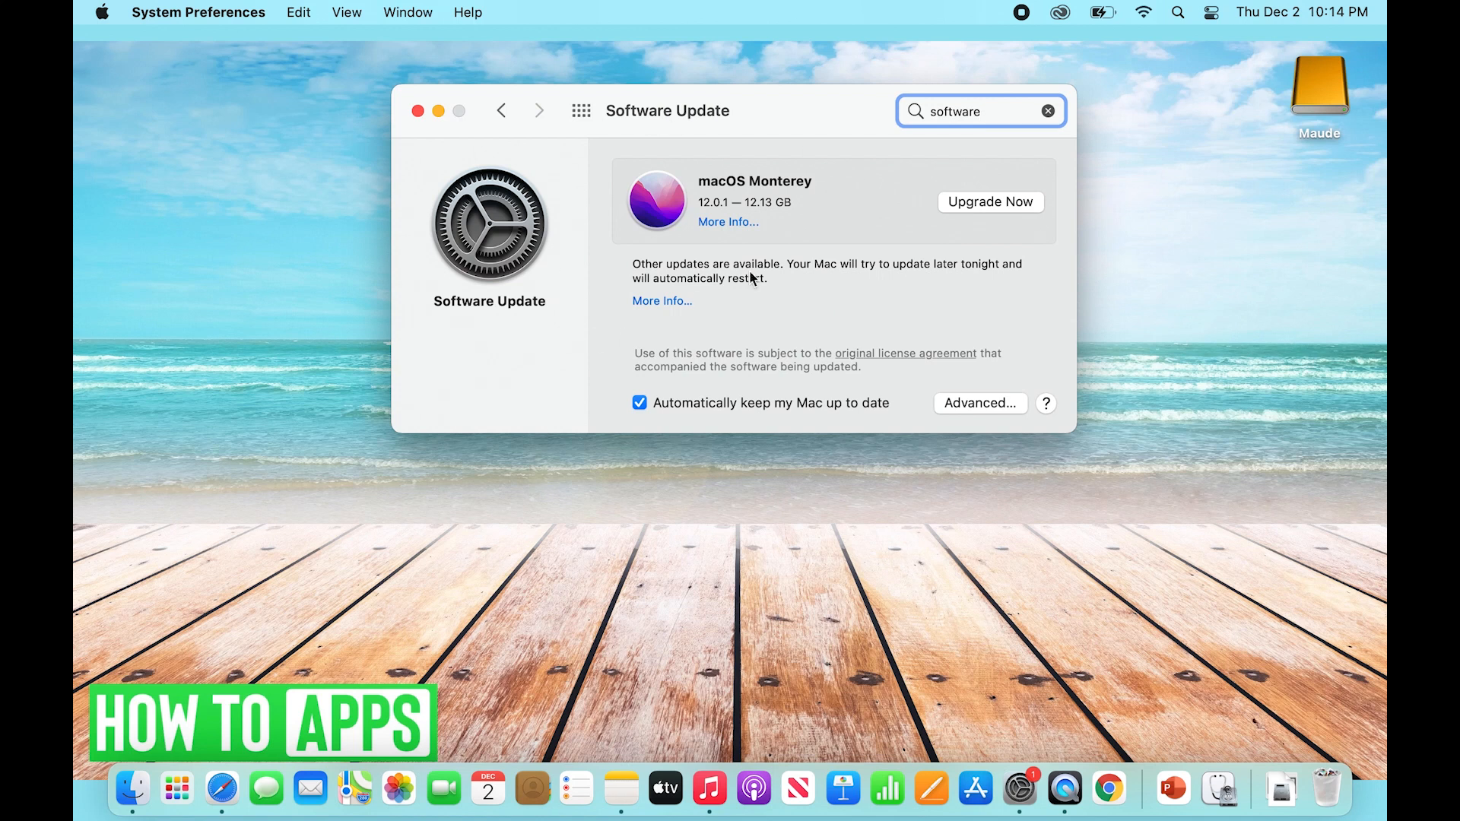
pyautogui.moveTo(814, 307)
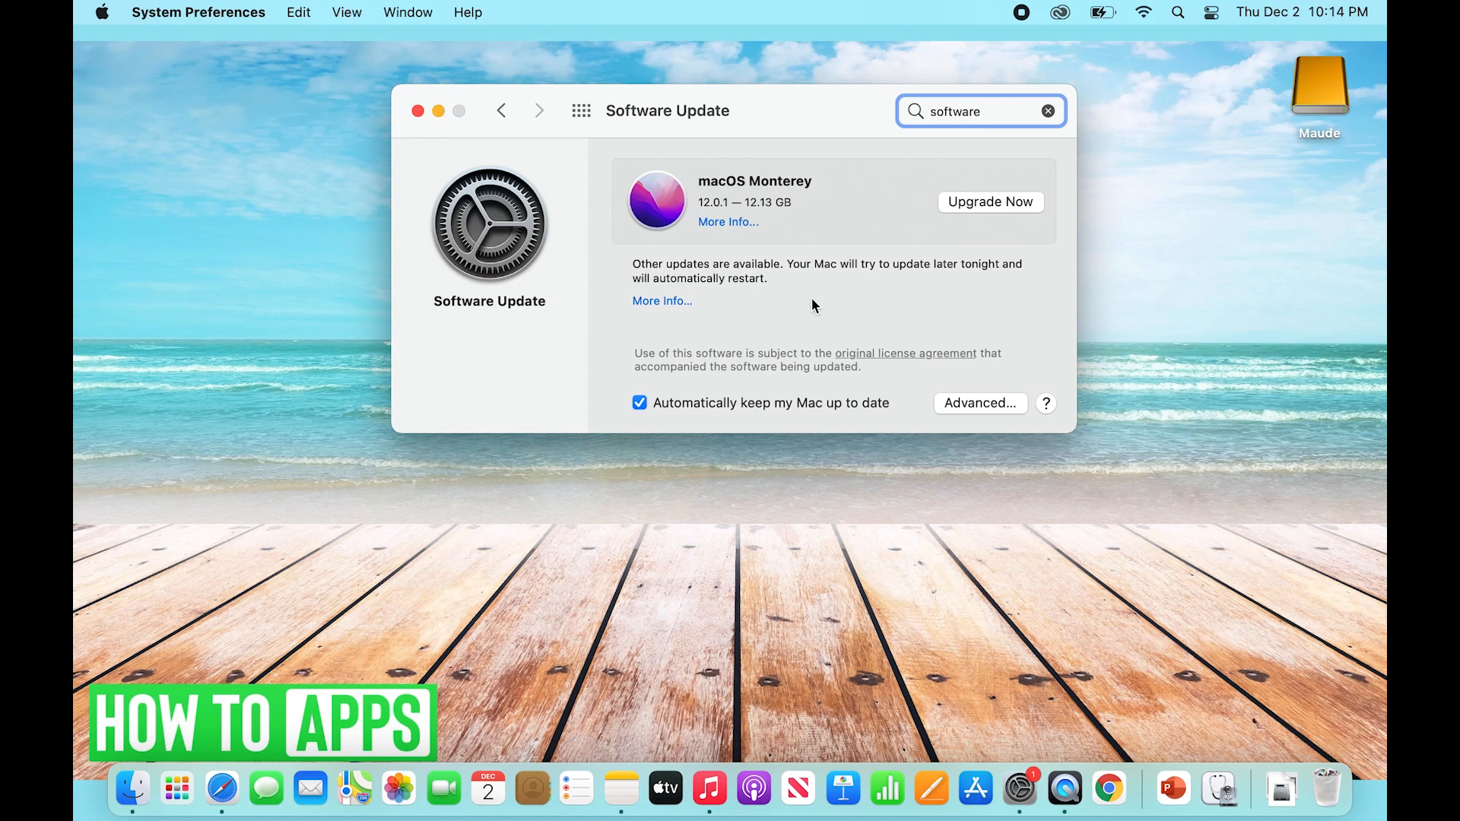
pyautogui.moveTo(659, 327)
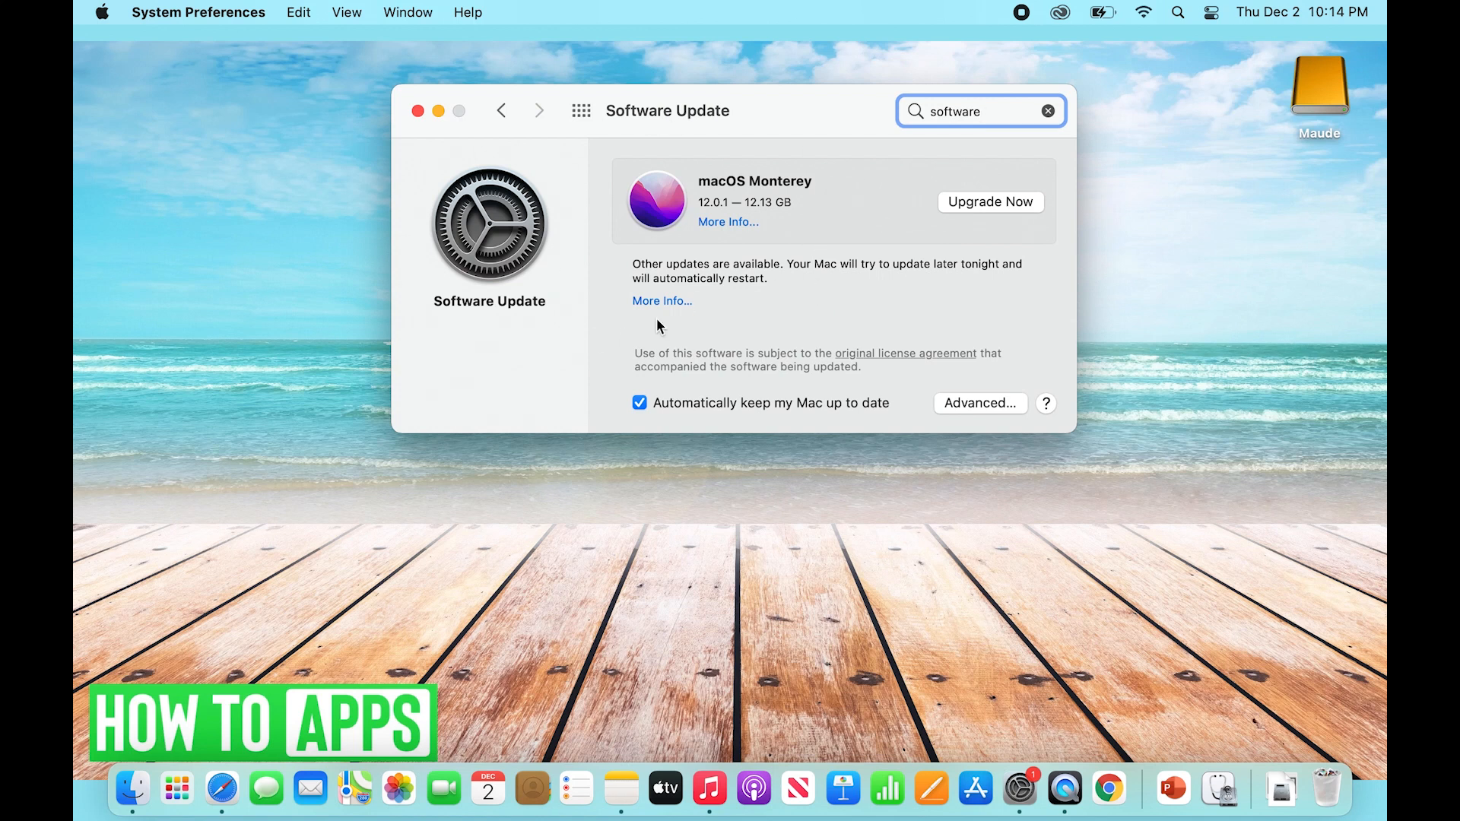
pyautogui.moveTo(819, 298)
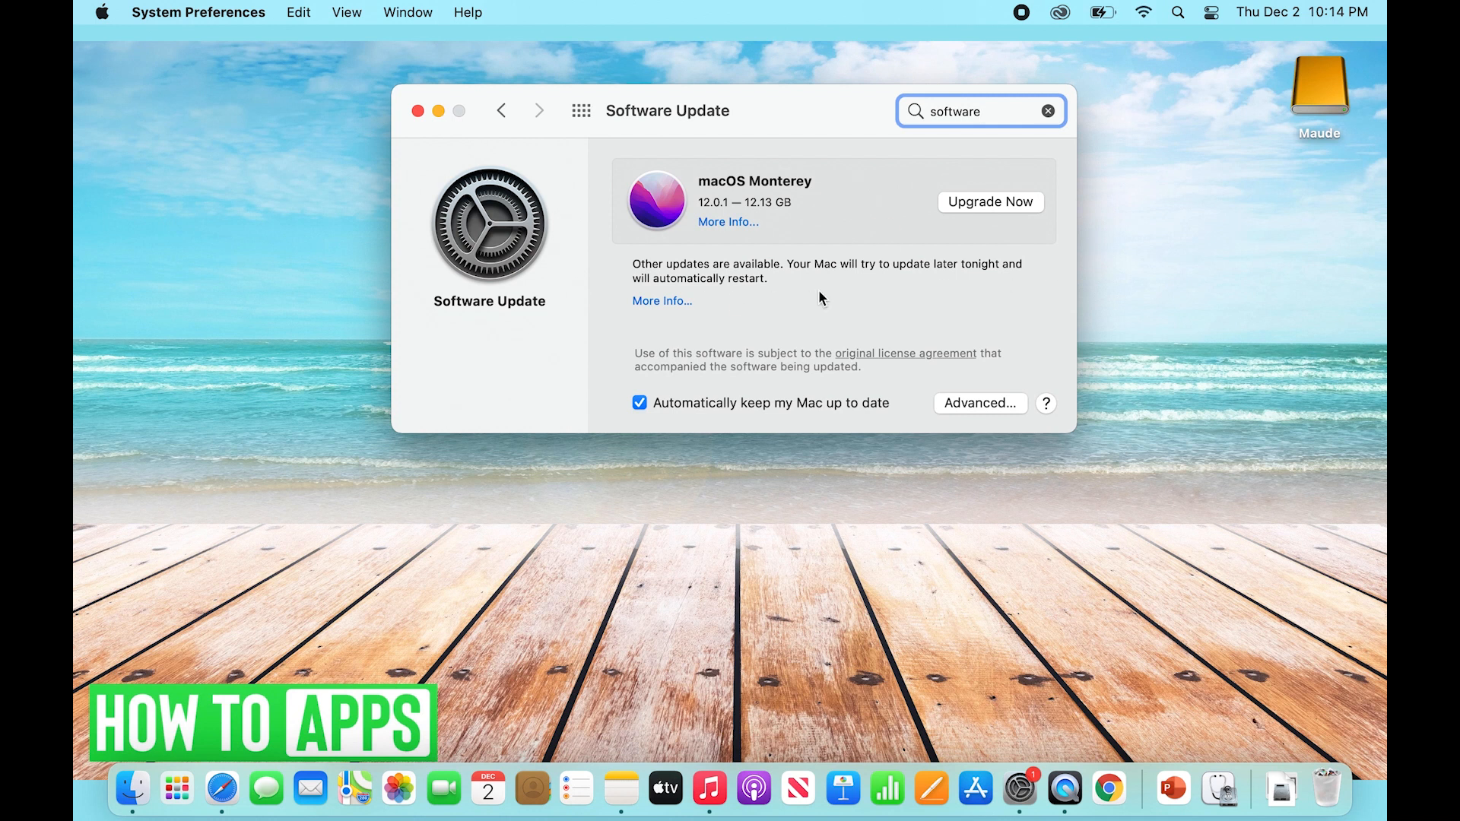
pyautogui.moveTo(967, 184)
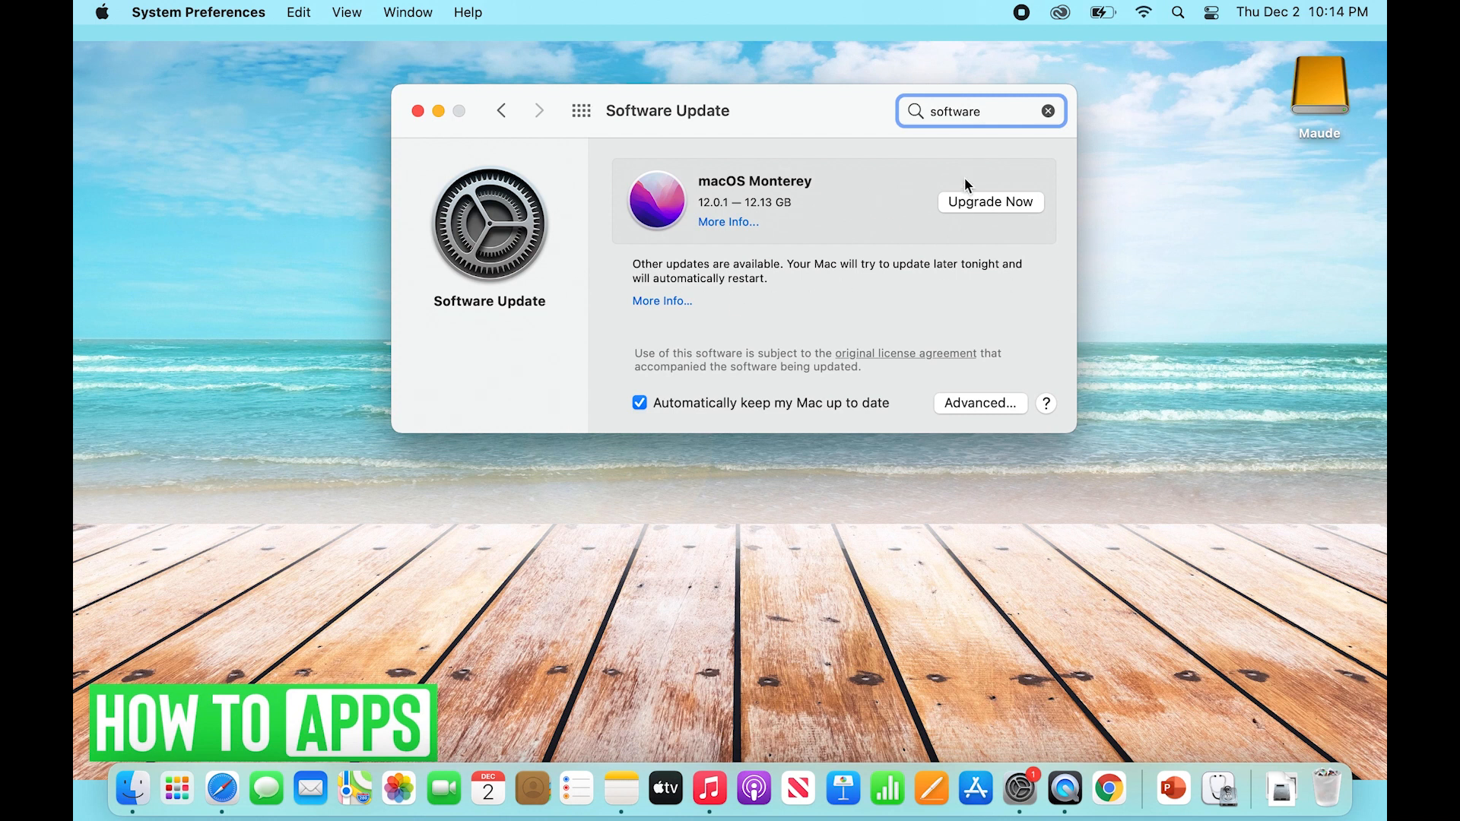
pyautogui.moveTo(737, 342)
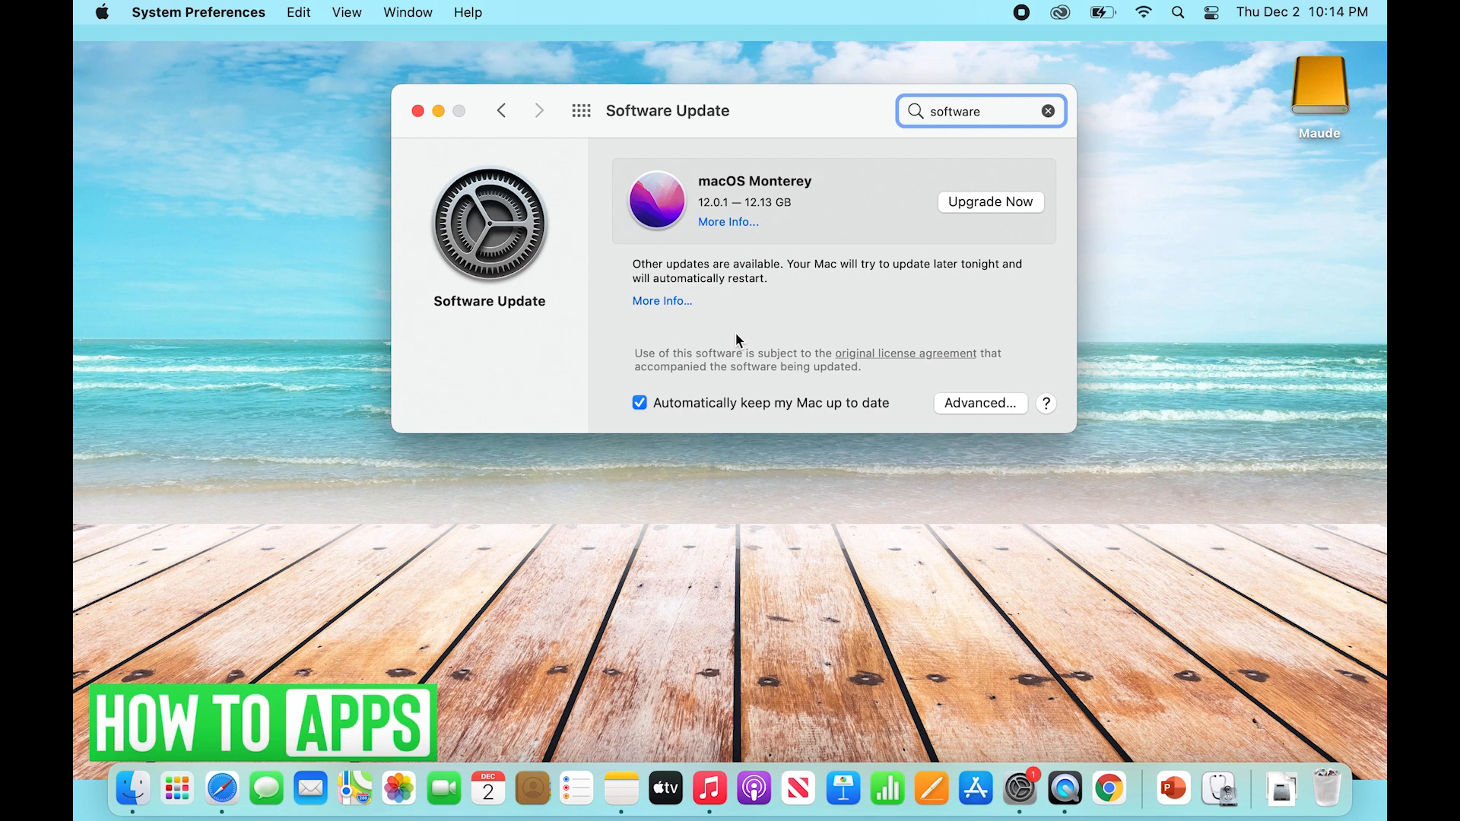